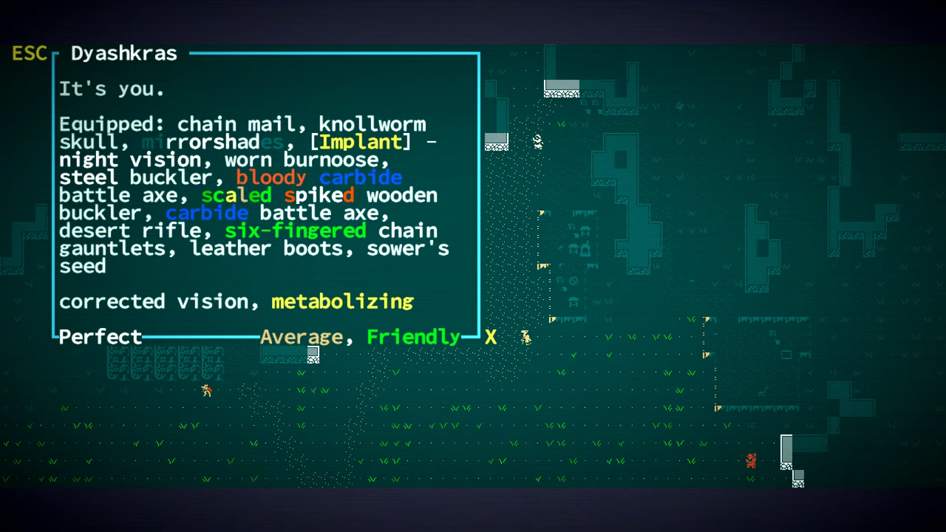
- Close the self-description and bring up the character's equipment list with the head slot empty
key("Escape")
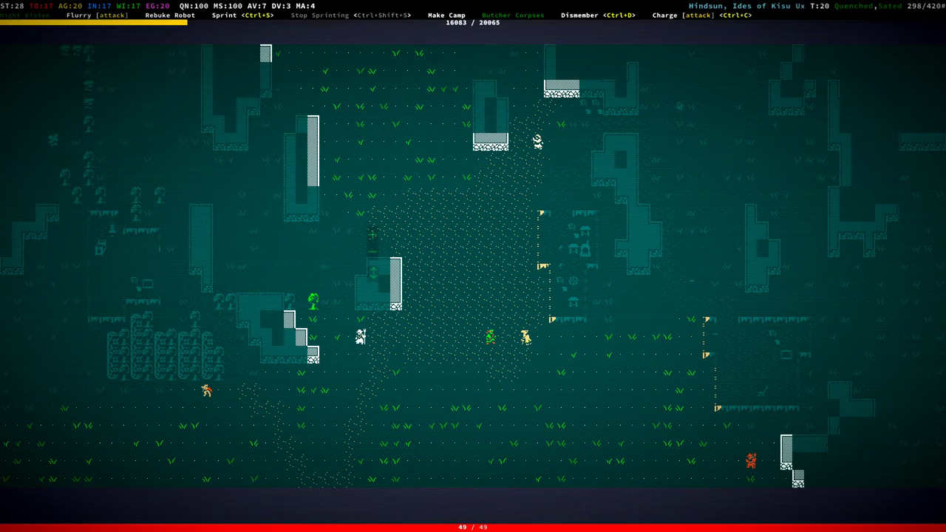
key("e")
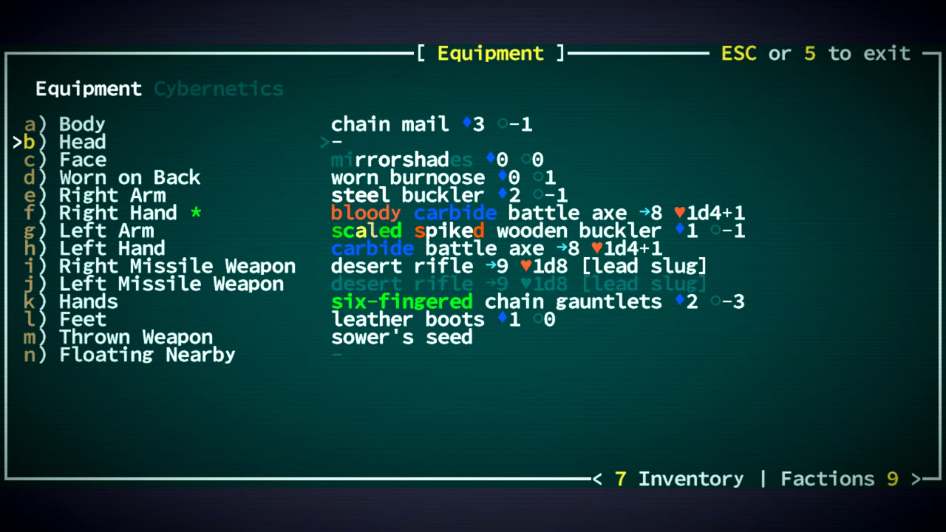
- Wear the bloody elastyne skull cap in the head slot and leave the equipment screen
key("Escape")
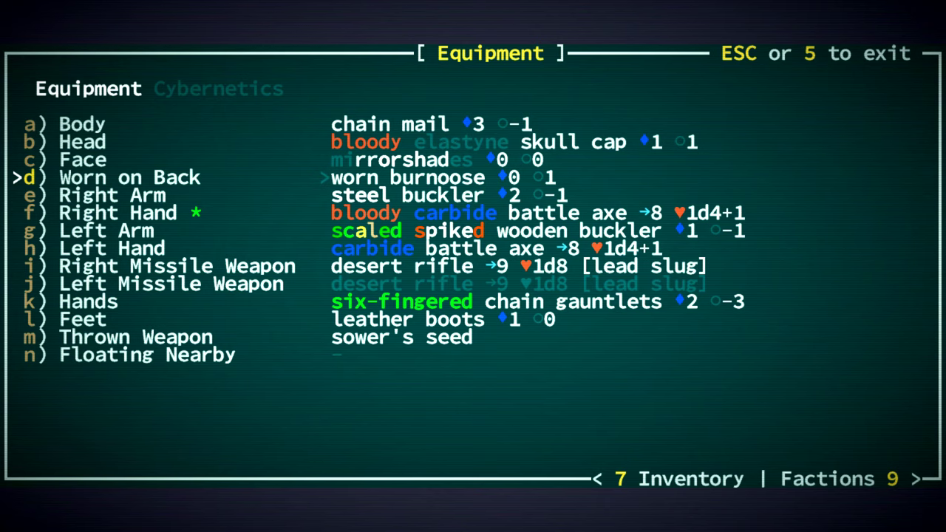
key("Escape")
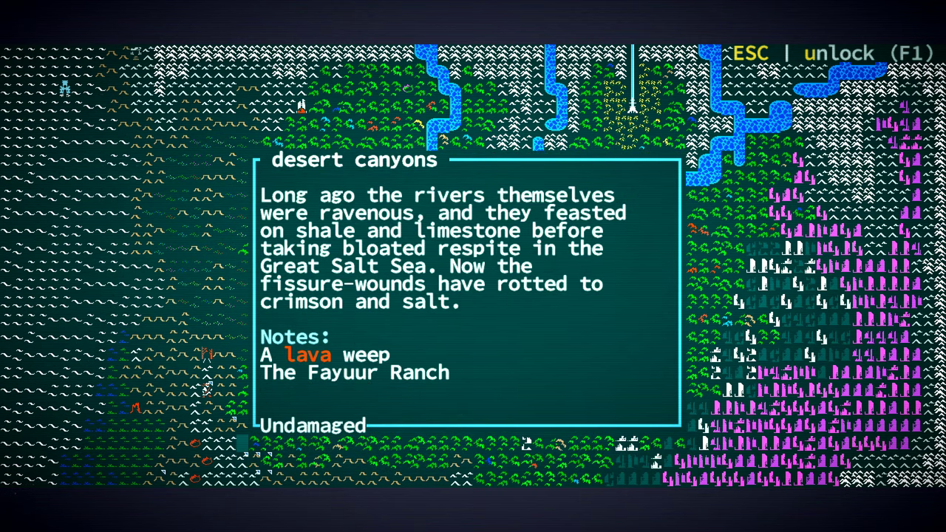
- Travel across the desert canyons on the world map and enter the local area
key("Escape")
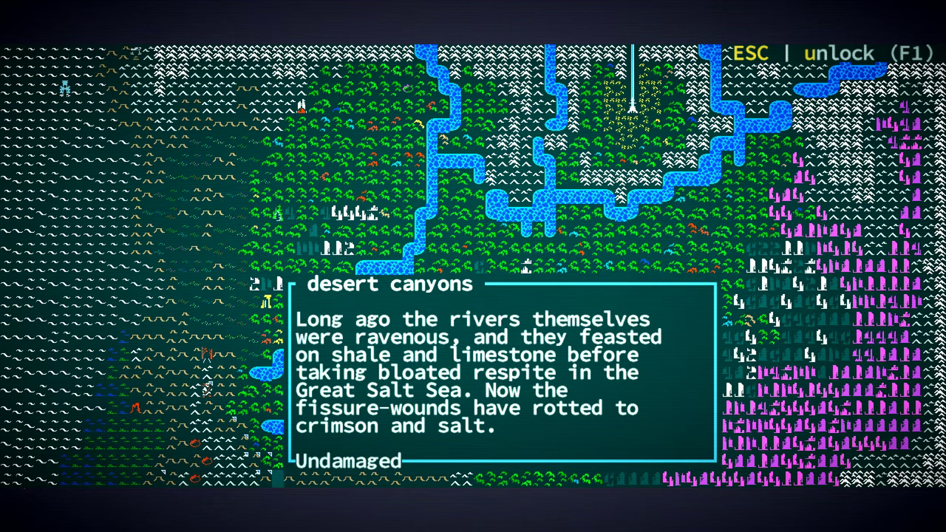
key("Escape")
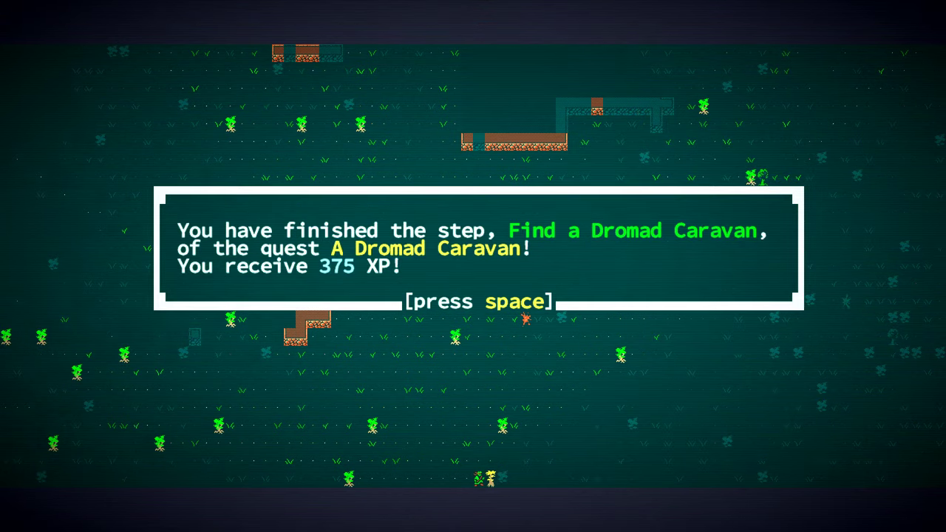
- Acknowledge the Find a Dromad Caravan step completion and the journal note recording the caravan
key("space")
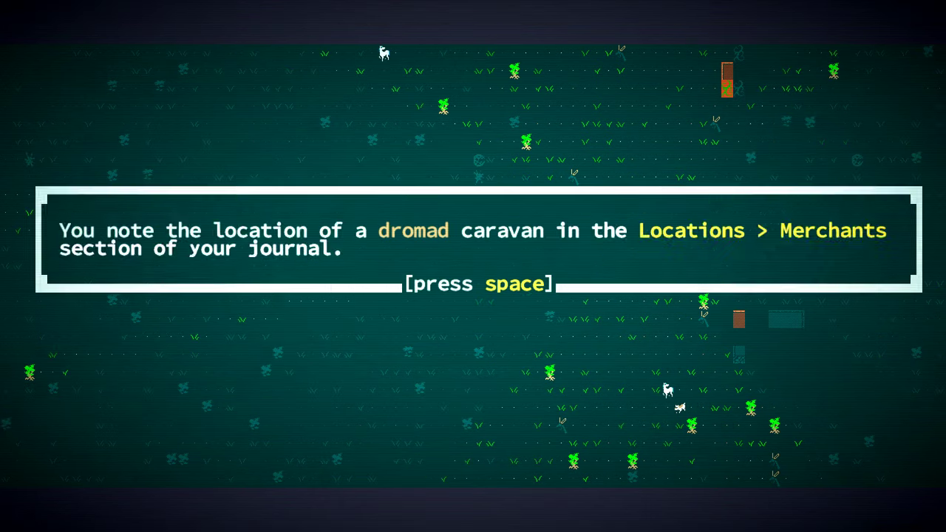
key("space")
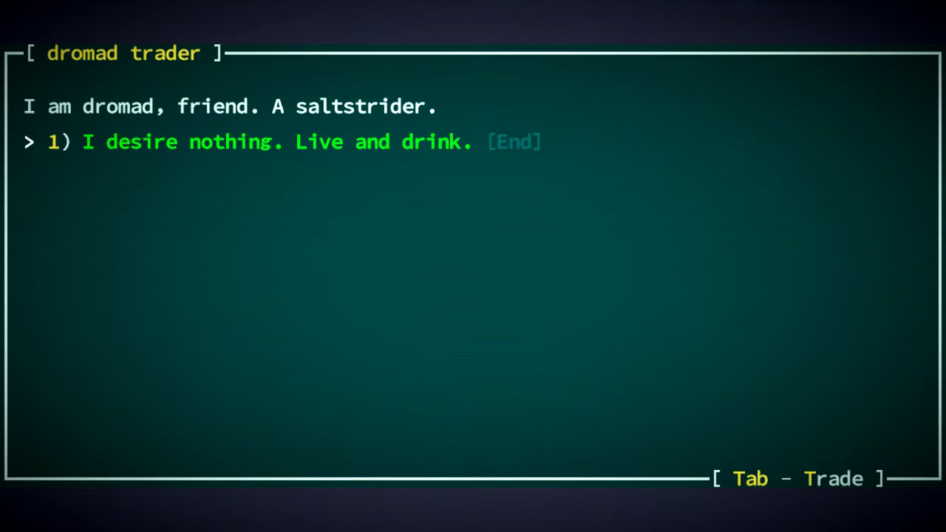
- Begin trading with the dromad trader and read through the engraved painted leather armor at 47.62 drams
key("Tab")
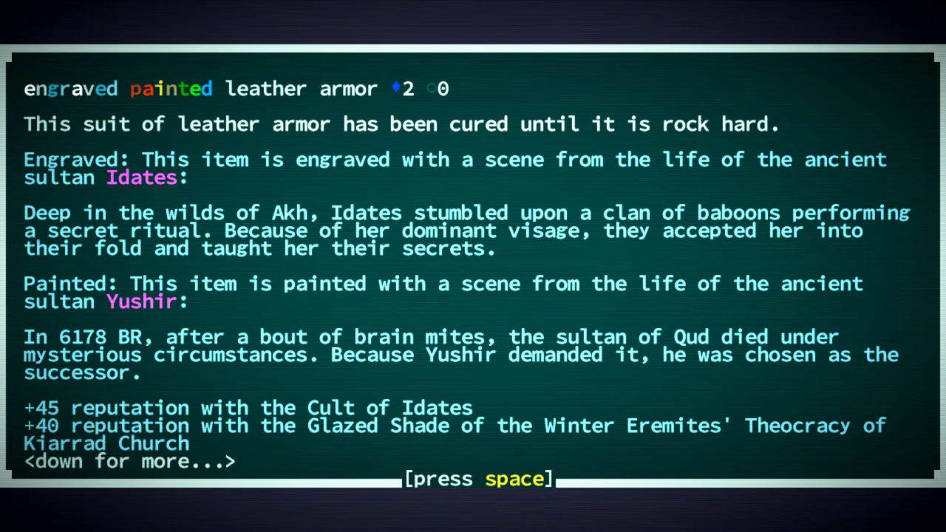
key("space")
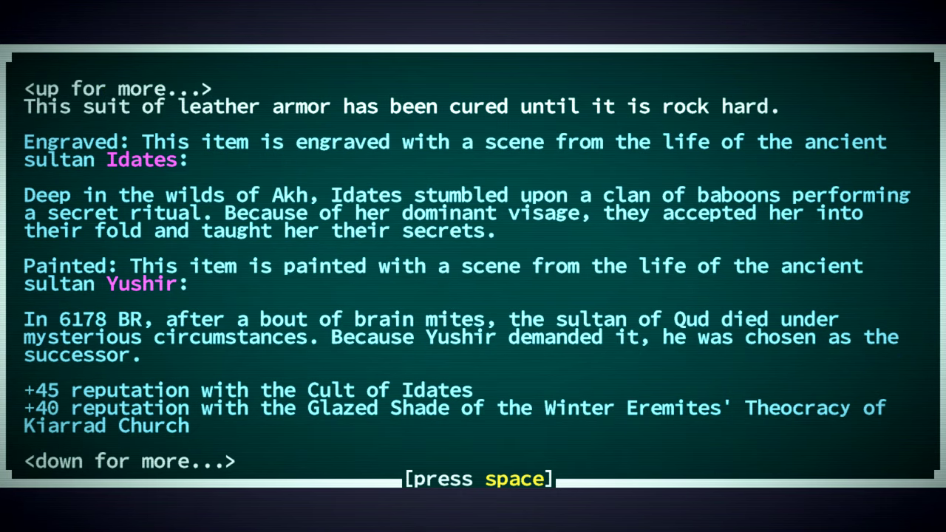
key("space")
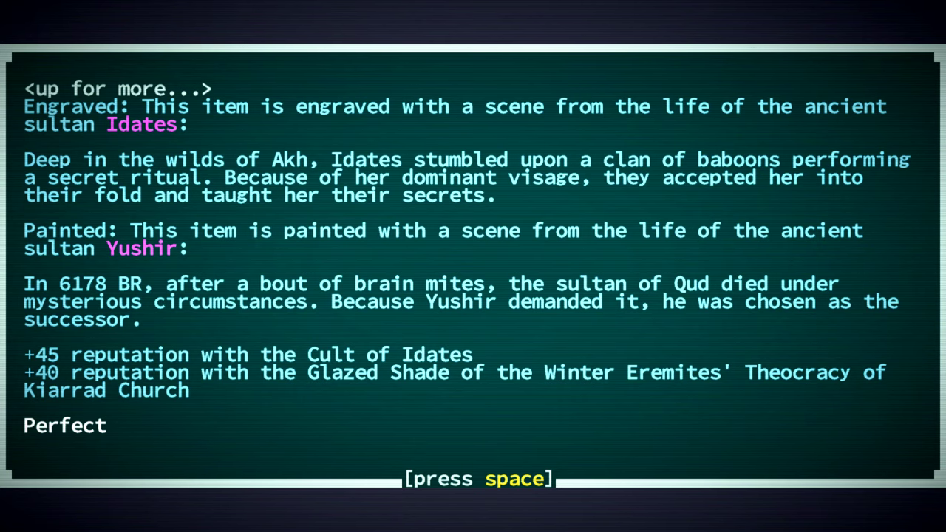
key("space")
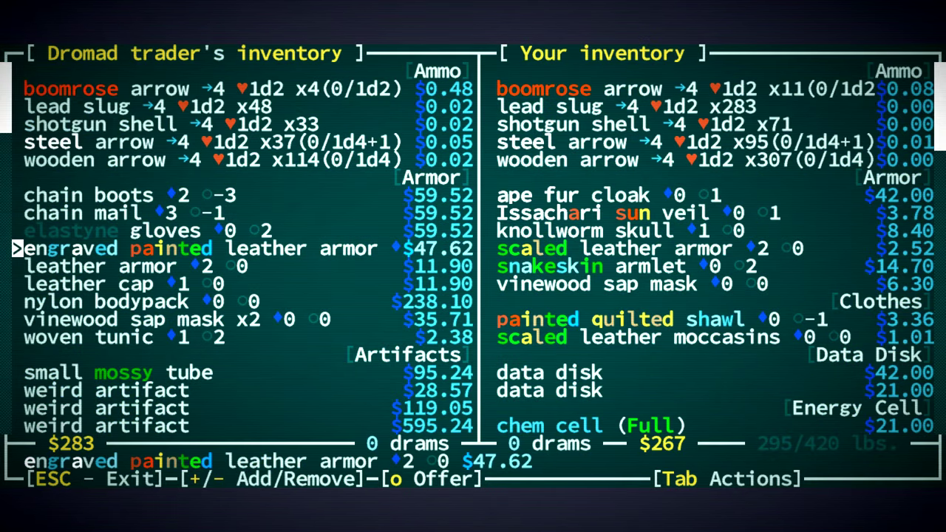
scroll("down", 3)
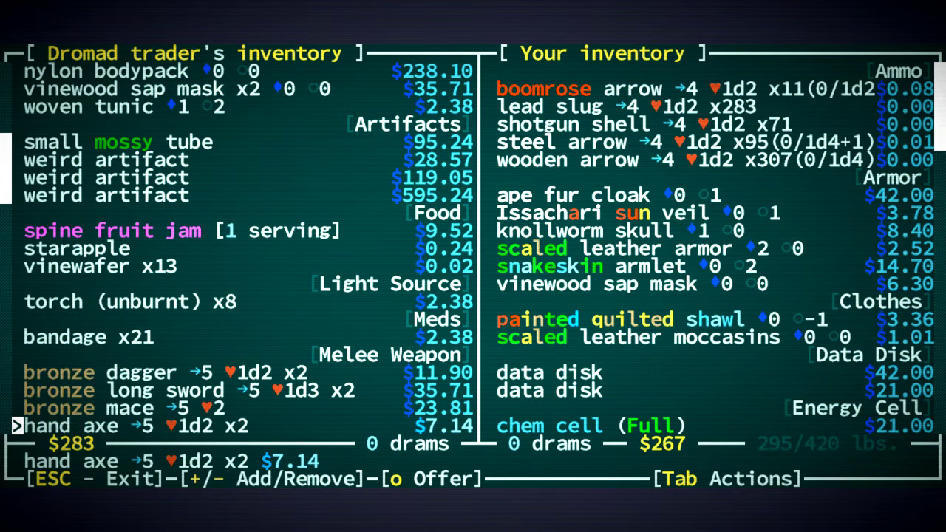
scroll("down", 3)
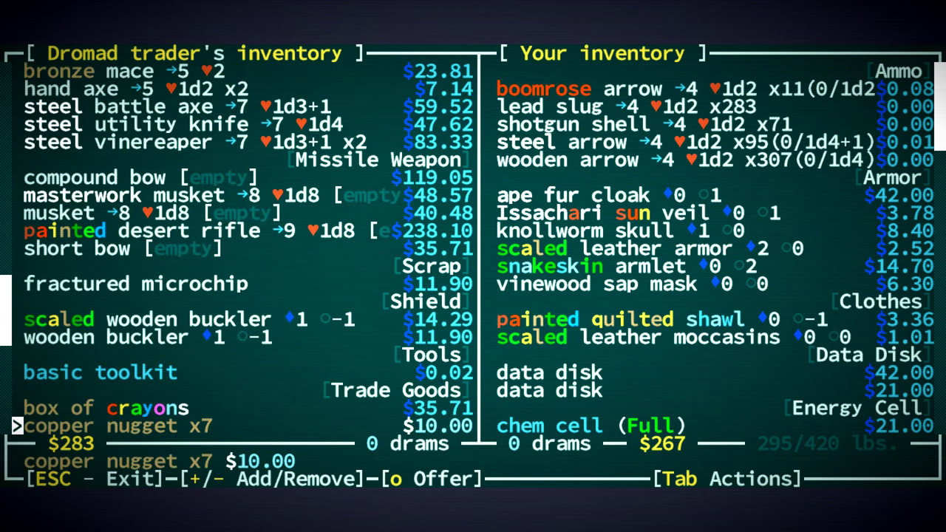
scroll("down", 3)
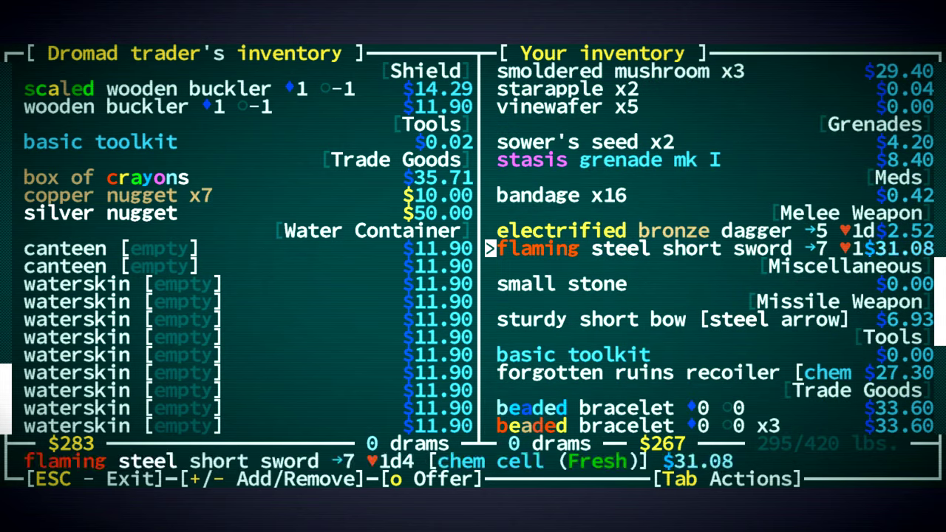
key("Down")
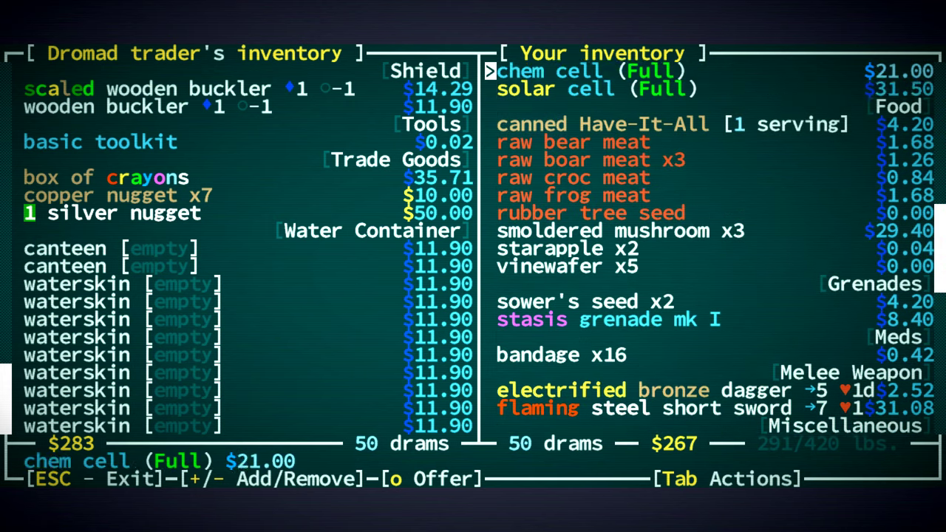
scroll("down", 3)
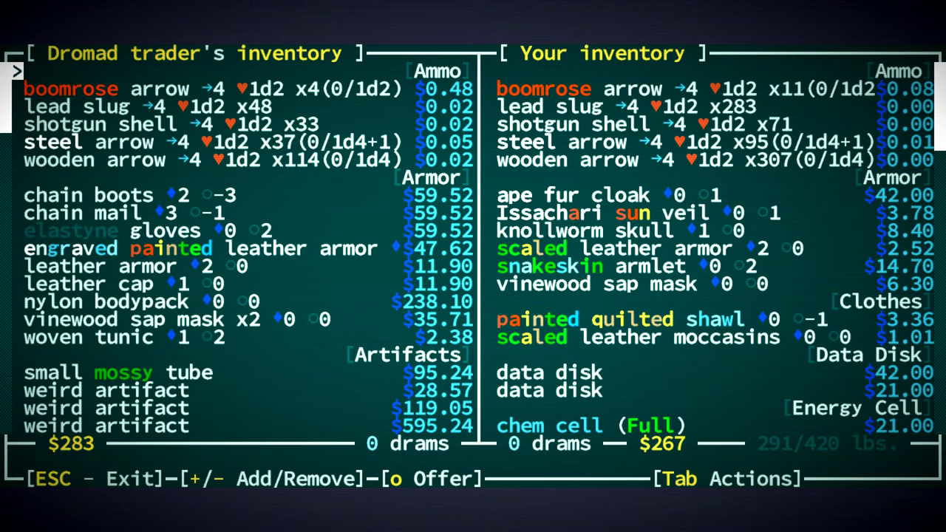
key("Escape")
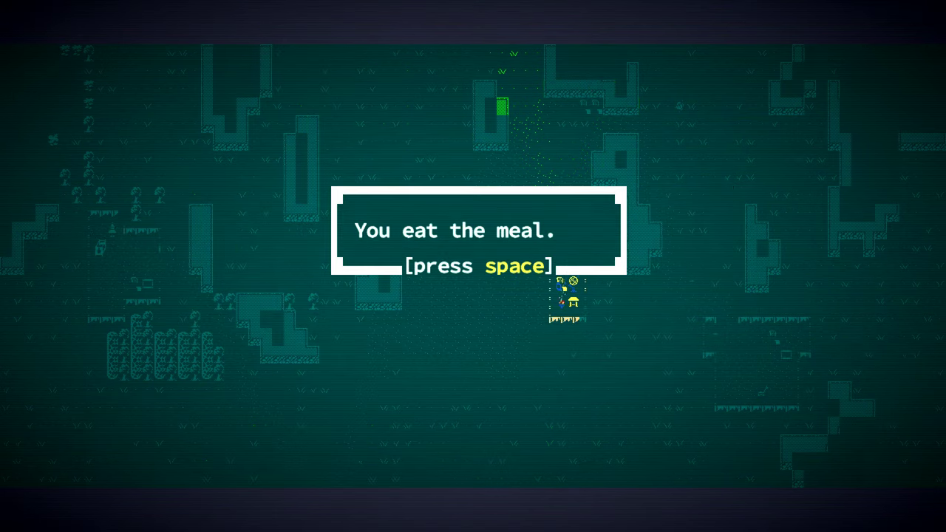
- Acknowledge the meal message before receiving the Tamrikish recoiler from the tinker
key("space")
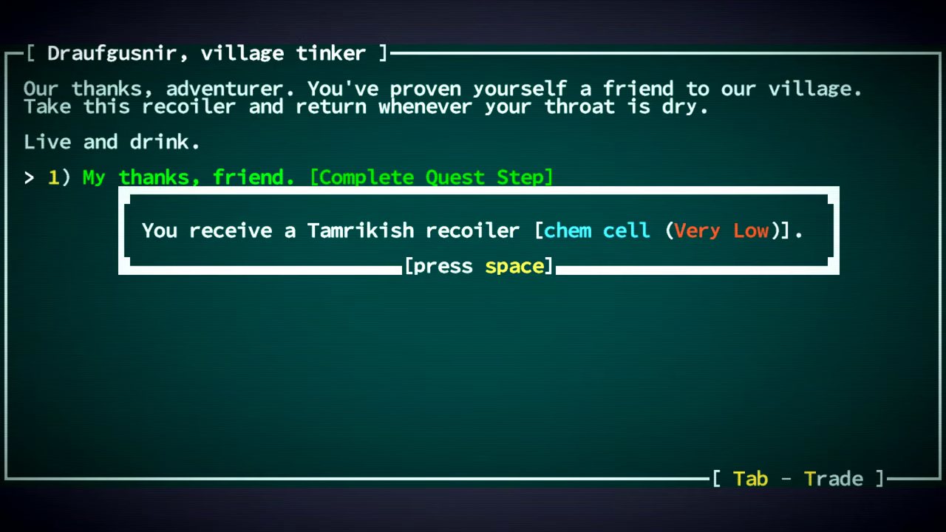
- Acknowledge the recoiler reward, quest completion and +50 Tamrikish reputation, then agree to carry the disk to Grit Gate
key("space")
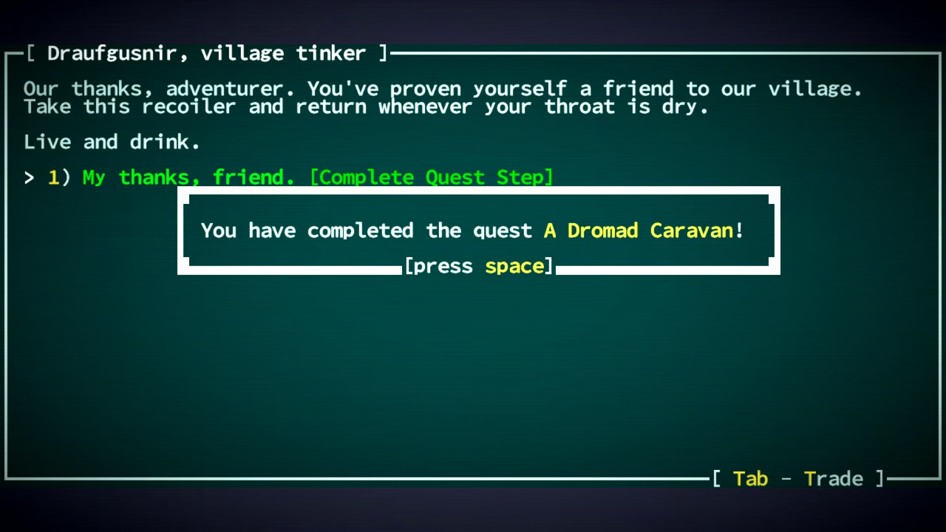
key("space")
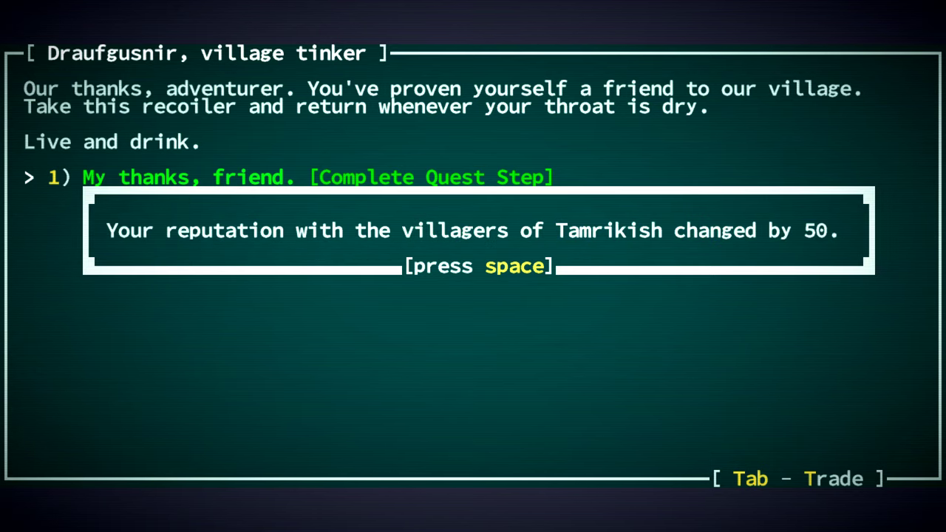
key("space")
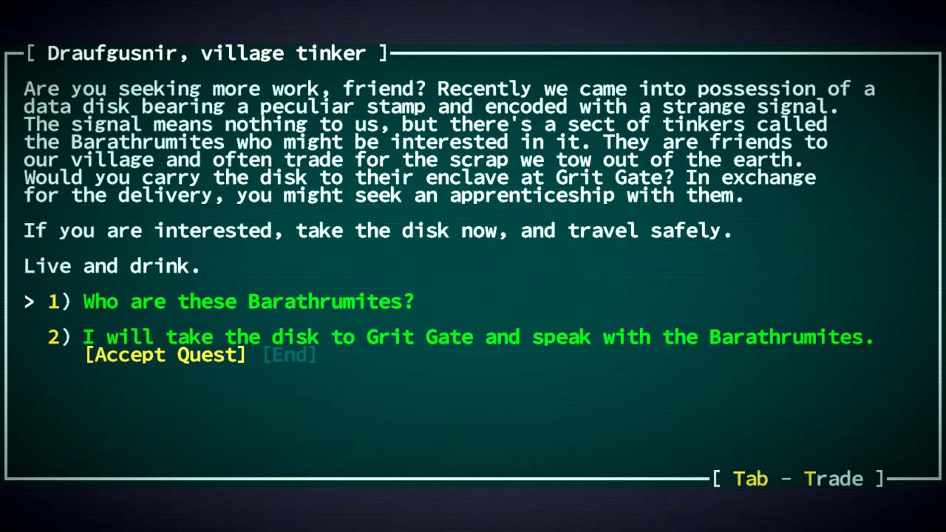
key("Down")
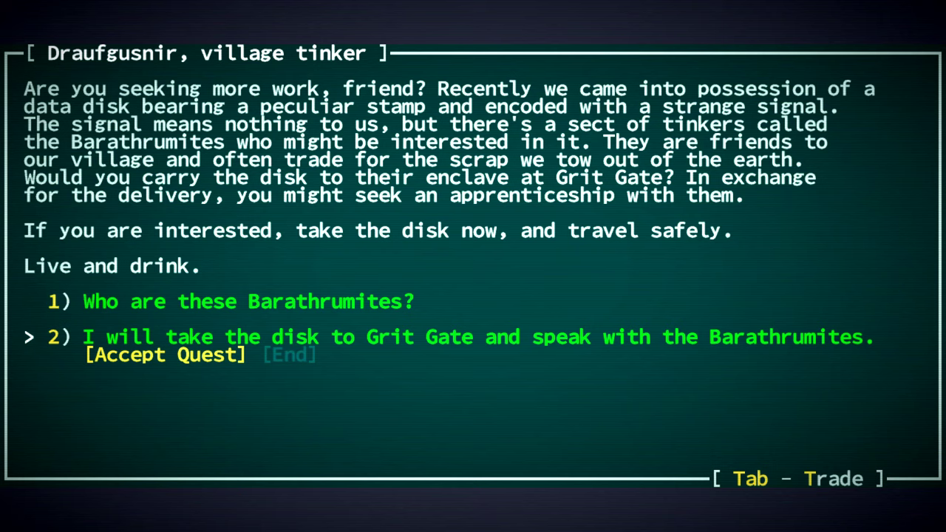
left_click(166, 355)
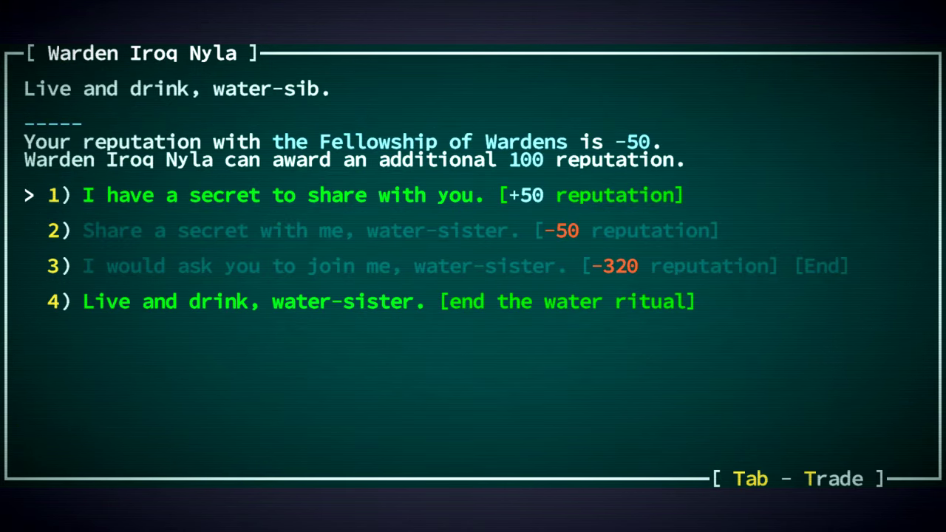
- Share two secrets with Warden Iroq Nyla for Fellowship of Wardens reputation 50, then end the ritual with 'Live and drink, water-sister'
key("Down")
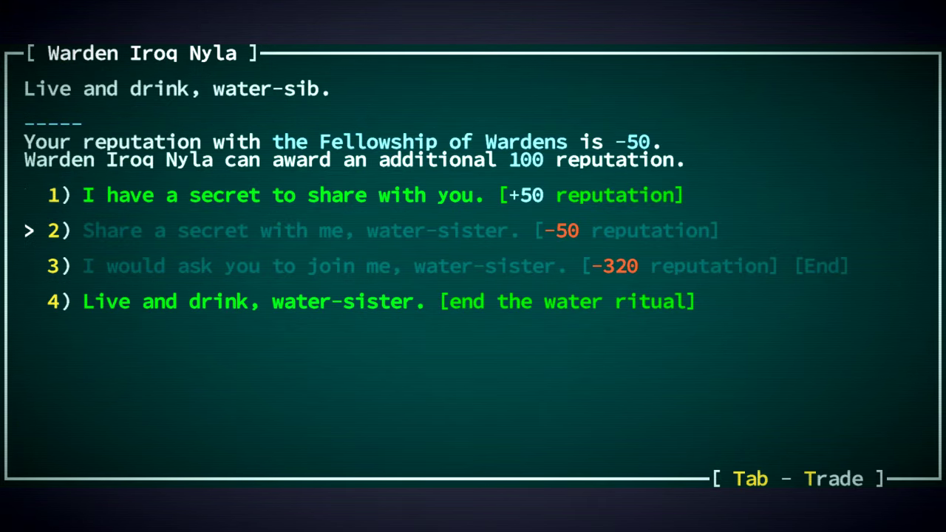
key("Down")
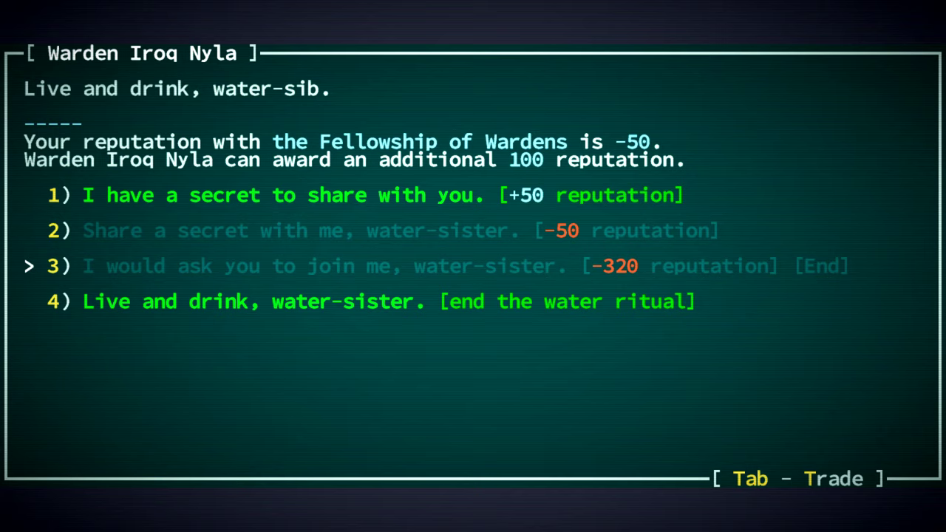
key("up")
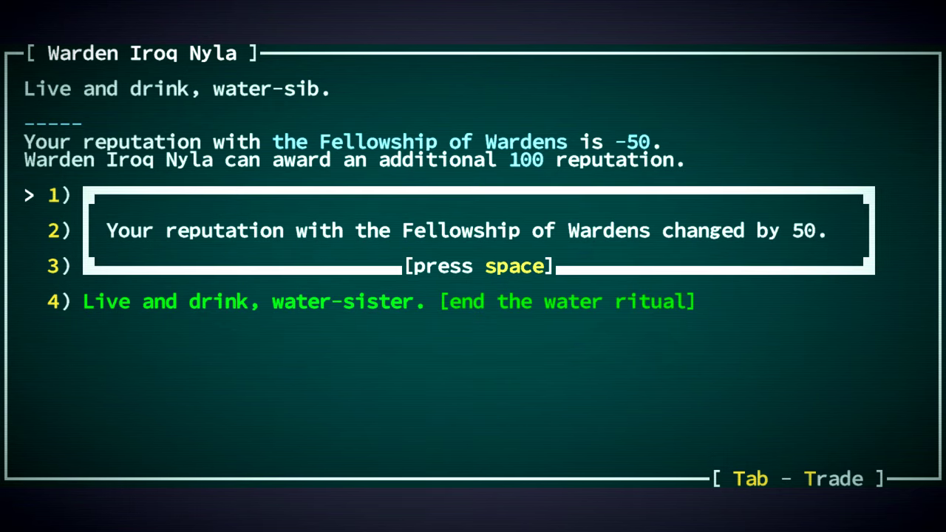
key("space")
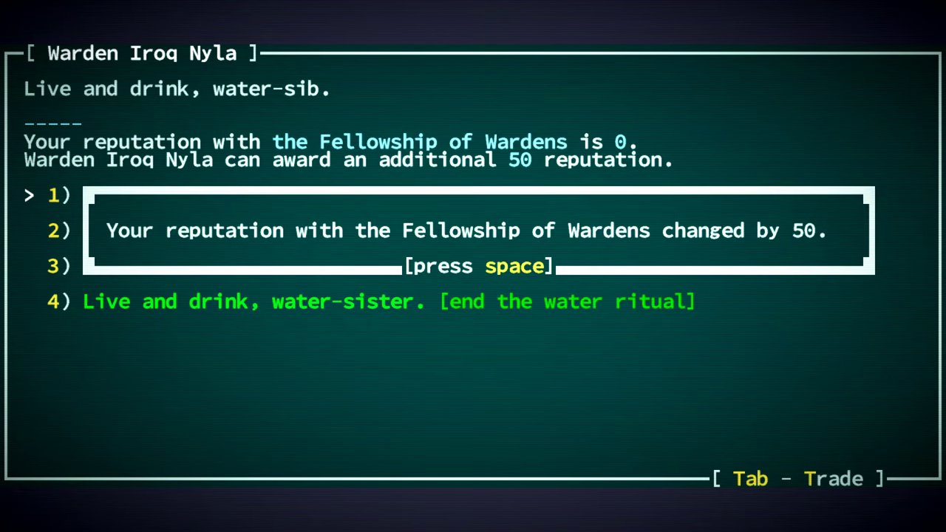
key("space")
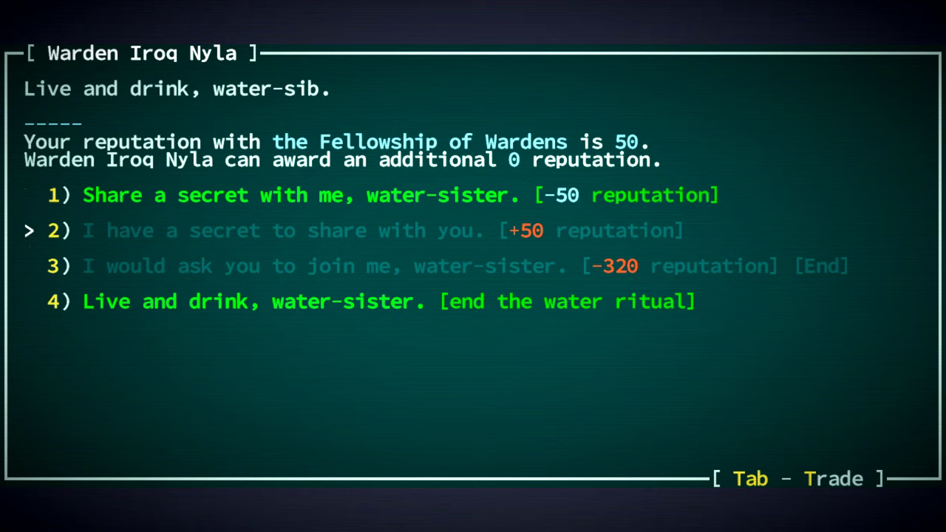
key("Up")
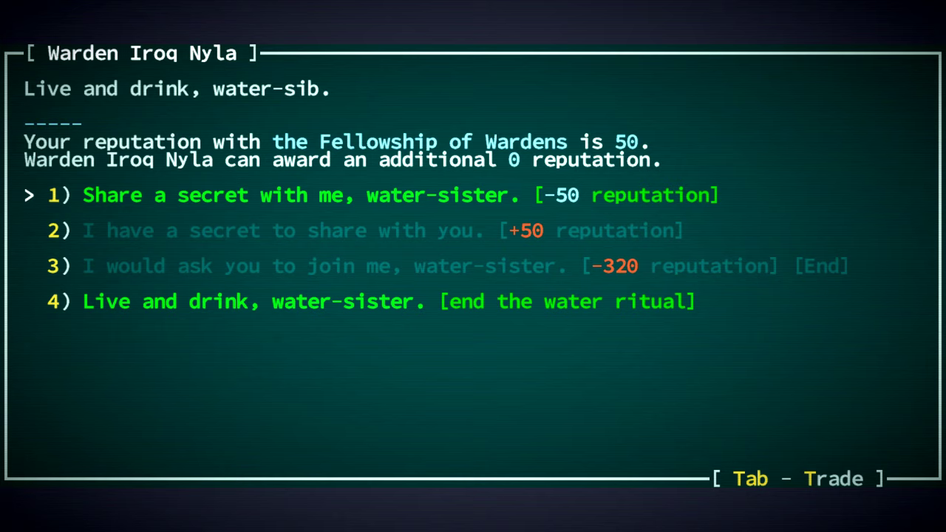
key("Down")
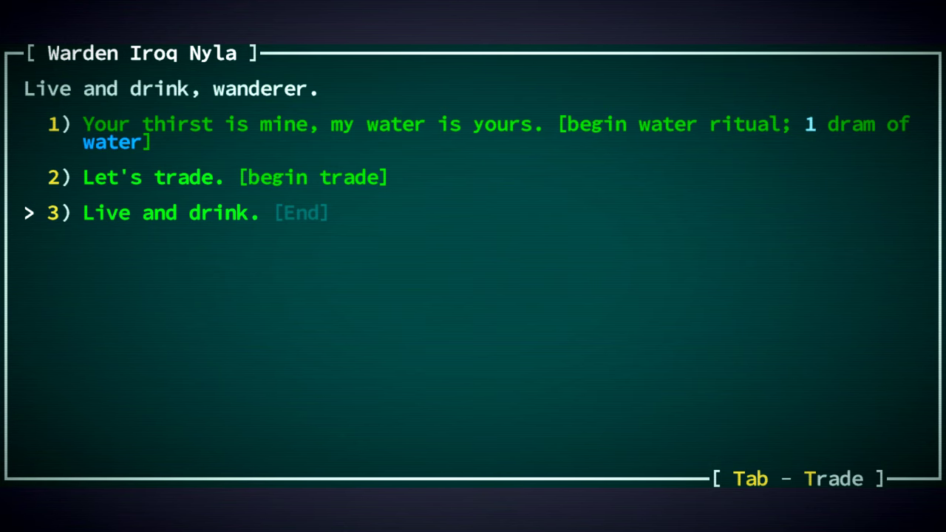
- Begin Yimo-Bas the Sensible's water ritual and ask him to join as a companion, water-brother
left_click(171, 212)
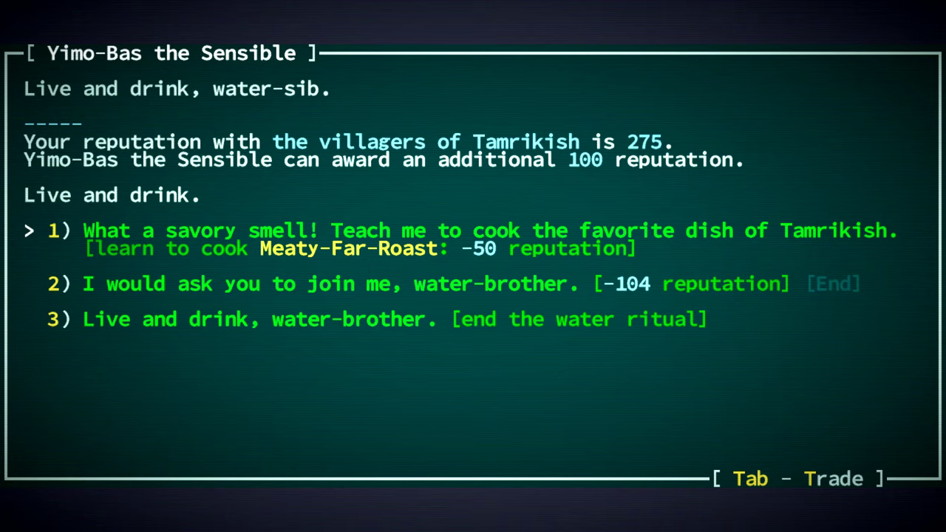
key("Down")
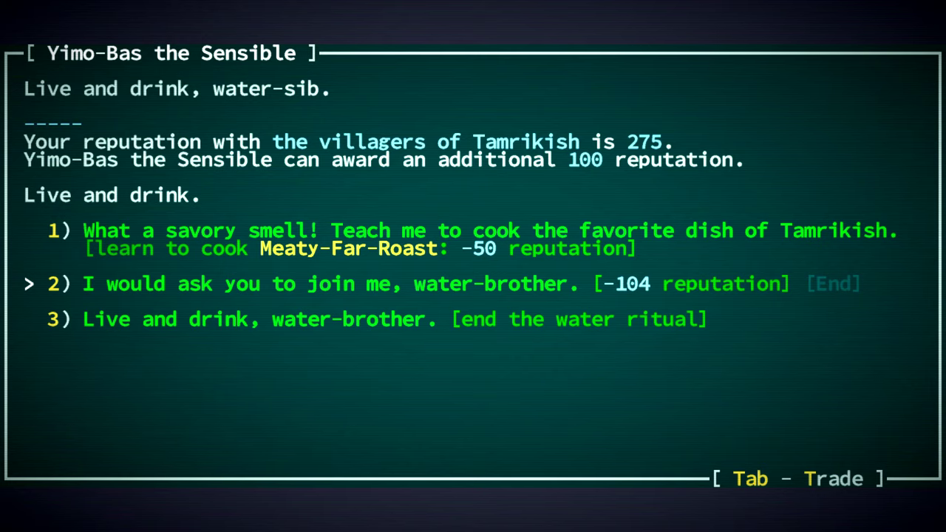
key("Up")
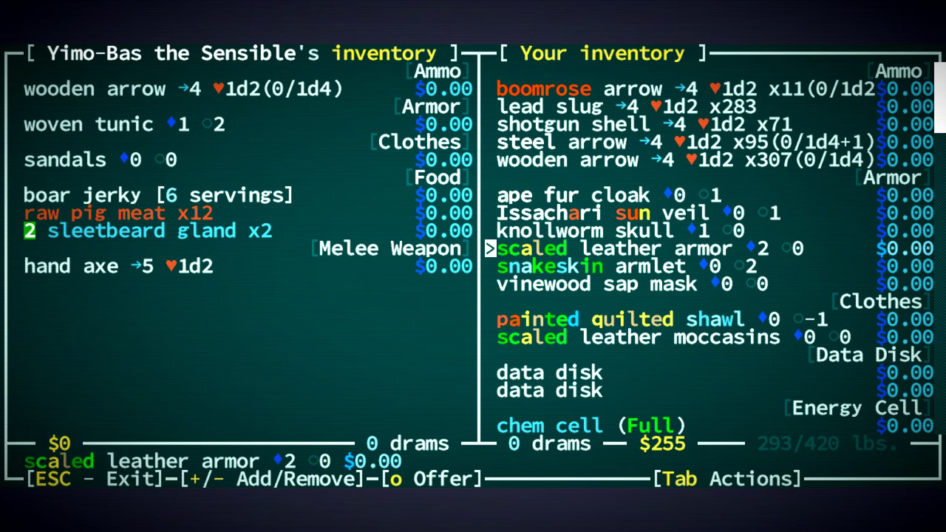
- Mark the flaming steel short sword in your inventory to hand over to Yimo-Bas
scroll("down", 3)
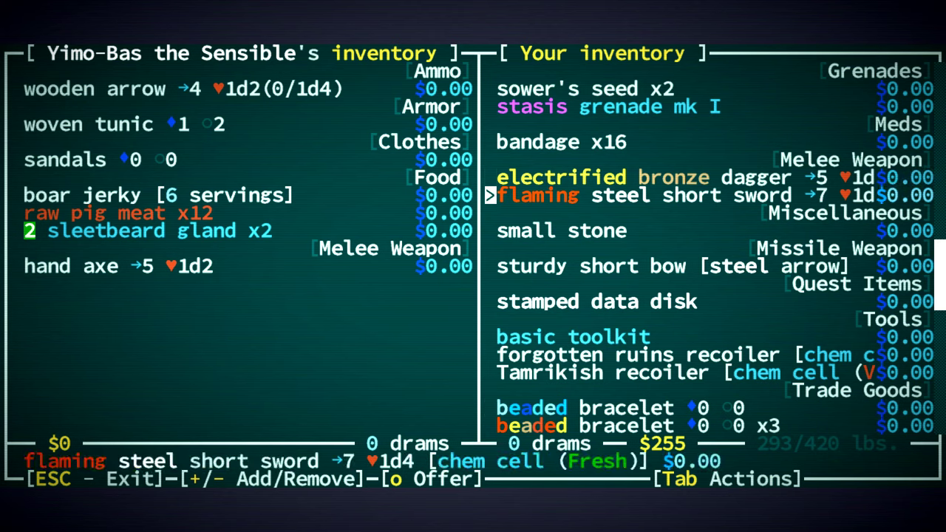
key("Down")
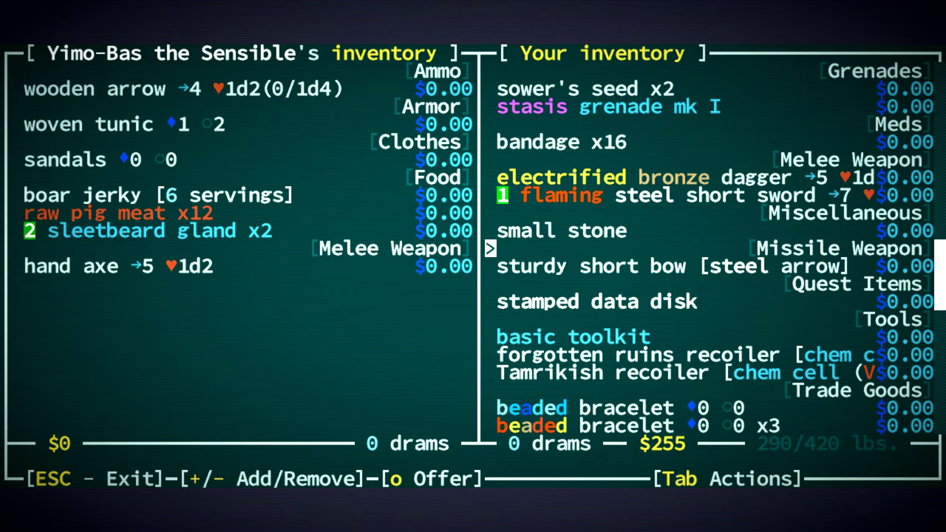
scroll("down", 3)
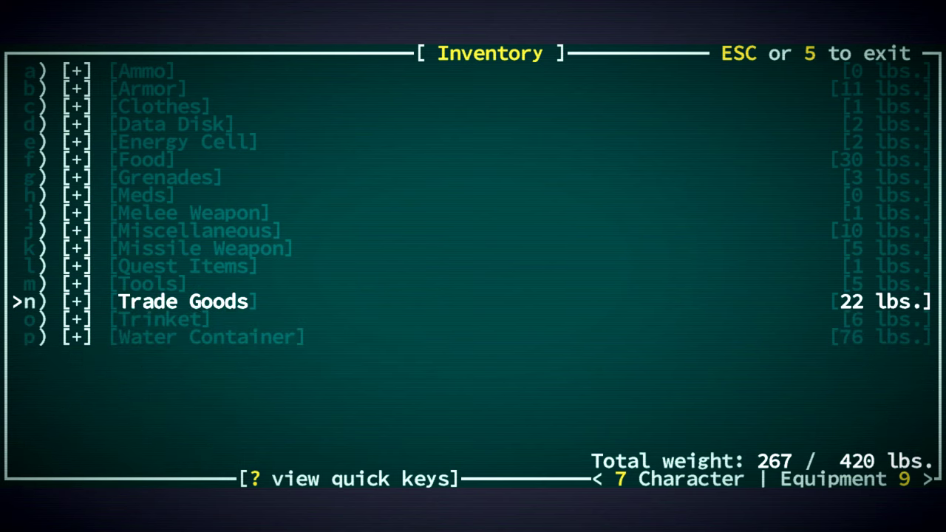
- Activate the forgotten ruins recoiler from the Tools category and acknowledge being transported
left_click(77, 283)
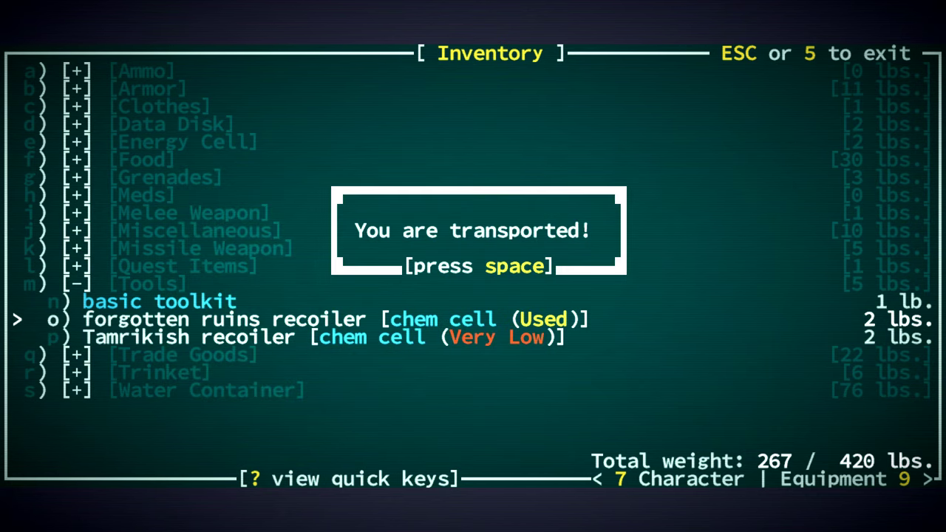
key("Space")
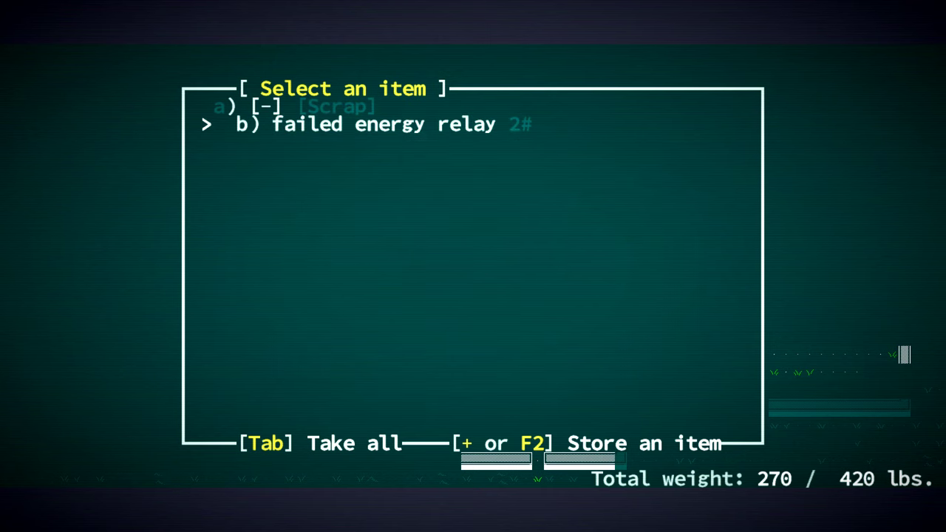
- Close the container, review the wooly leather boots, and complete trading the leather boots to Yimo-Bas
key("Tab")
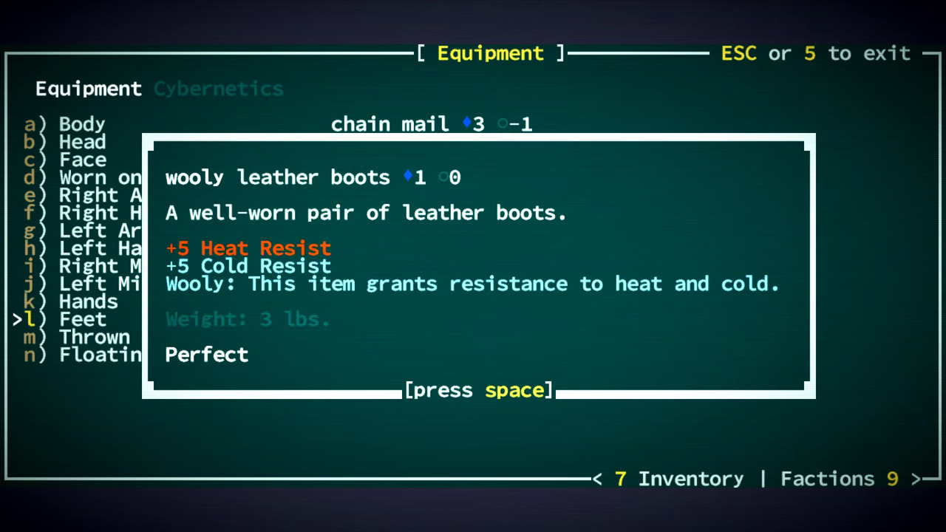
key("space")
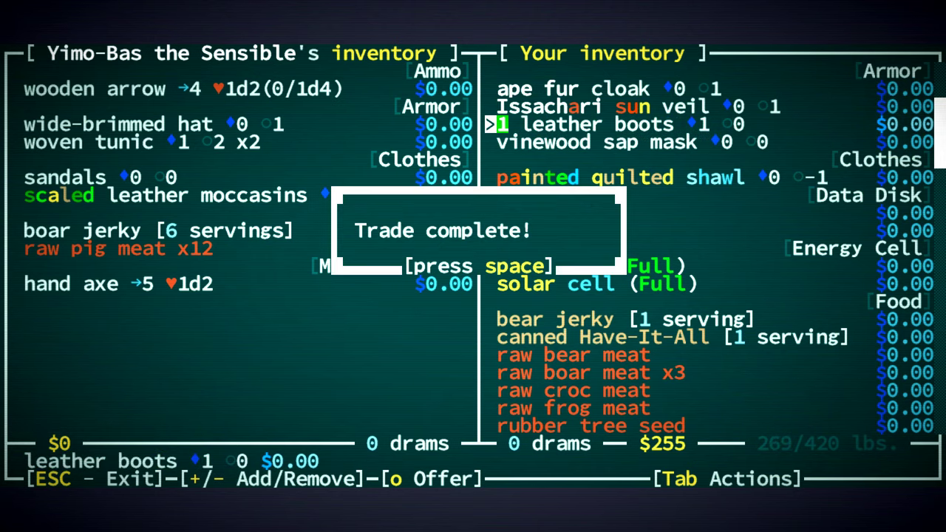
key("space")
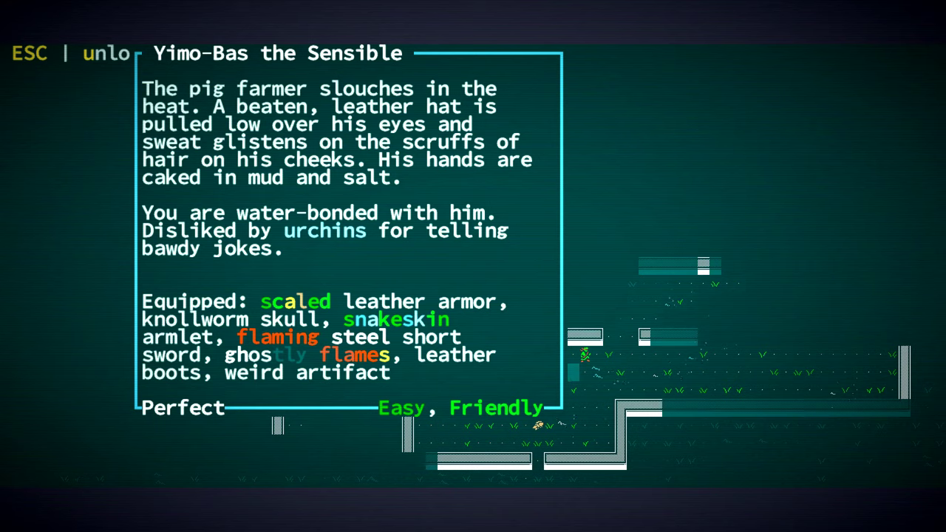
key("Escape")
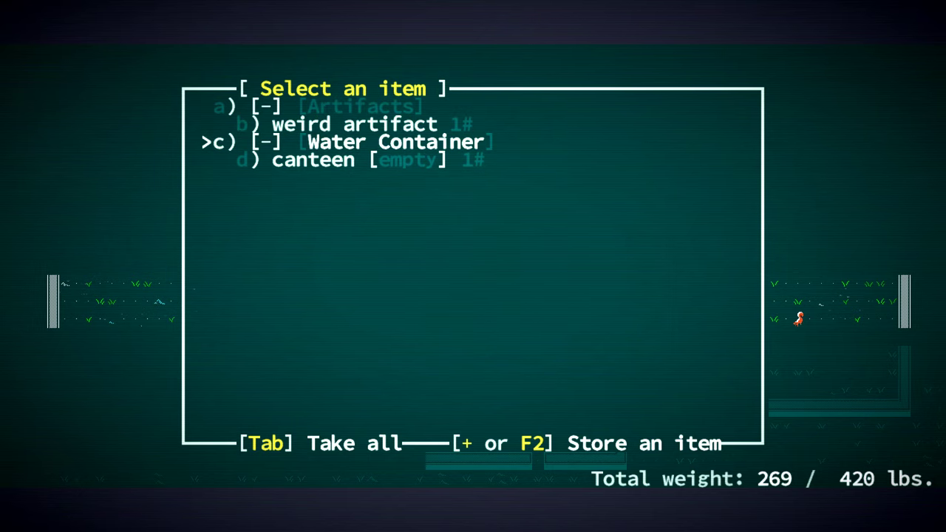
key("Tab")
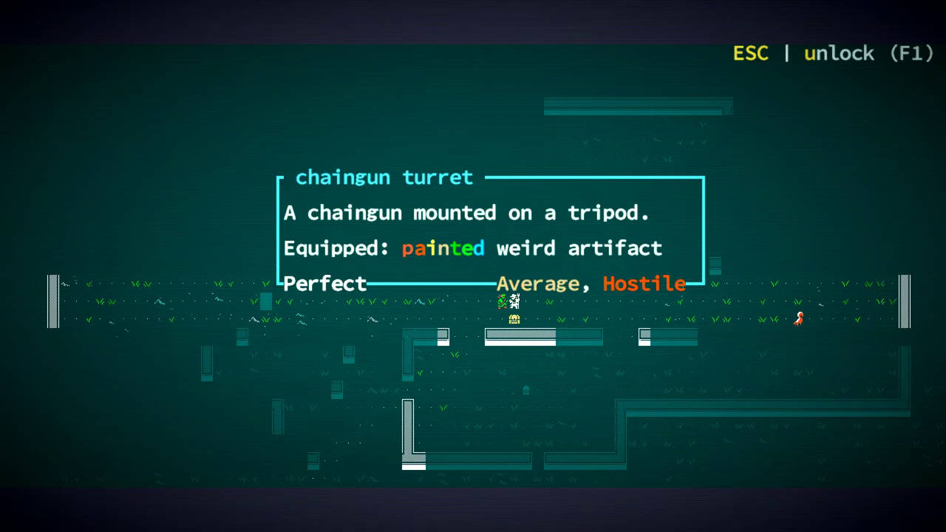
key("Escape")
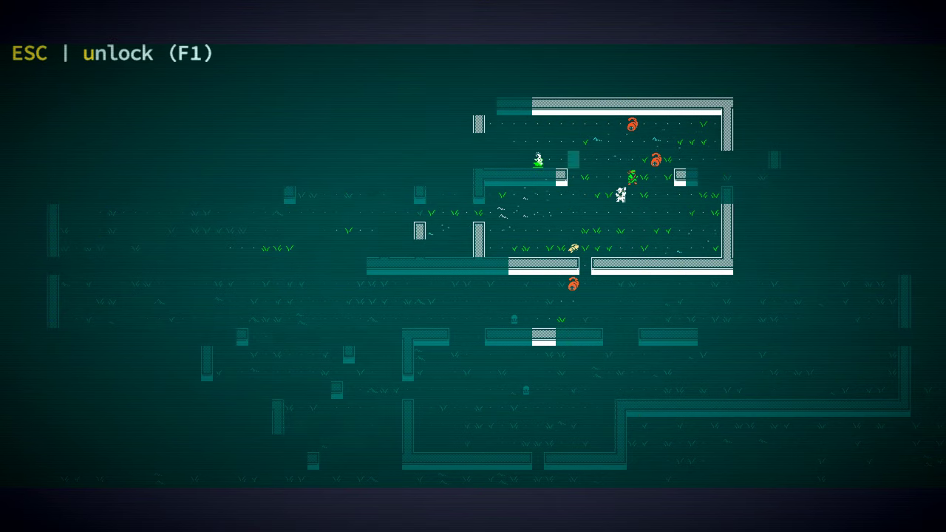
- Examine the shrine to Idates, note its lore in Sultan Histories, glance at Yimo-Bas and return to play
key("space")
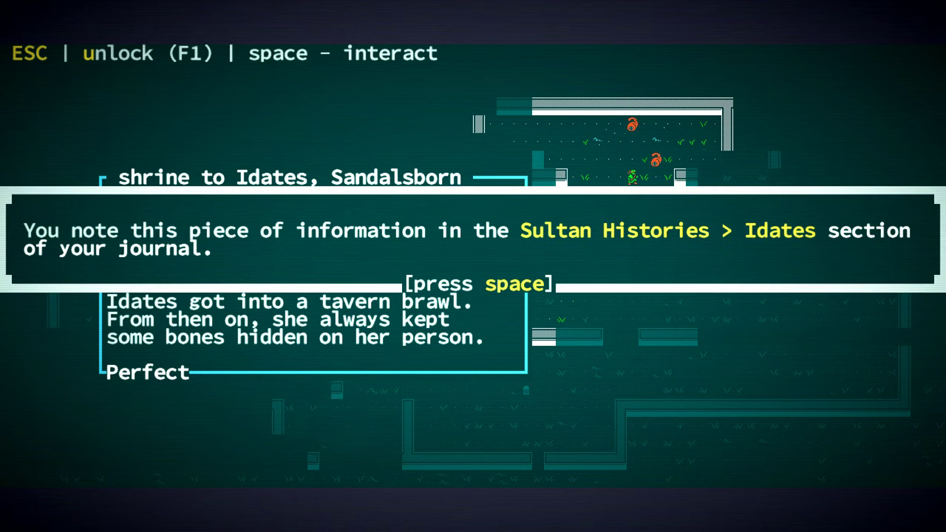
key("space")
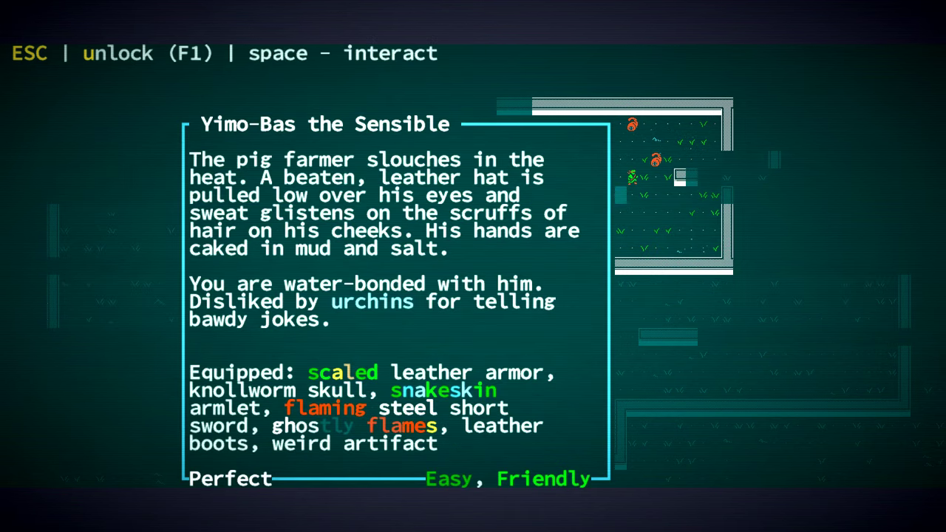
key("Escape")
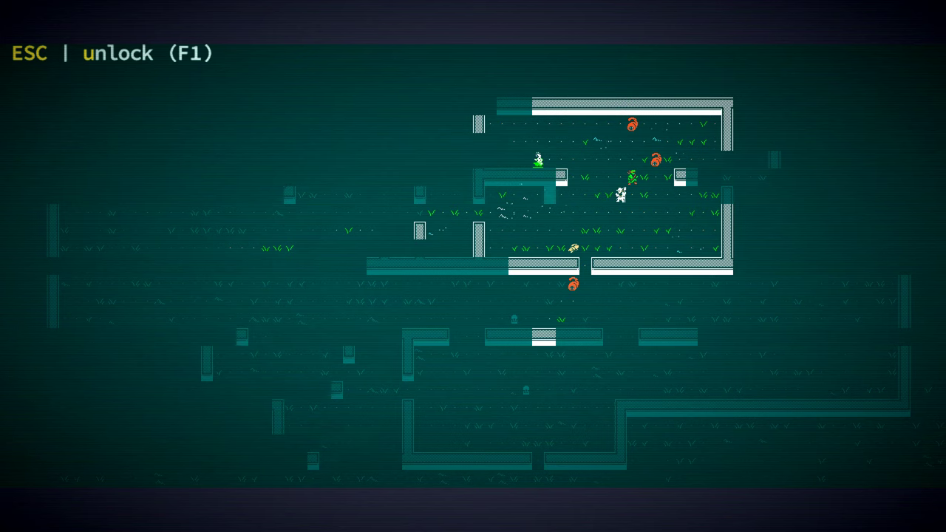
key("space")
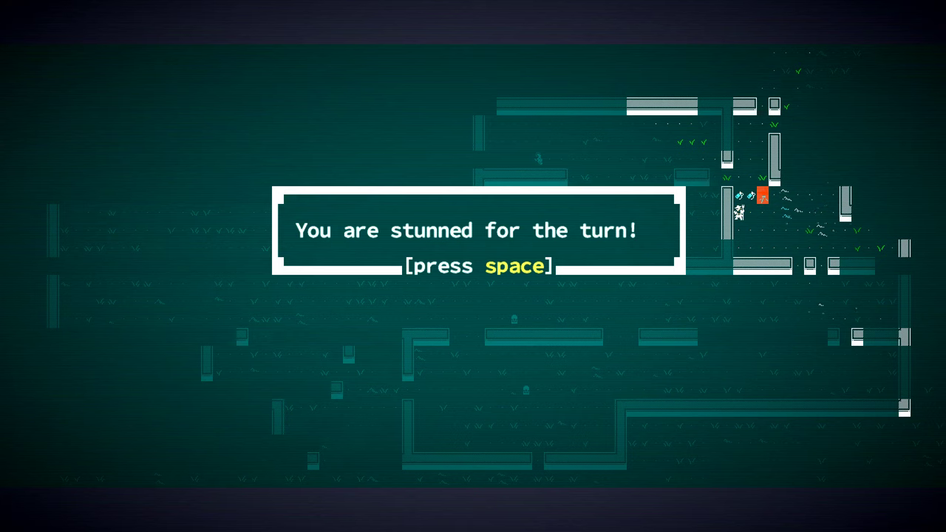
- Acknowledge the 'You are stunned for the turn!' message during the cavern fight
key("space")
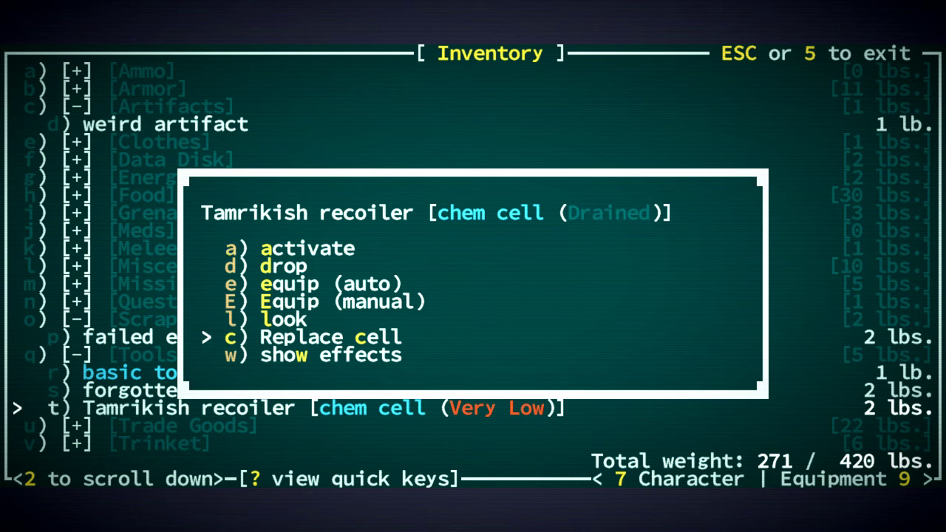
- Activate the Tamrikish recoiler and acknowledge the 'You are transported!' notice
left_click(328, 337)
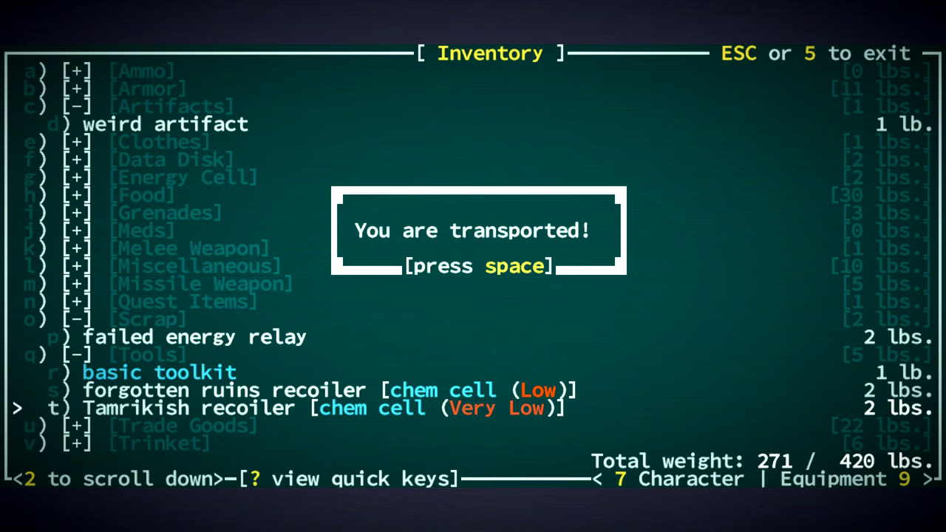
key("space")
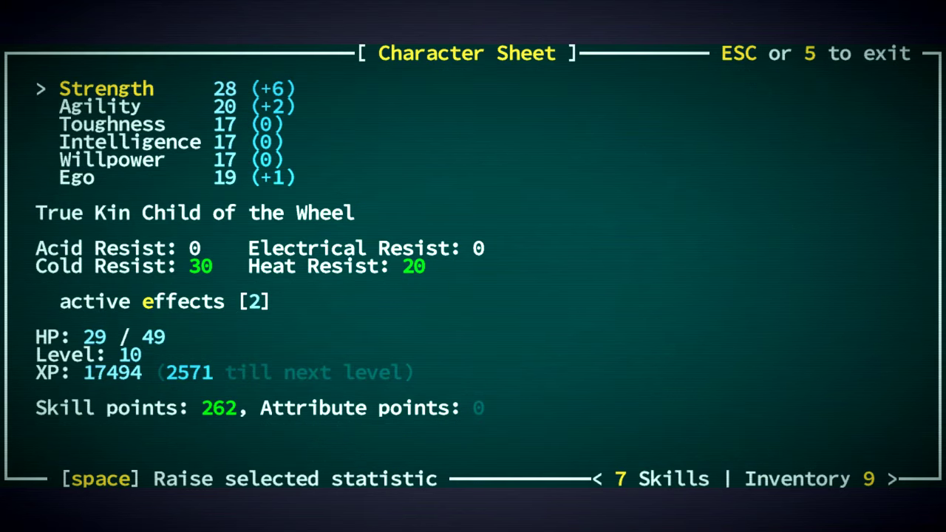
- Have the tinker identify the weird artifact as a poison gas grenade mk I for 4 drams of water
key("Escape")
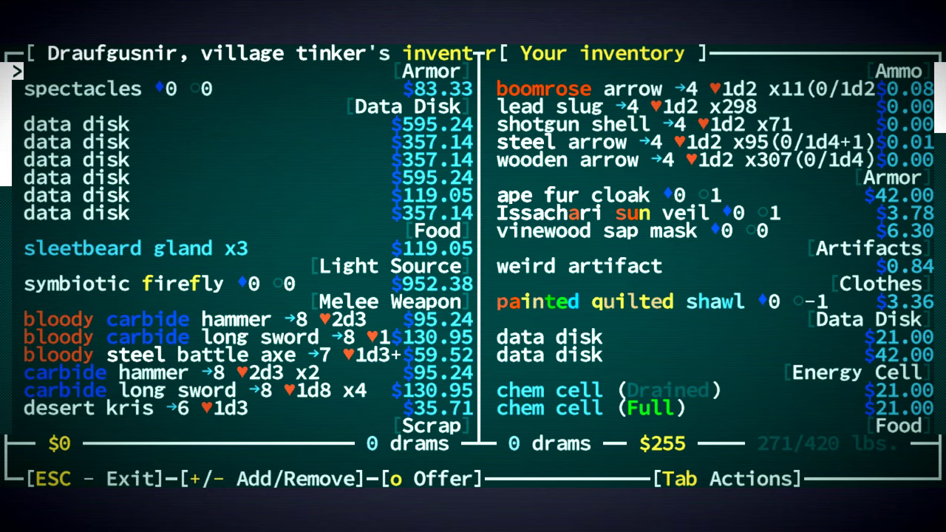
left_click(578, 266)
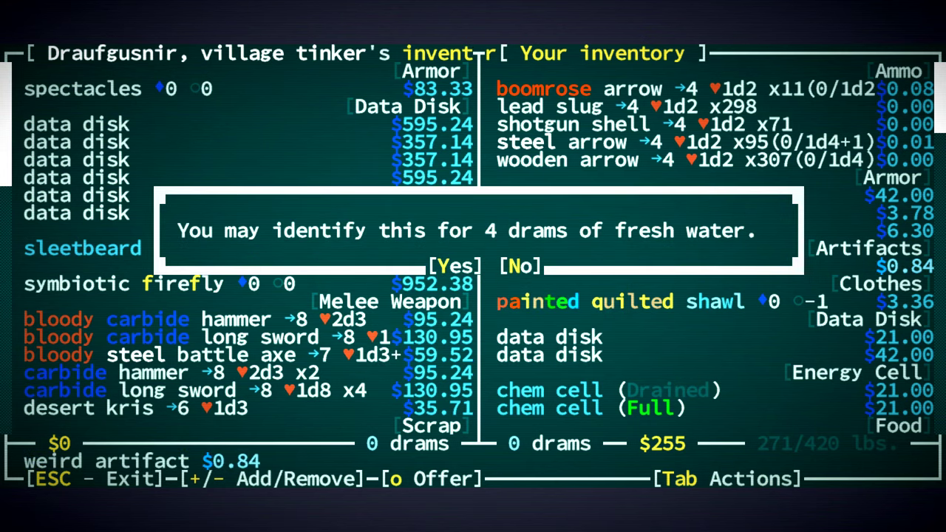
left_click(457, 266)
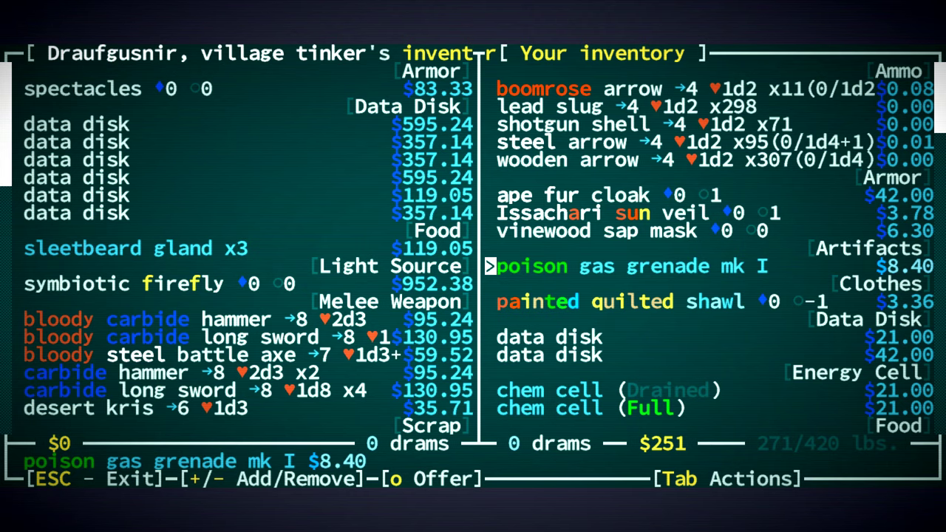
key("Escape")
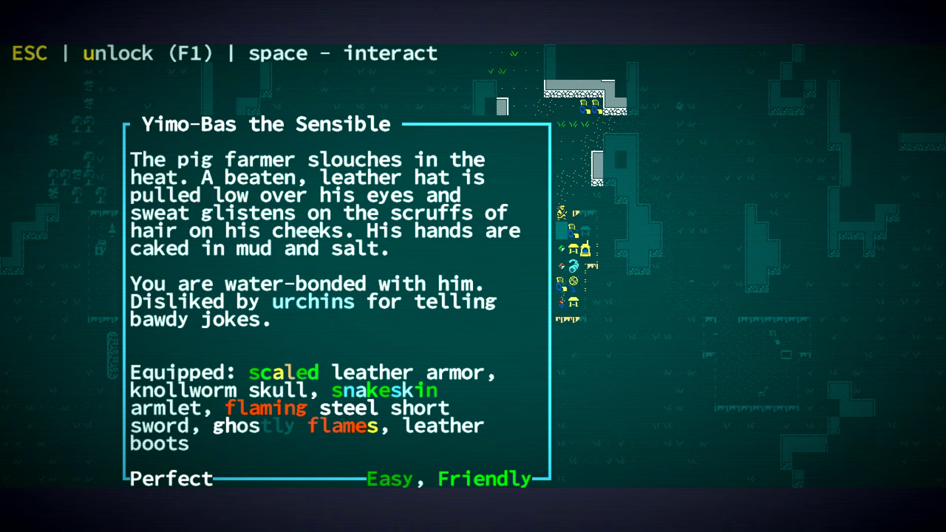
- Activate the forgotten ruins recoiler from the inventory and acknowledge the transport to forgotten ruins
key("Escape")
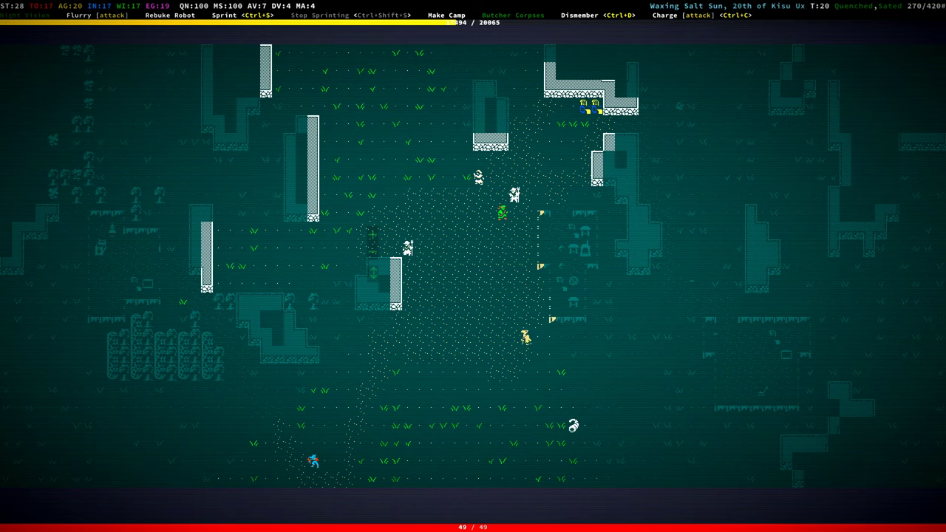
key("i")
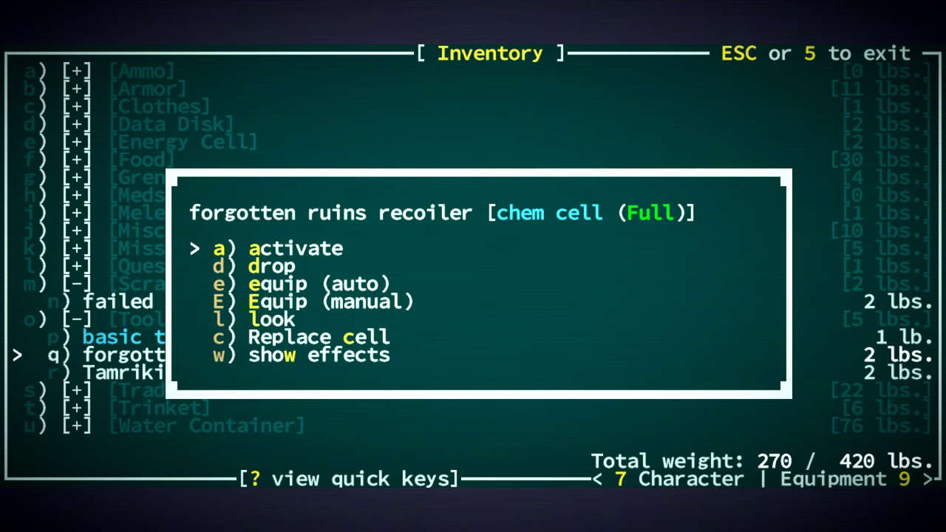
left_click(294, 248)
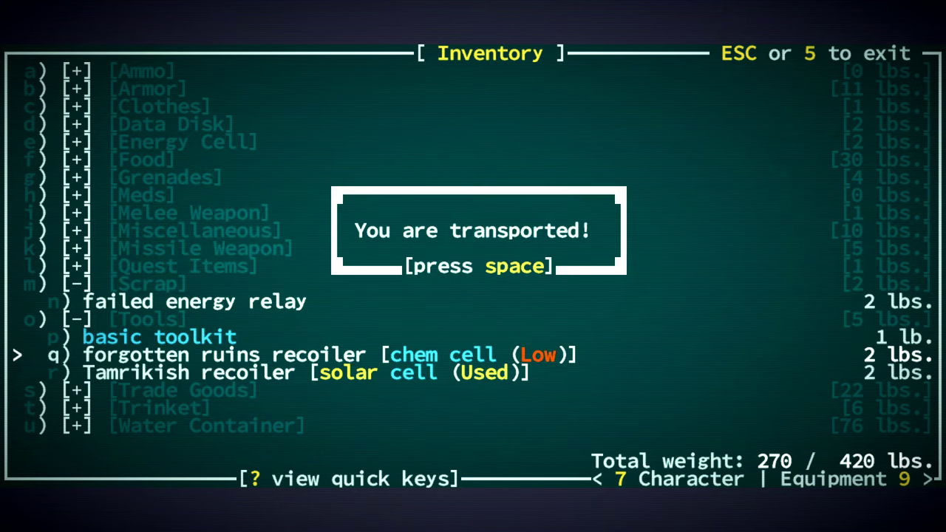
key("space")
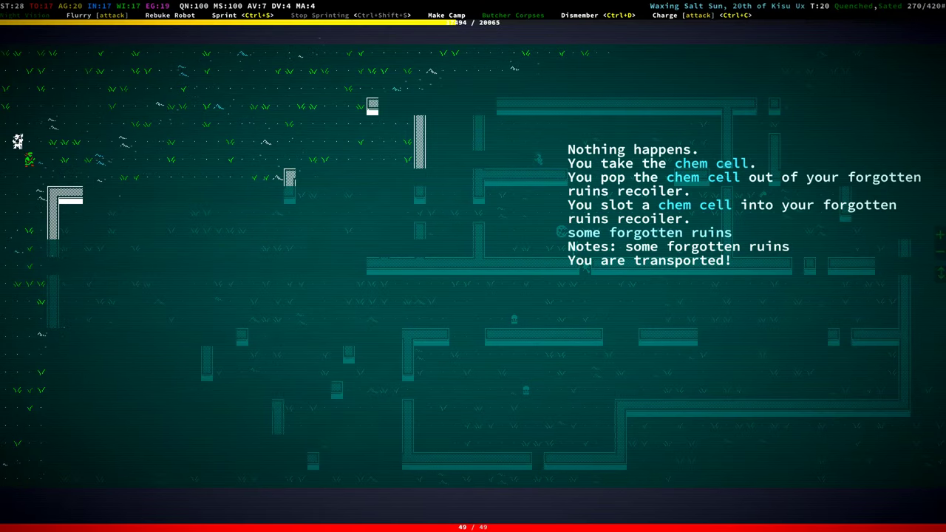
- Reopen the inventory and select the Tamrikish recoiler
key("i")
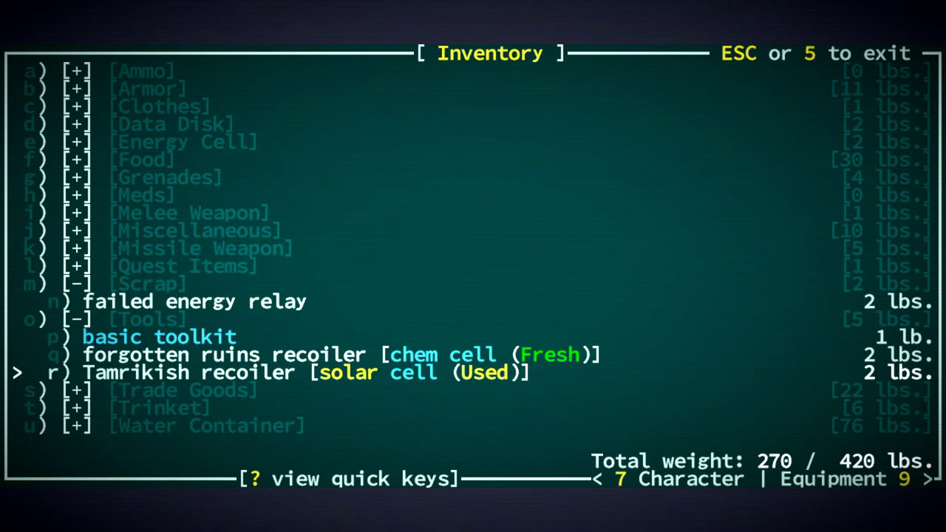
left_click(147, 373)
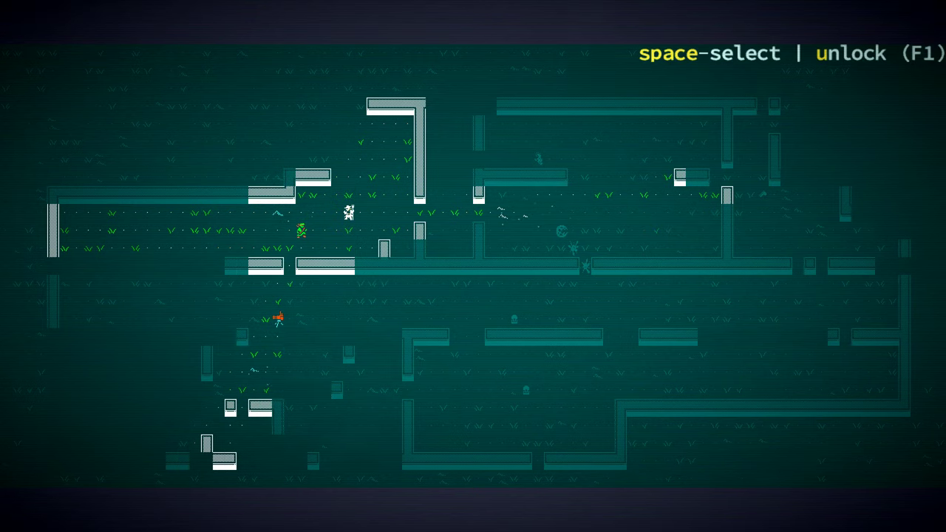
- Leave look mode and continue after the chaingun turret dies for 375 XP
key("space")
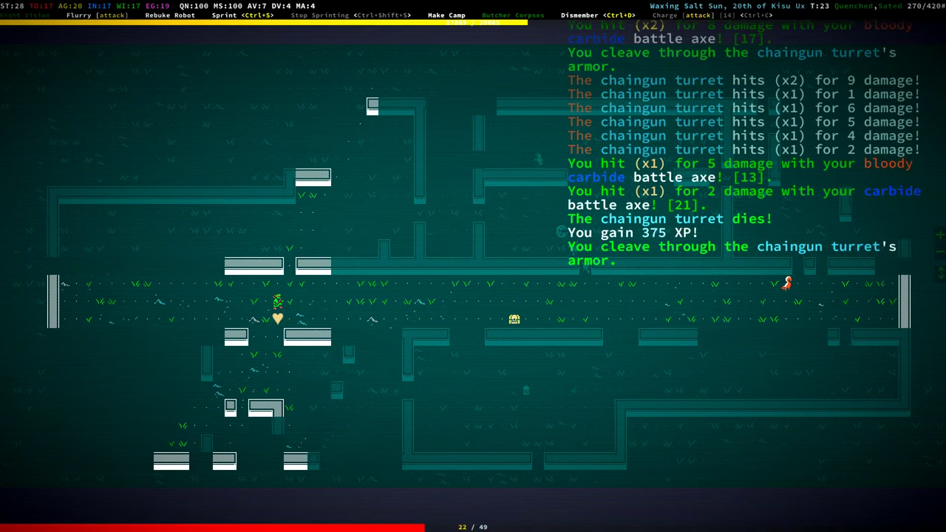
key("R")
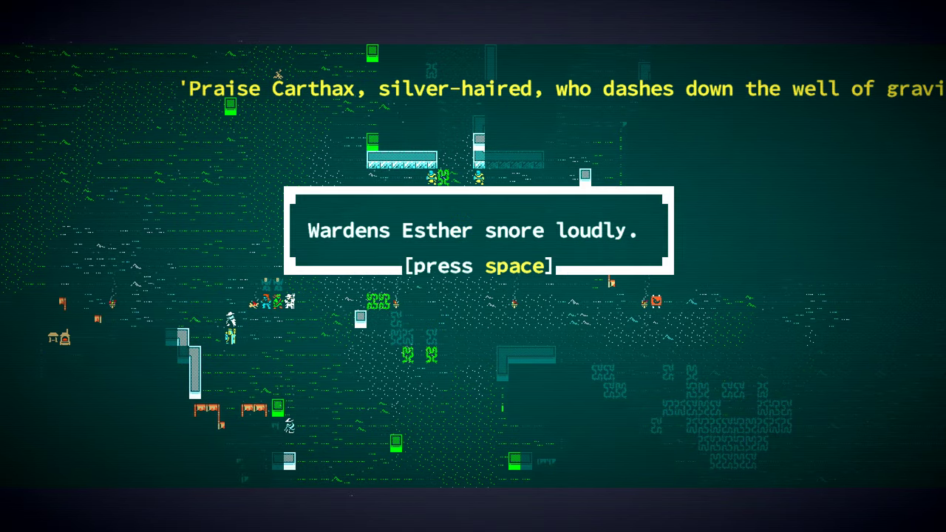
- Dismiss the message about Wardens Esther snoring loudly on entering the village
key("space")
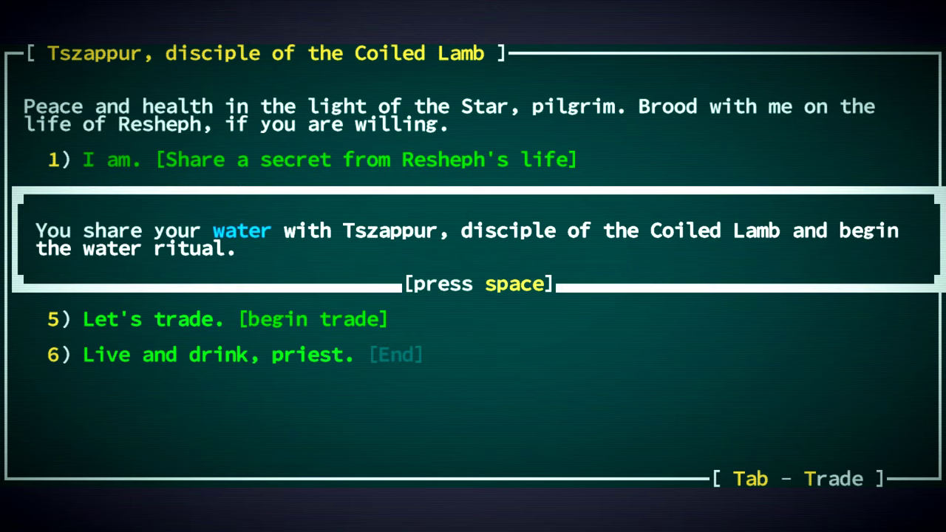
- Complete the water ritual with Tszappur, spending Coiled Lamb reputation to learn Staunch Wounds
key("space")
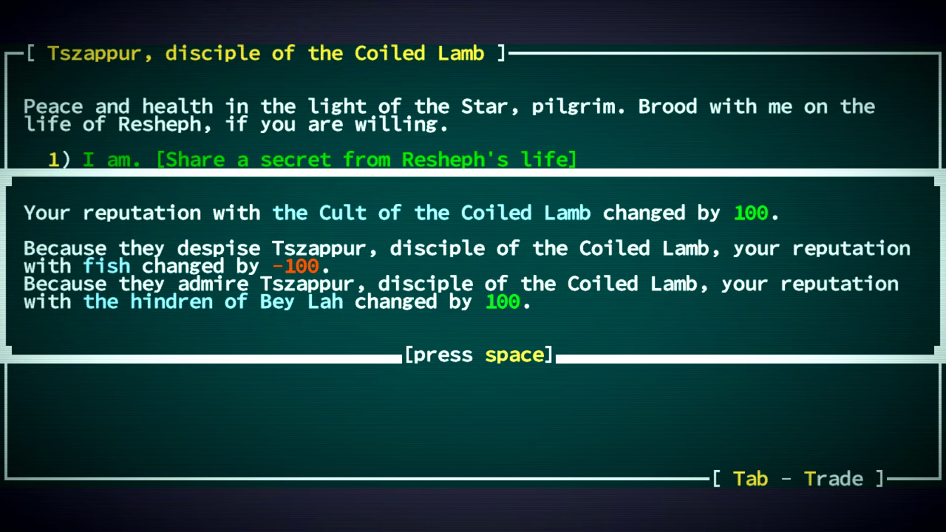
key("space")
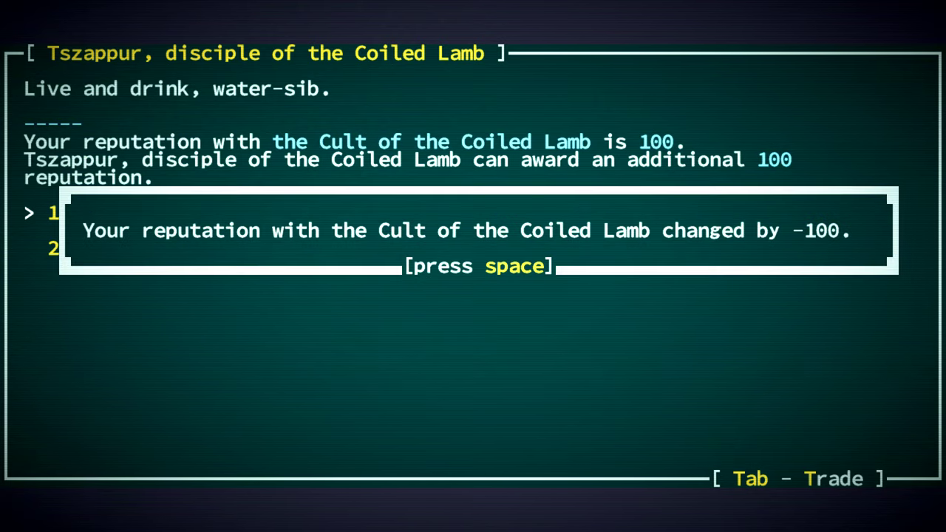
key("space")
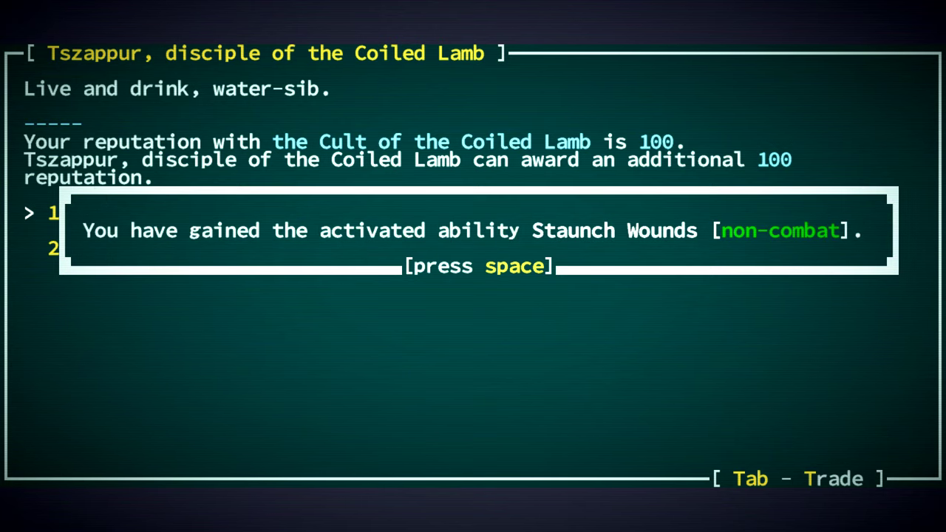
key("space")
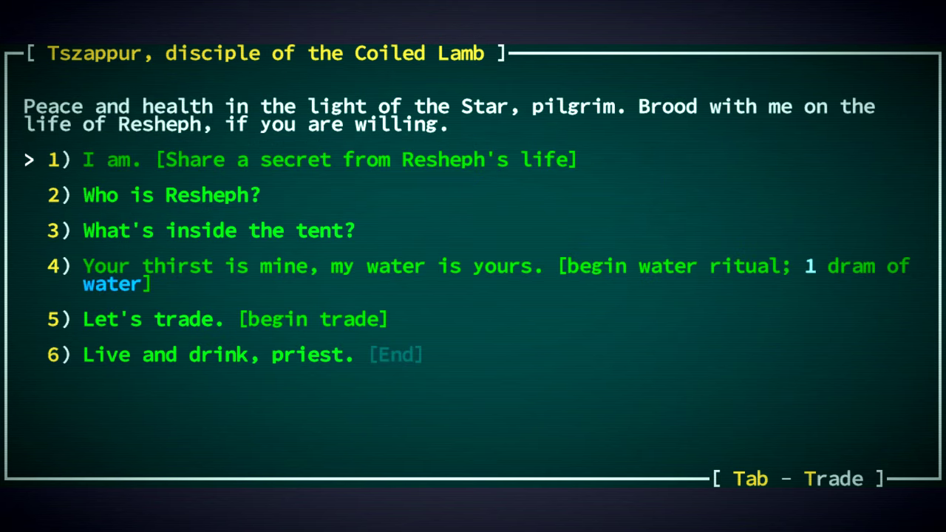
- Ask Tszappur 'Who is Resheph?', read the healer-and-last-sultan answer, and return to the questions
key("Down")
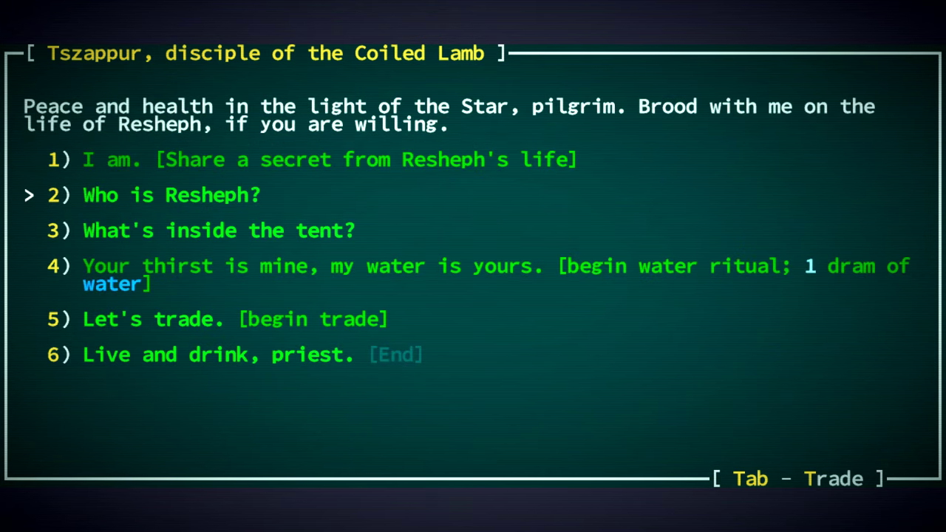
left_click(170, 195)
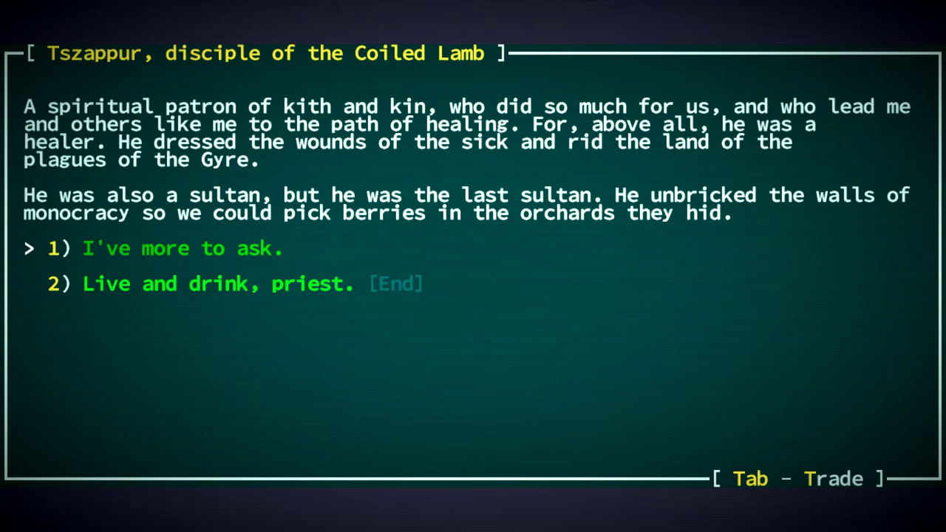
left_click(181, 248)
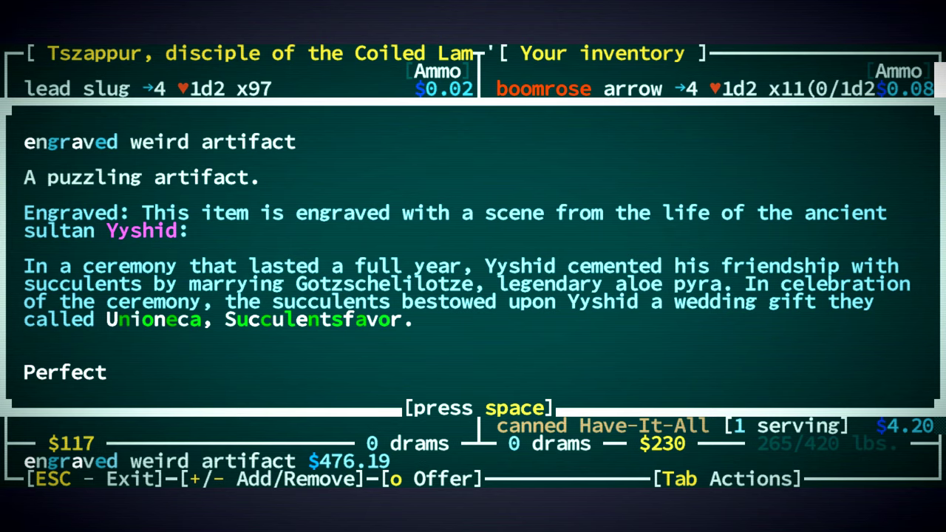
- Close the engraved weird artifact's Yyshid story and move on toward the shrine to Resheph
key("space")
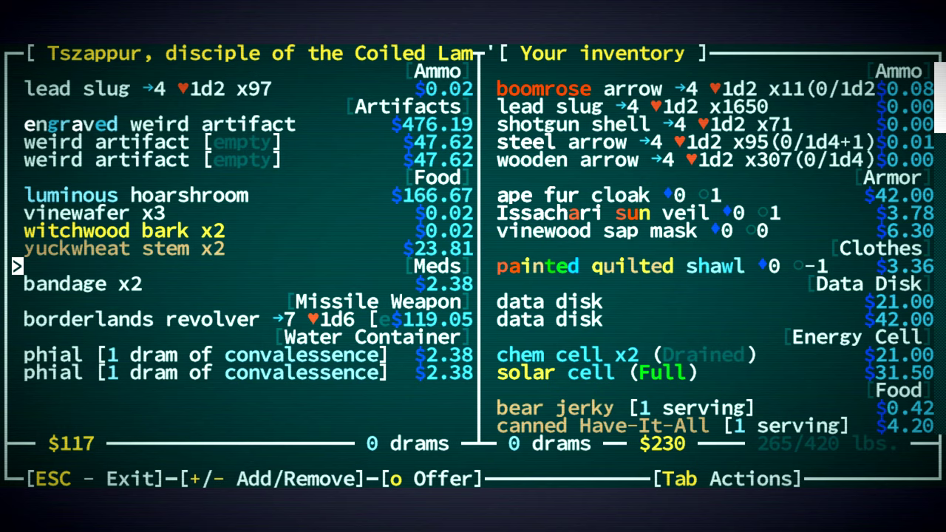
key("Down")
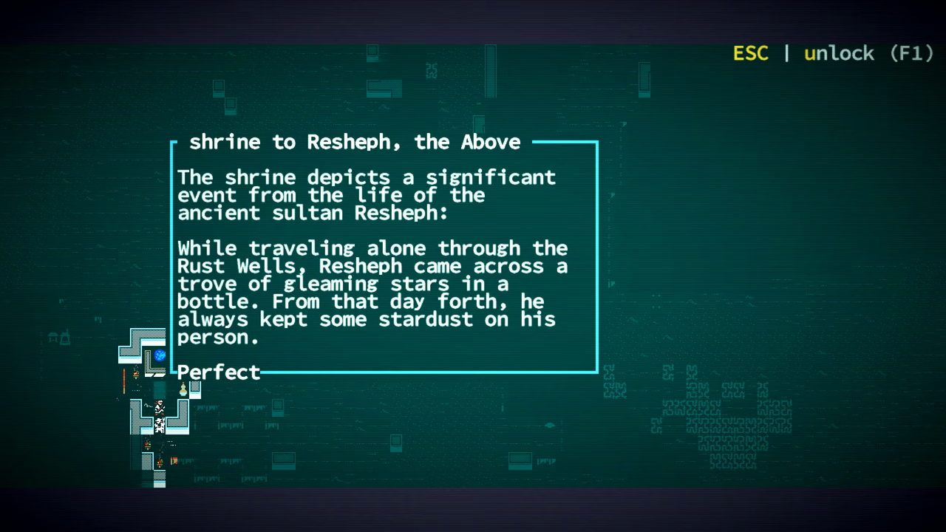
- Record the shrine's Resheph-and-stardust story in the journal and dismiss the note
key("space")
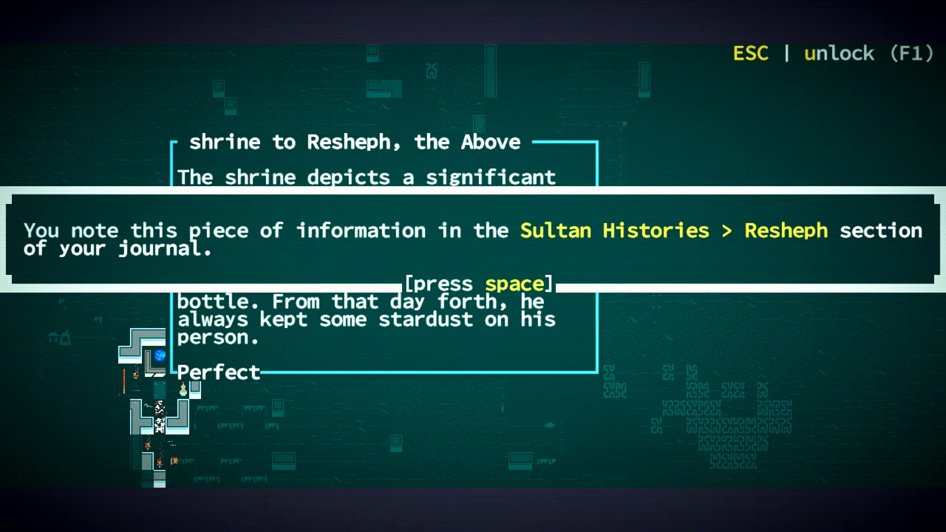
key("space")
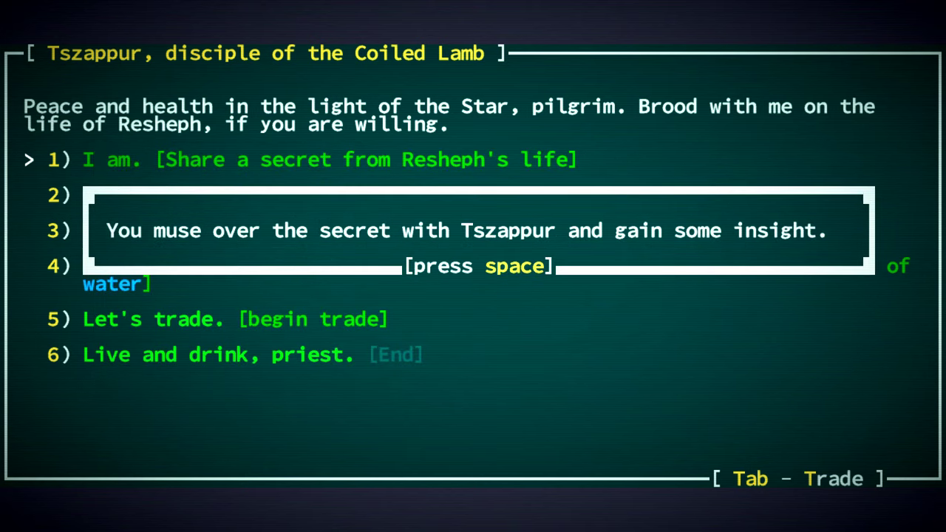
- Share a secret from Resheph's life with Tszappur and acknowledge reaching level 11
key("space")
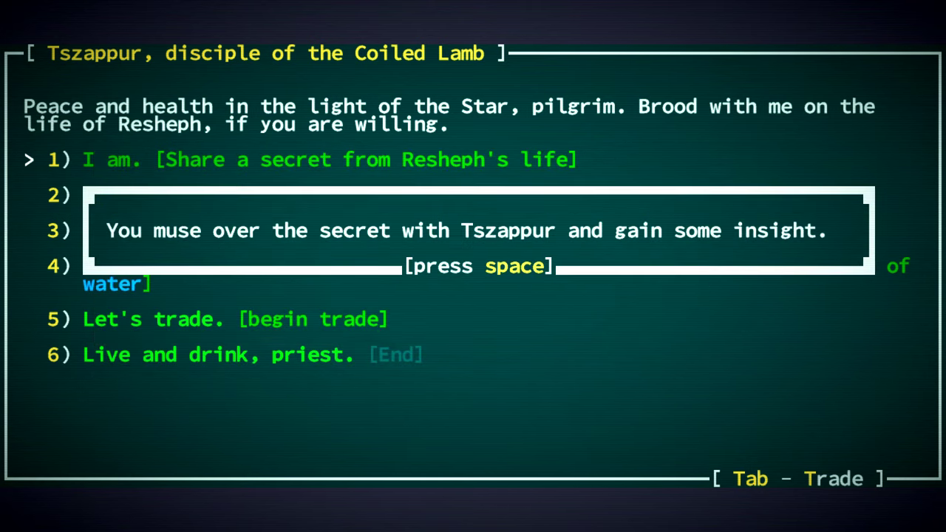
key("space")
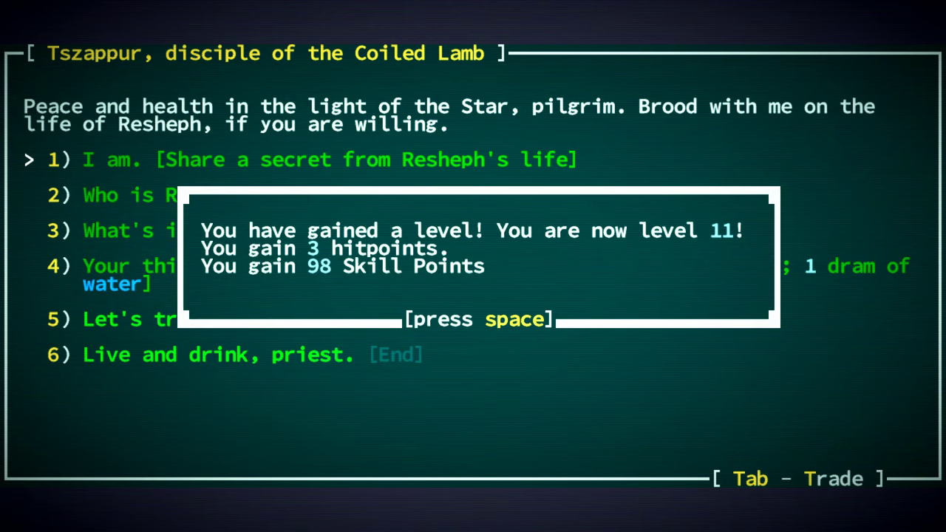
key("space")
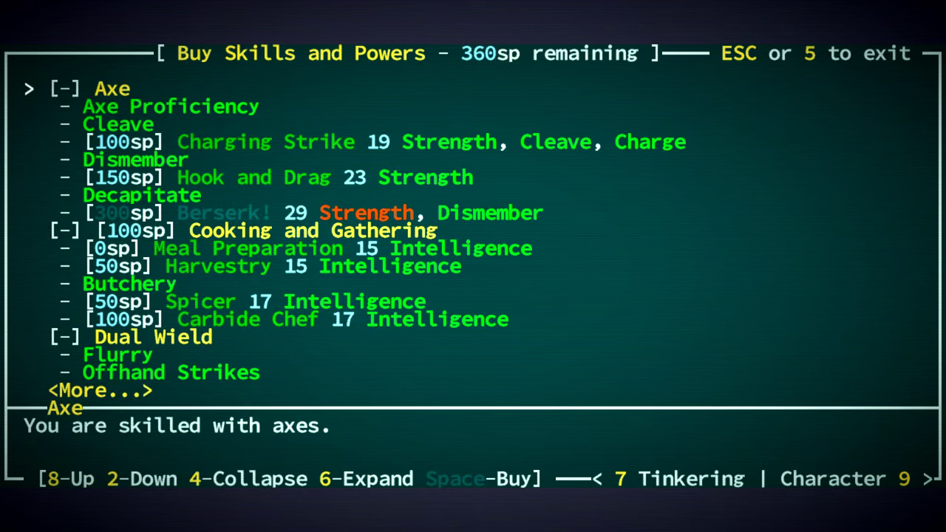
- Review the Buy Skills list with 360 sp unspent, then leave the character sheet
scroll("down", 3)
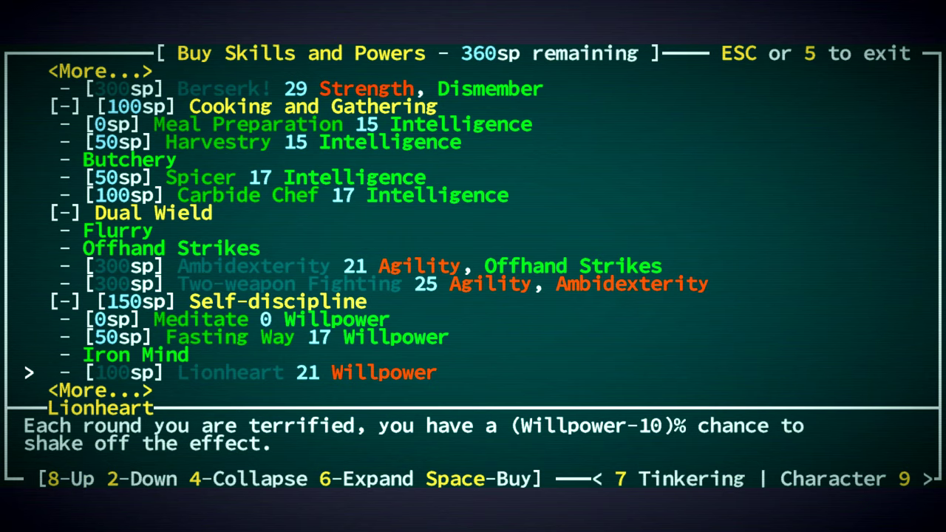
scroll("down", 3)
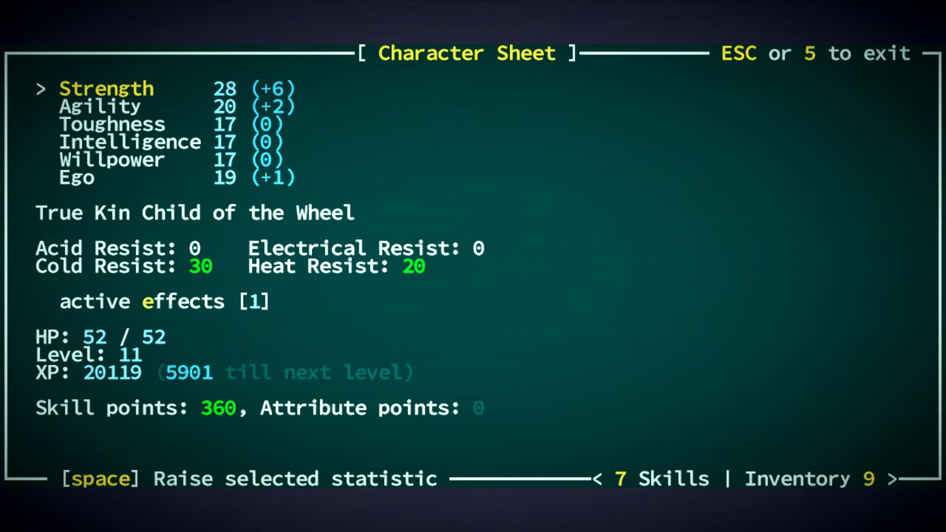
key("Escape")
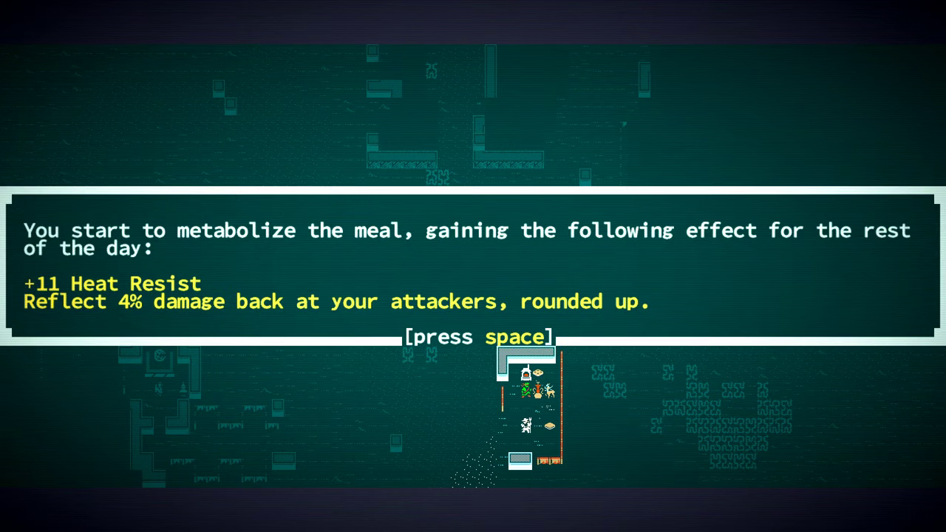
- Acknowledge the +11 Heat Resist meal, then share Ekalil's location with Lulihart for Pariahs reputation
key("space")
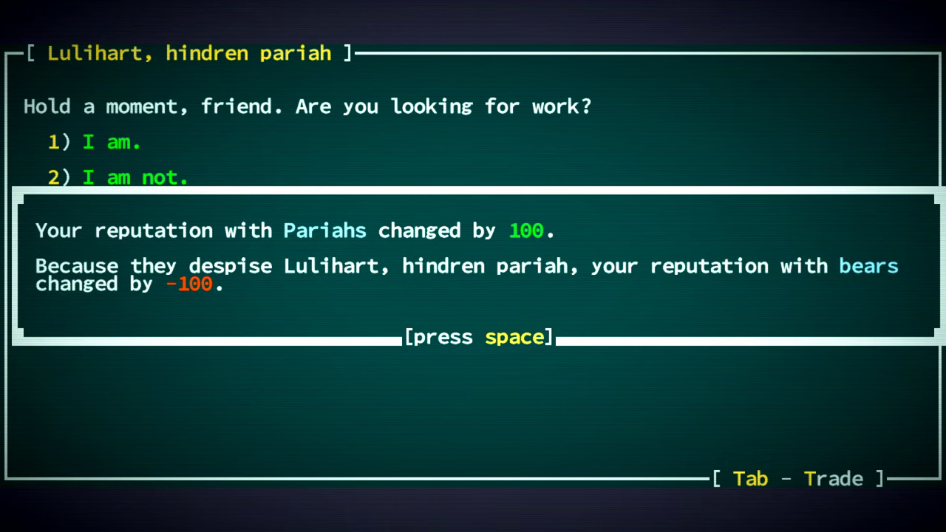
key("space")
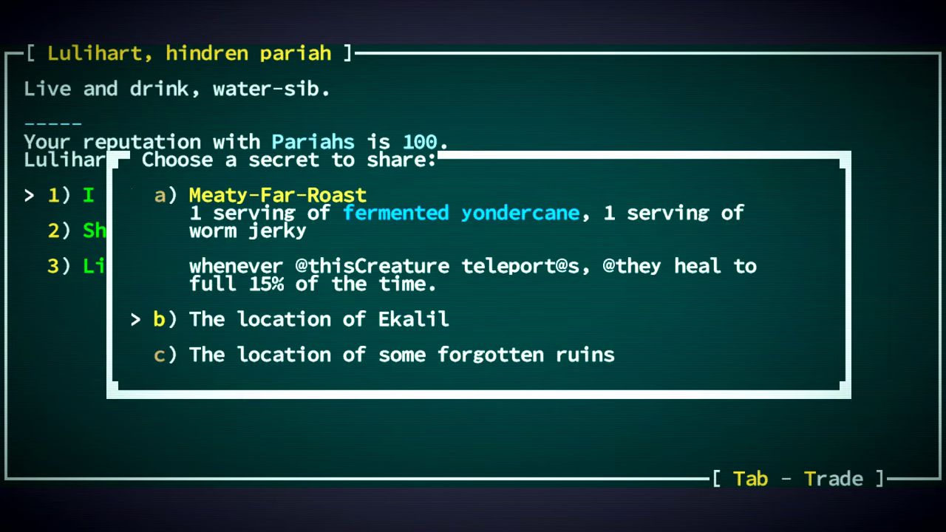
key("Up")
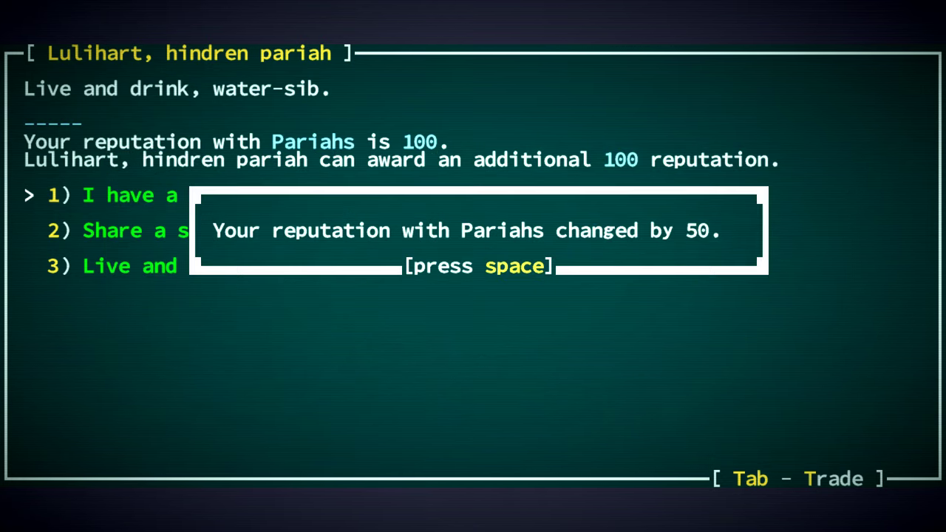
key("space")
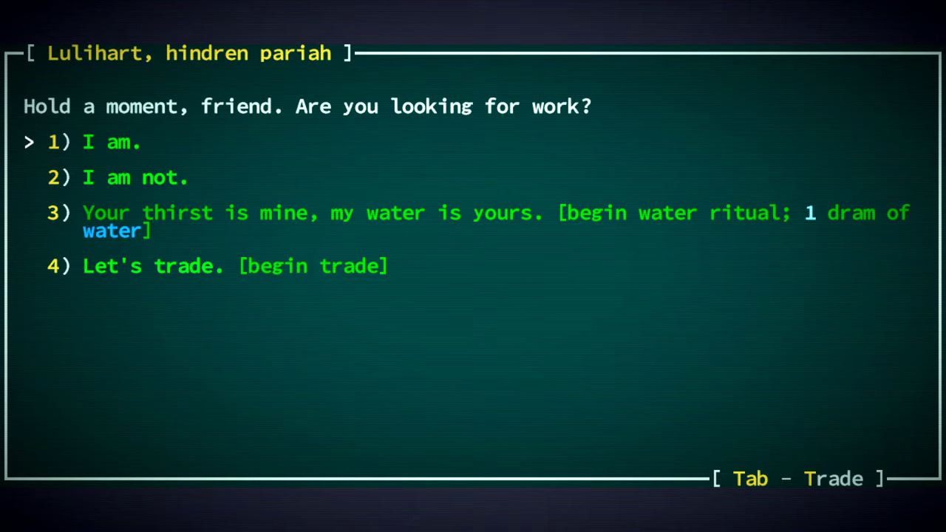
- Agree to hear Lulihart's work, then ask who they are and why they don't go to Bey Lah
left_click(111, 142)
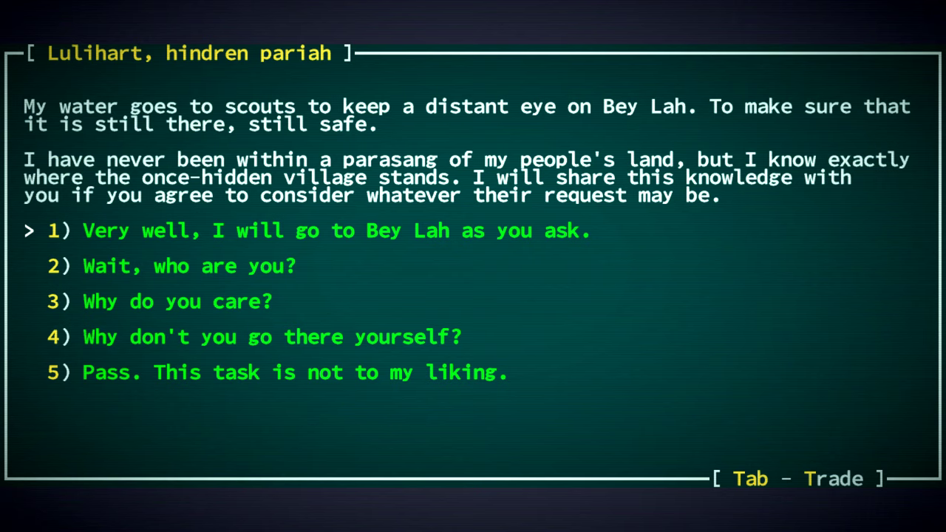
key("down")
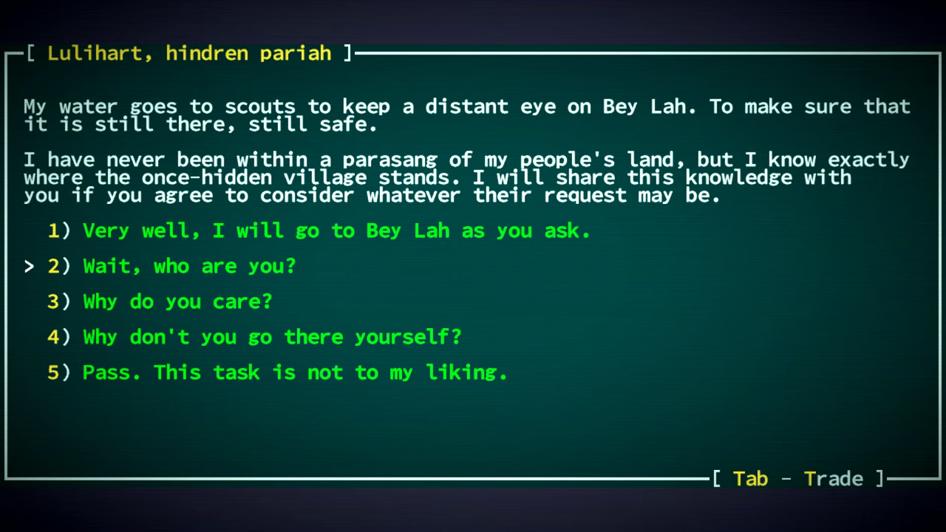
left_click(189, 266)
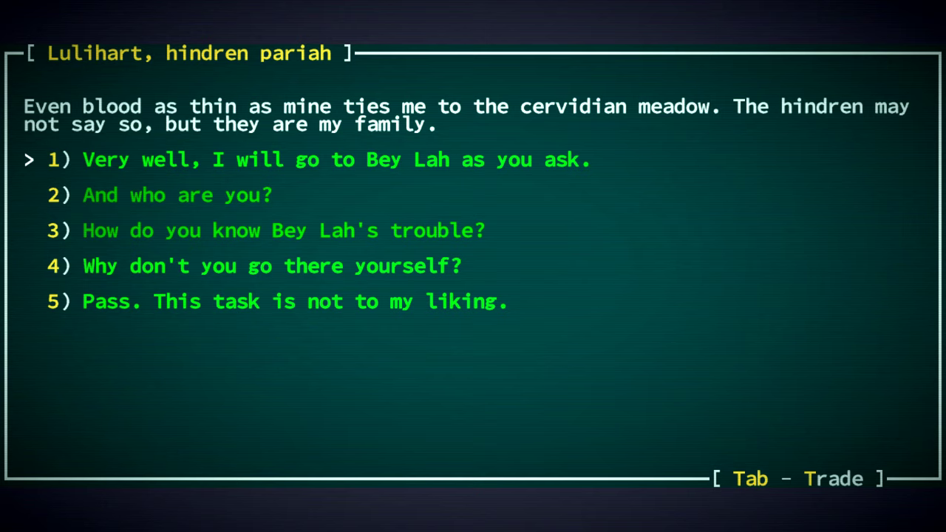
key("down")
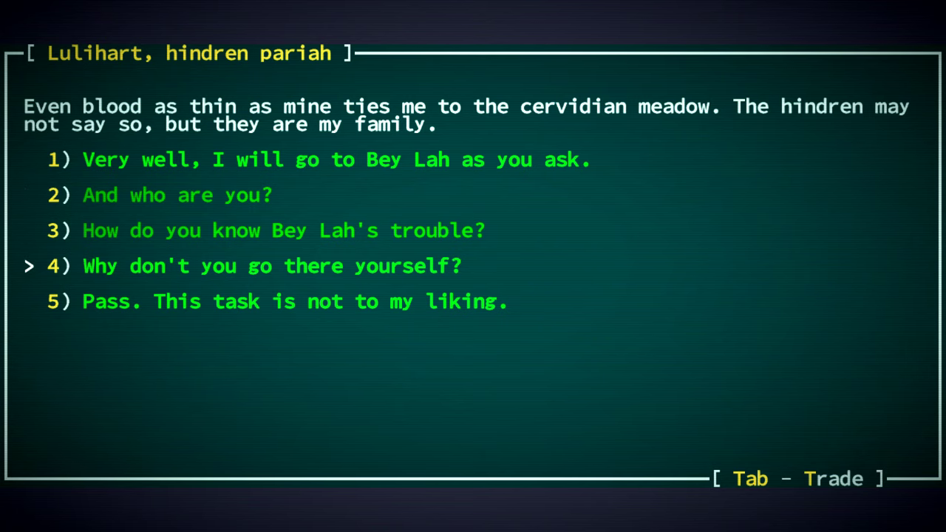
left_click(271, 266)
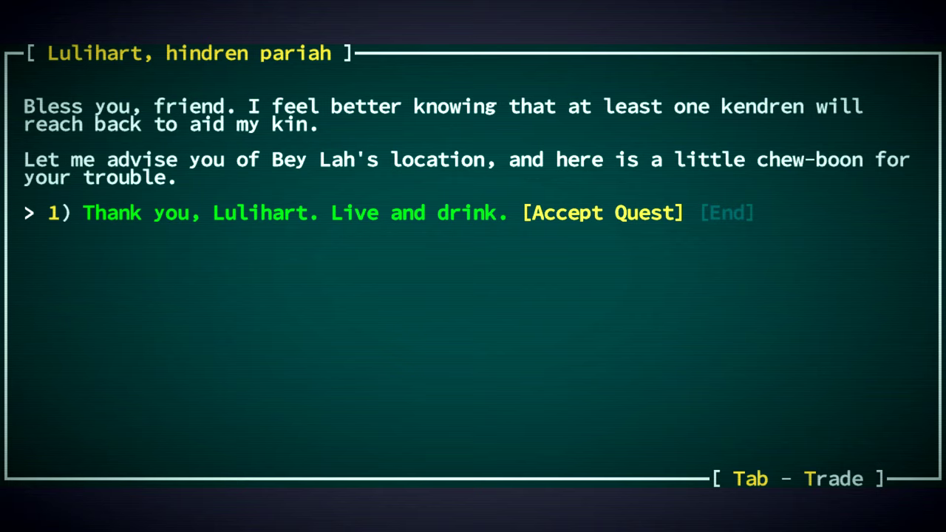
- Accept the Bey Lah quest, receiving a yondercane and Bey Lah's location in the journal
left_click(605, 212)
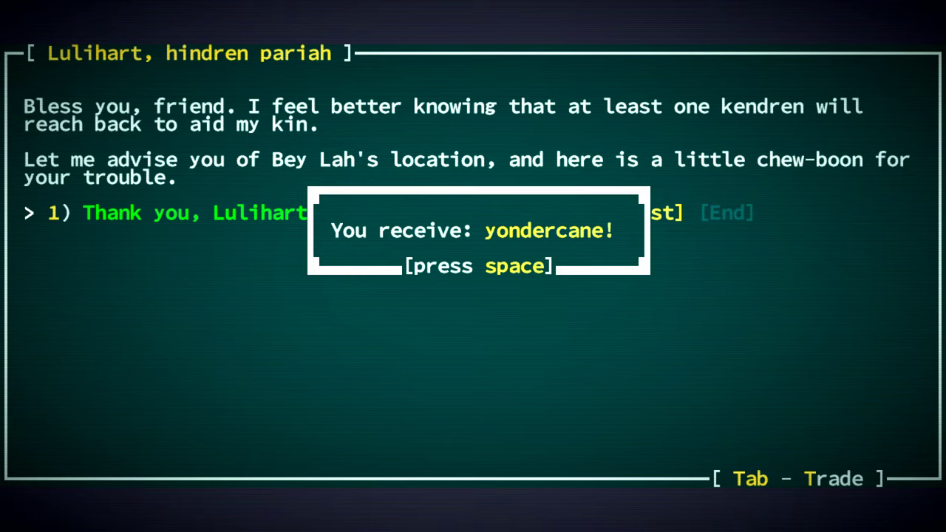
key("space")
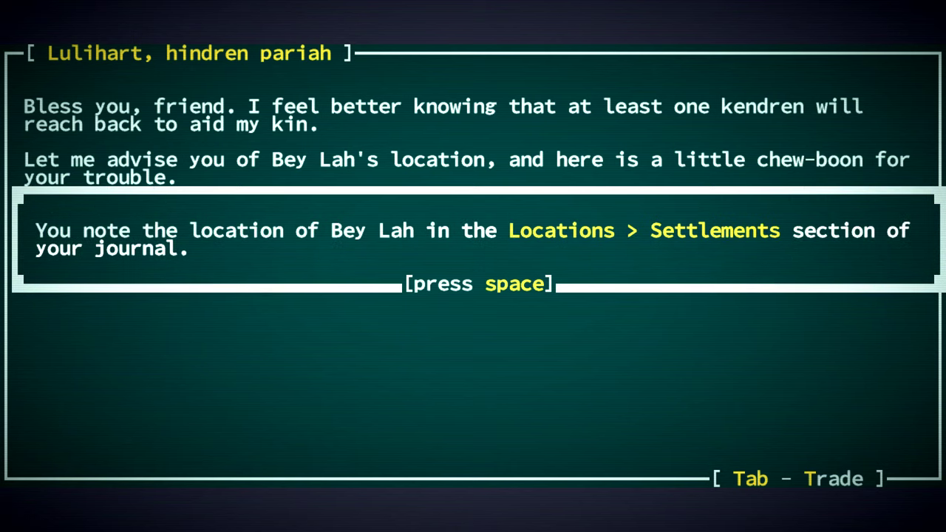
key("space")
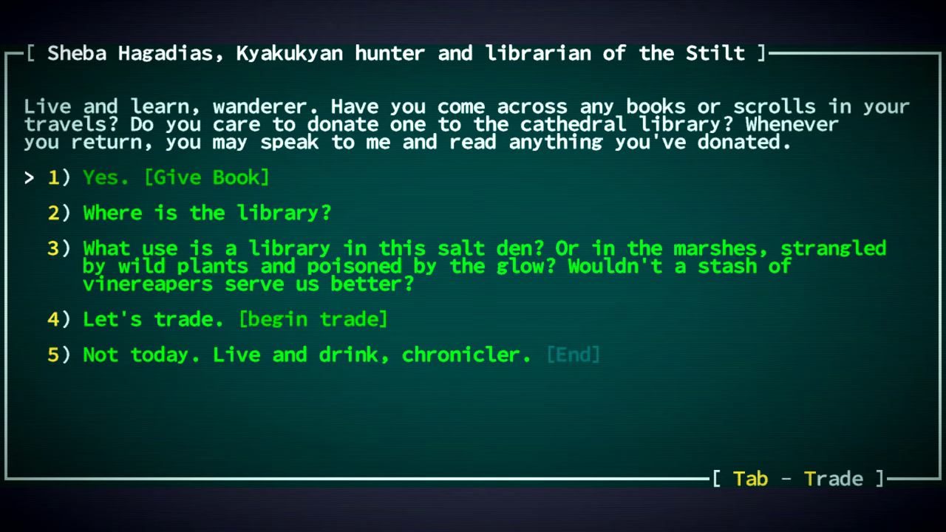
- Ask Sheba Hagadias where the library is, question its use in the salt den, and say farewell
key("Down")
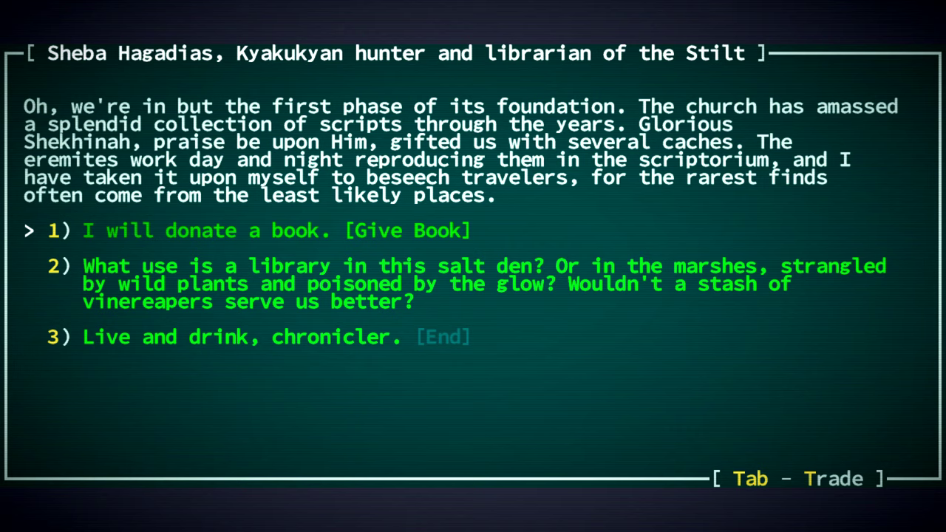
key("Down")
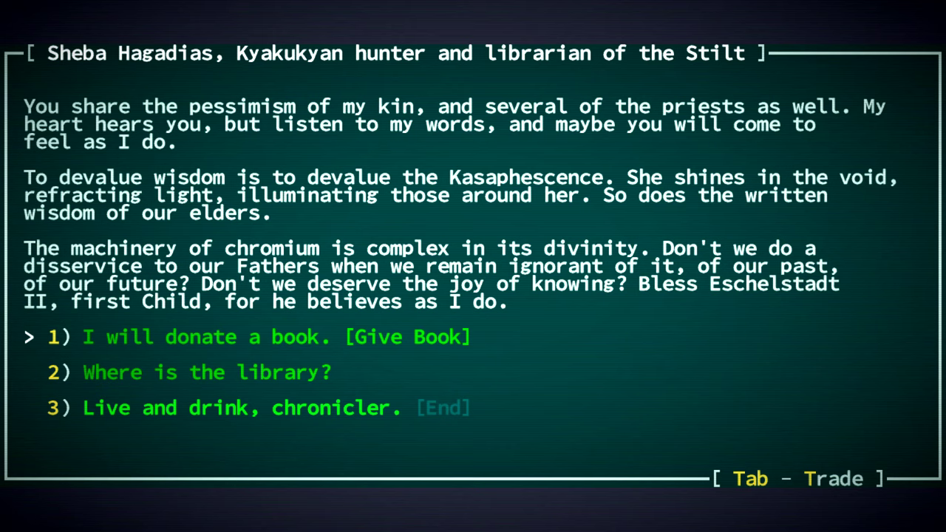
key("Down")
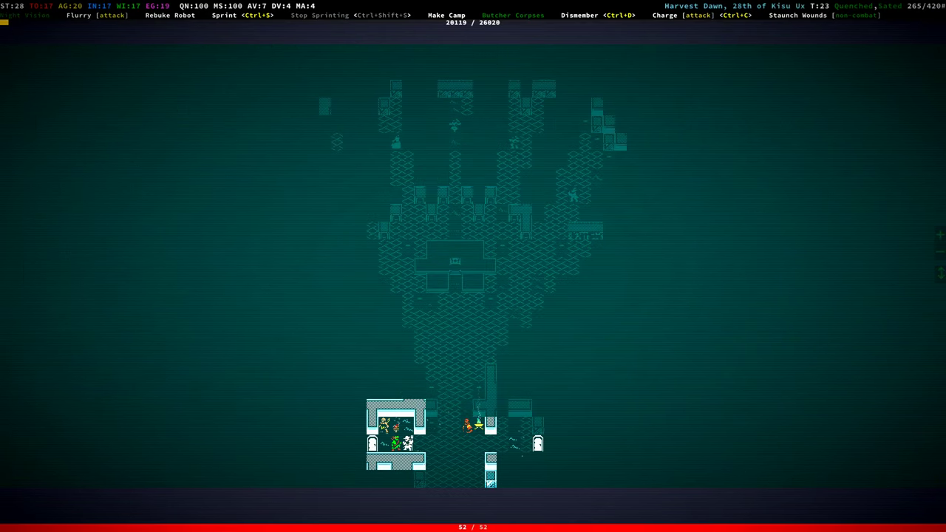
- Check the inventory briefly and begin offering an artifact to Eschelstadt II
key("i")
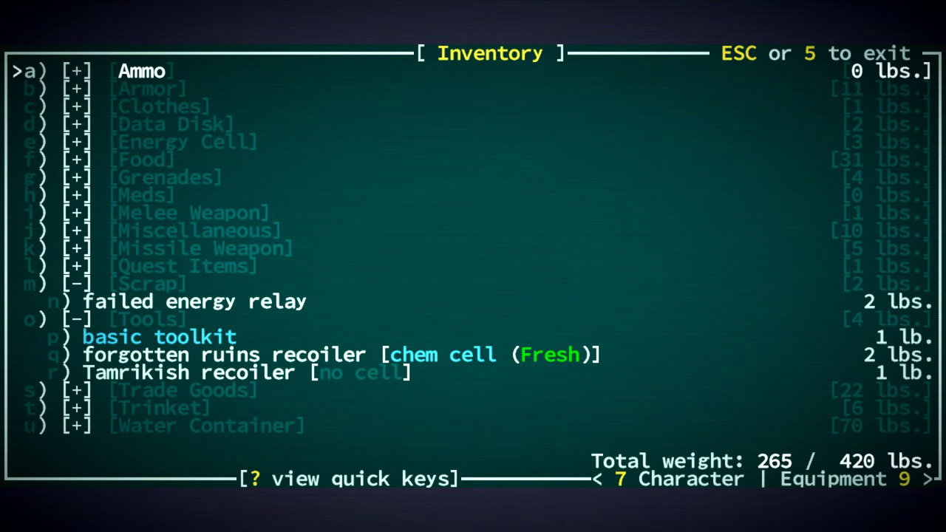
key("Escape")
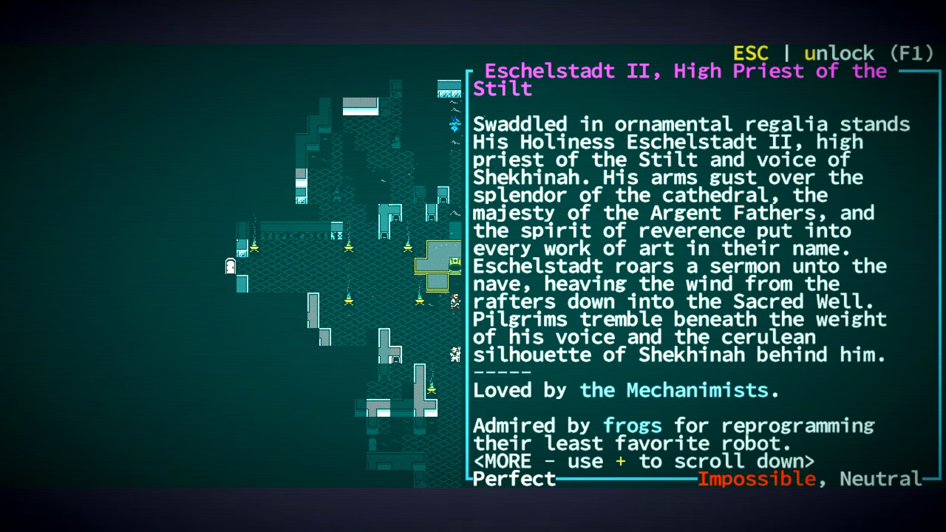
key("Escape")
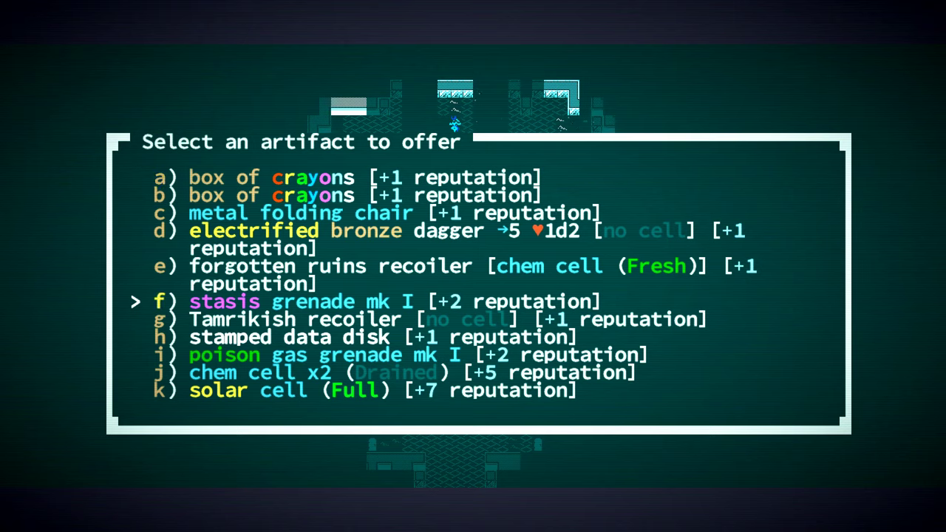
- Offer the electrified bronze dagger and acknowledge the Mechanimist reputation gain
key("up")
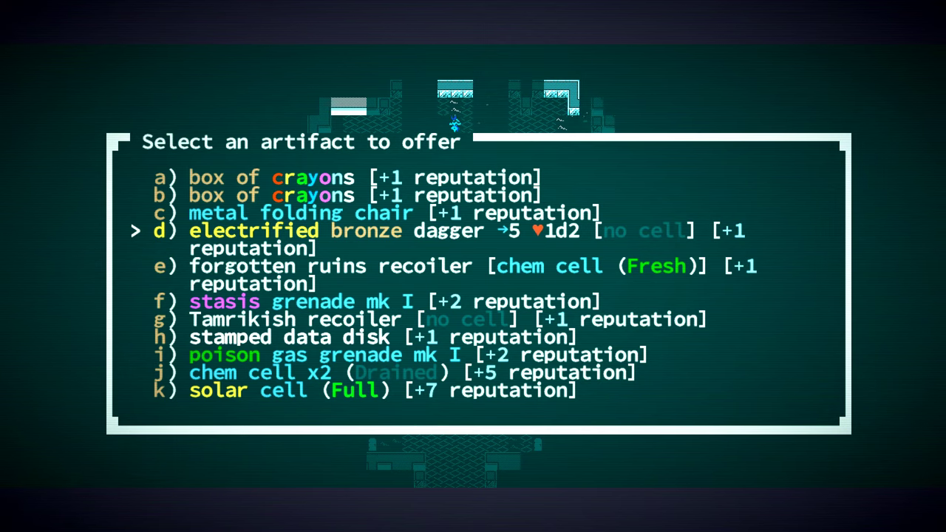
key("d")
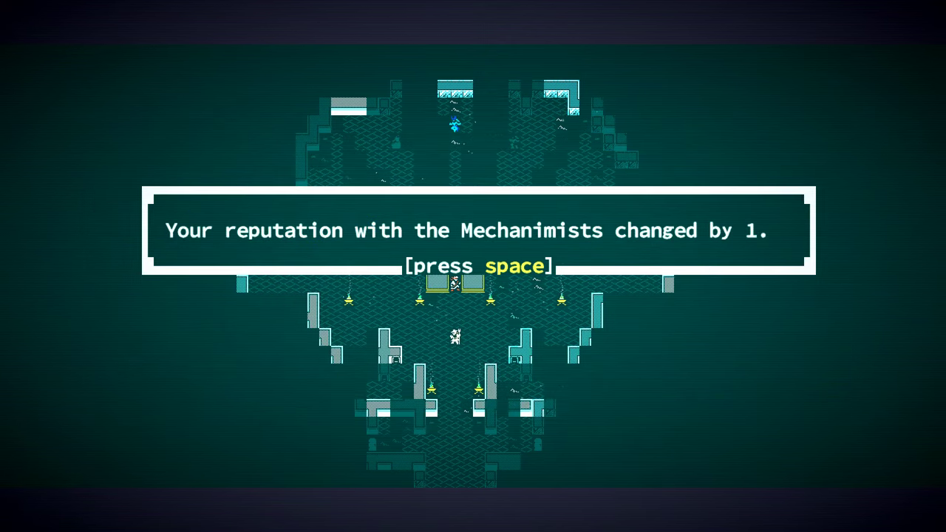
key("space")
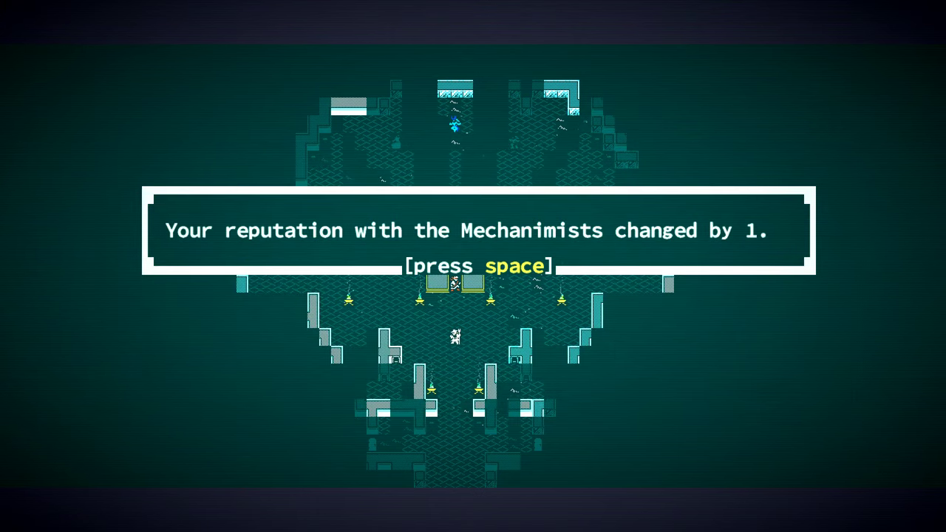
key("space")
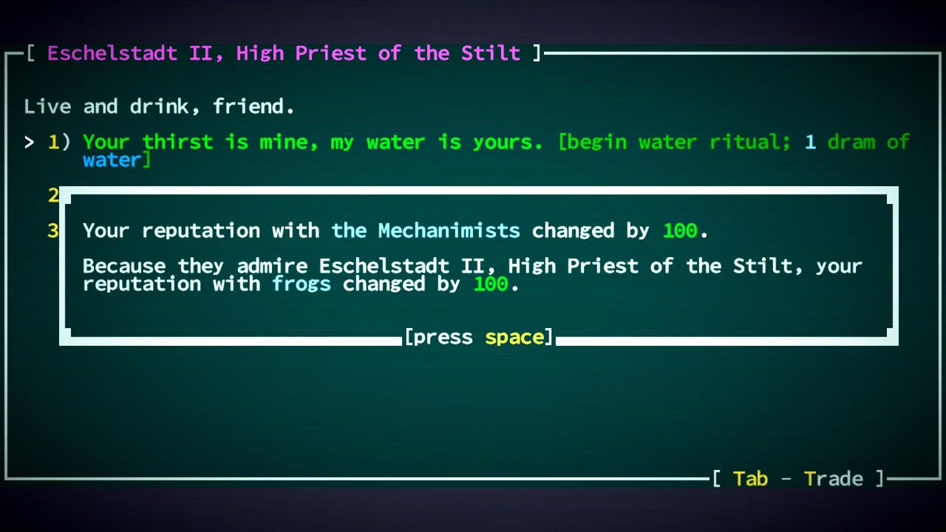
- Trade a secret in Eschelstadt II's water ritual, raising Mechanimist reputation to 203, then leave the ritual
key("space")
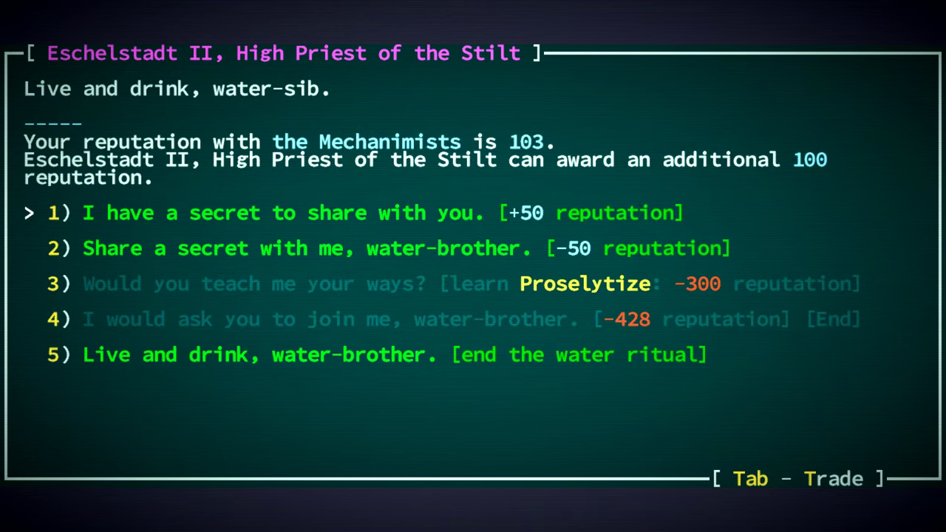
key("down")
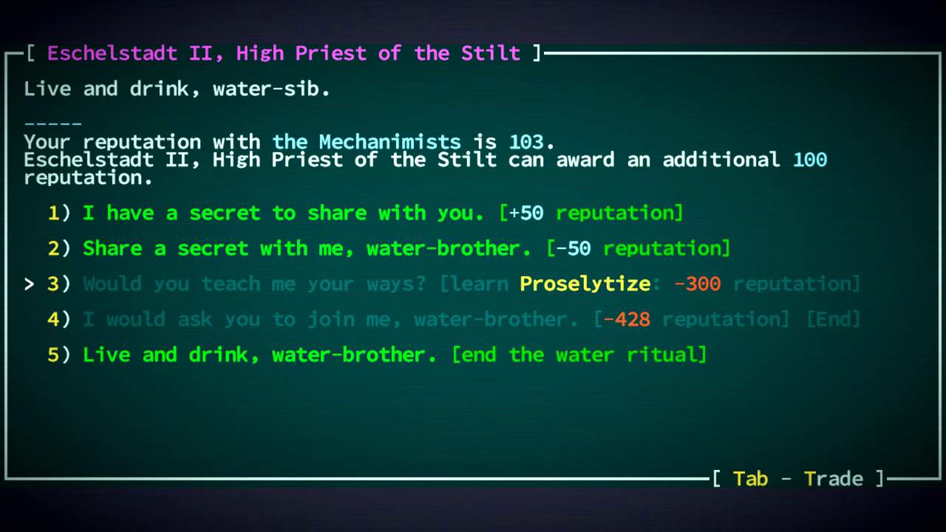
key("up")
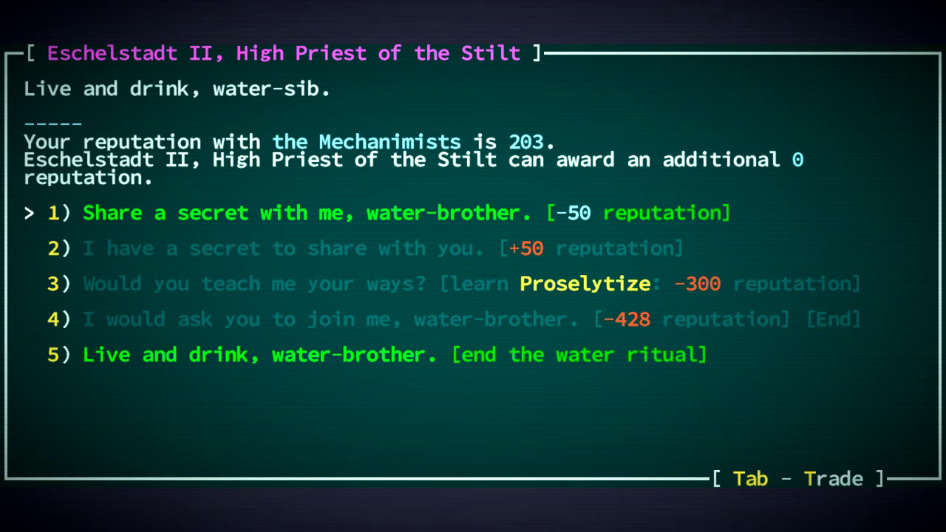
key("Down")
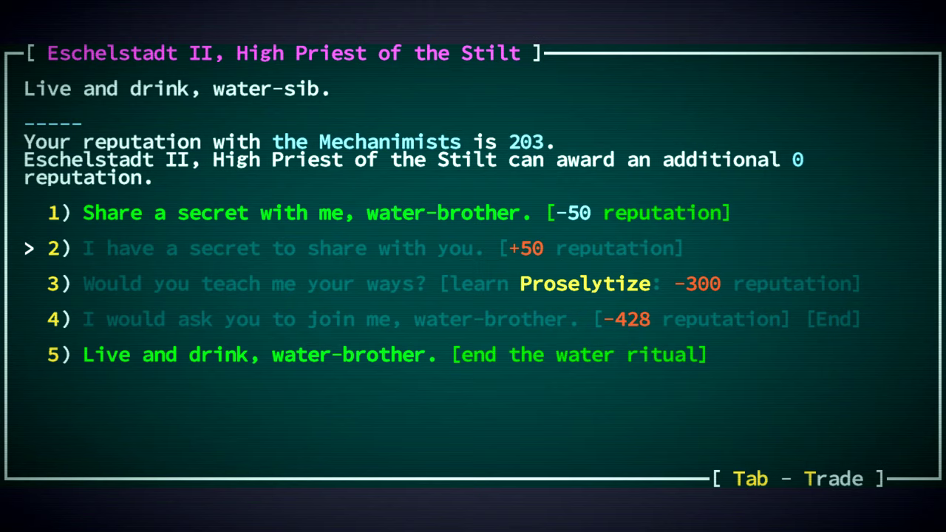
key("Down")
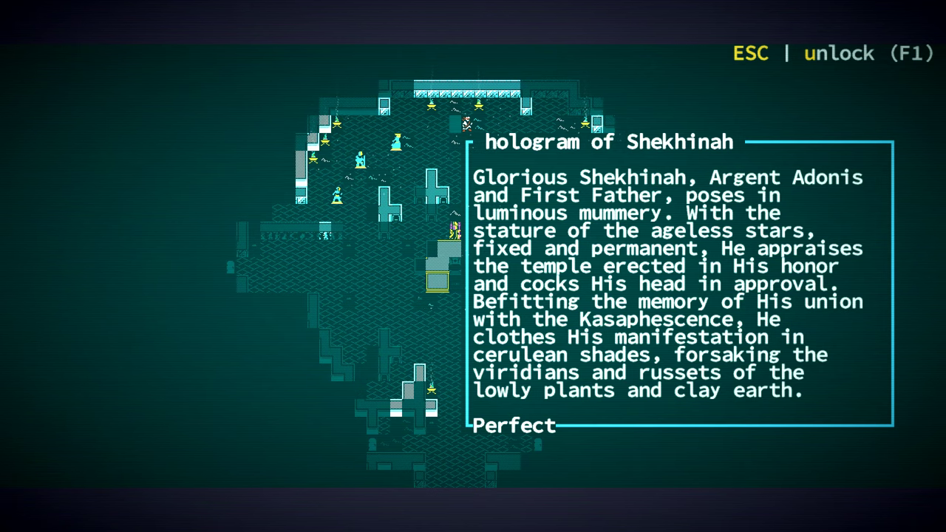
- Finish examining the hologram of Shekhinah in the temple
key("Escape")
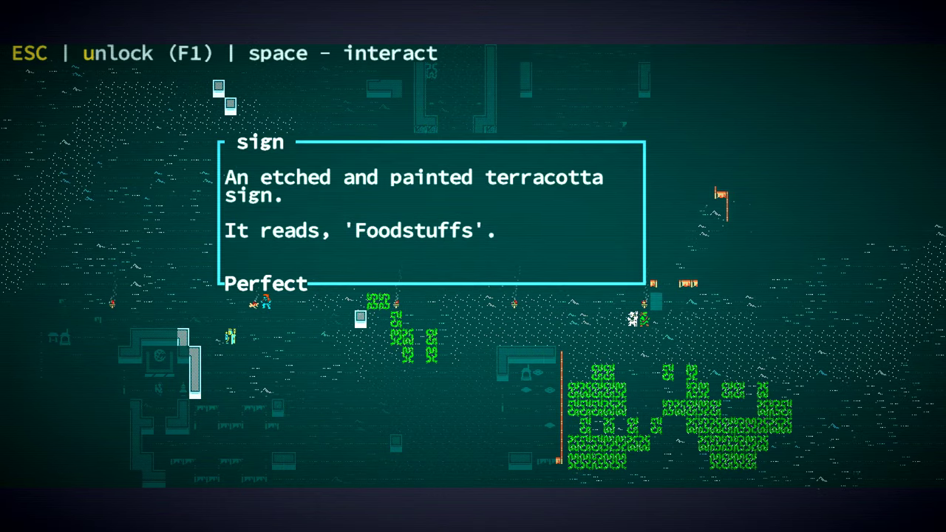
- Read the Foodstuffs sign and browse the Ichor merchant's glass bottles and phials
key("Escape")
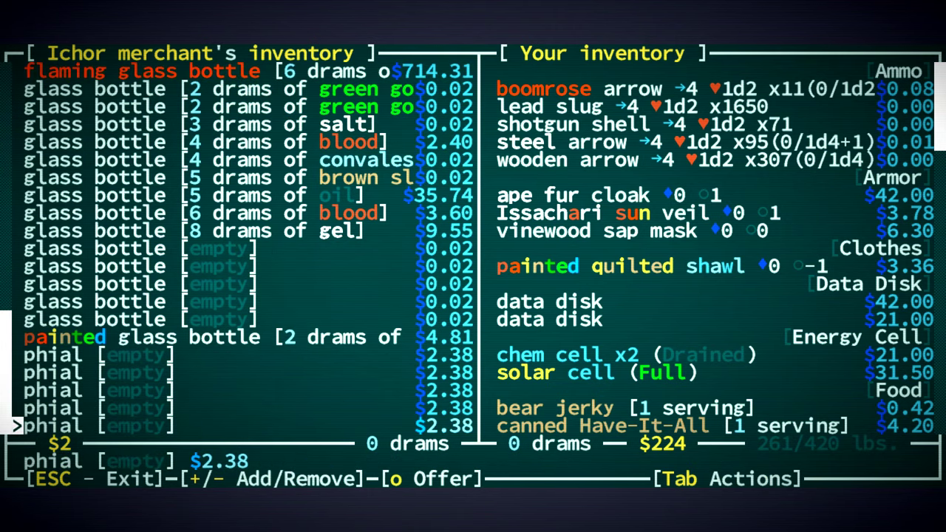
key("Escape")
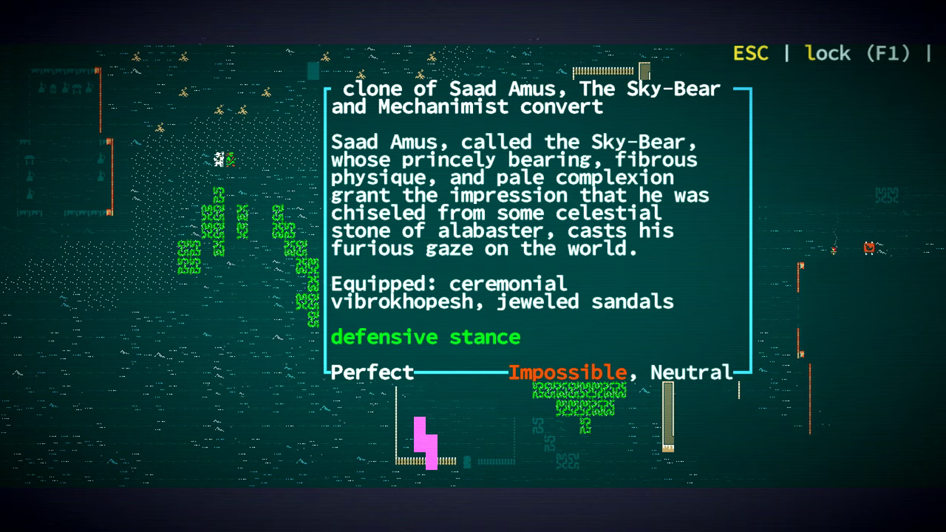
- Inspect the Saad Amus clone, try talking to the busy cat herder and check its single empty waterskin
key("Escape")
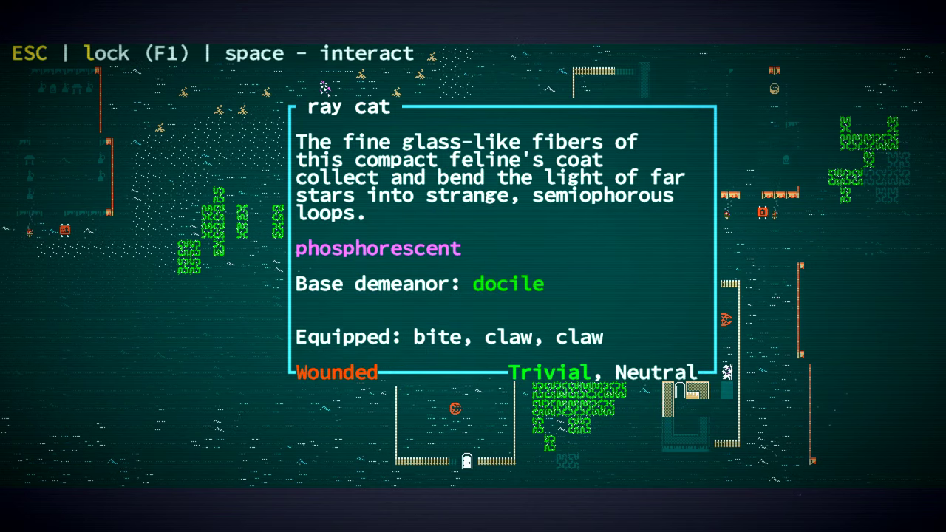
key("space")
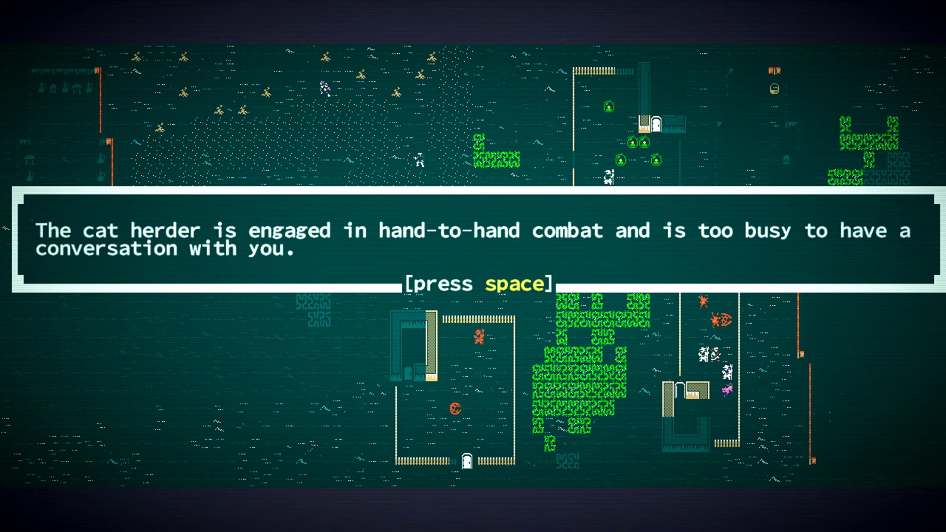
key("space")
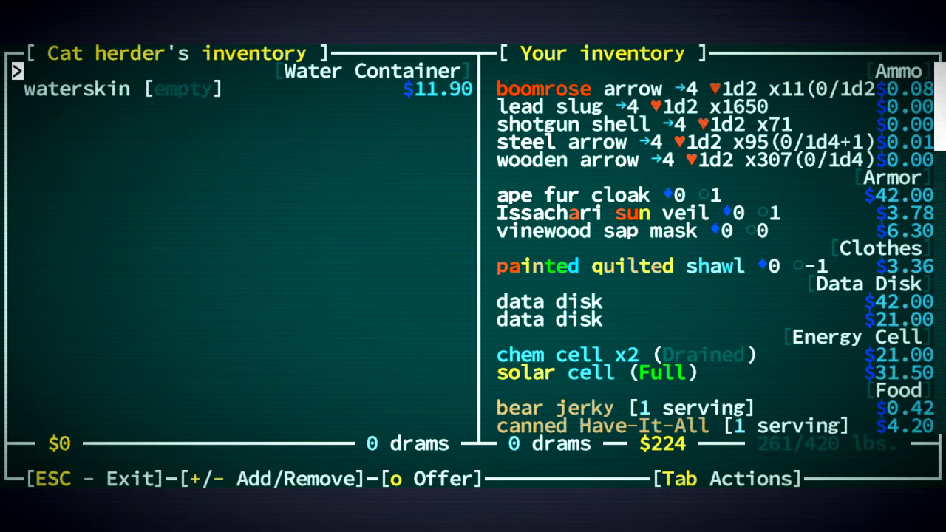
key("Escape")
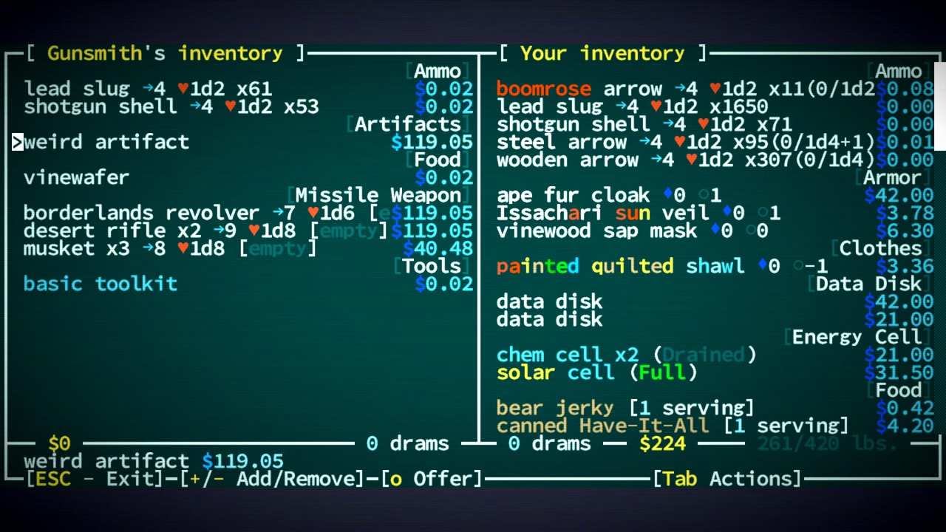
- Review the Gunsmith's ammo, weird artifact, revolver, desert rifles and muskets
key("Tab")
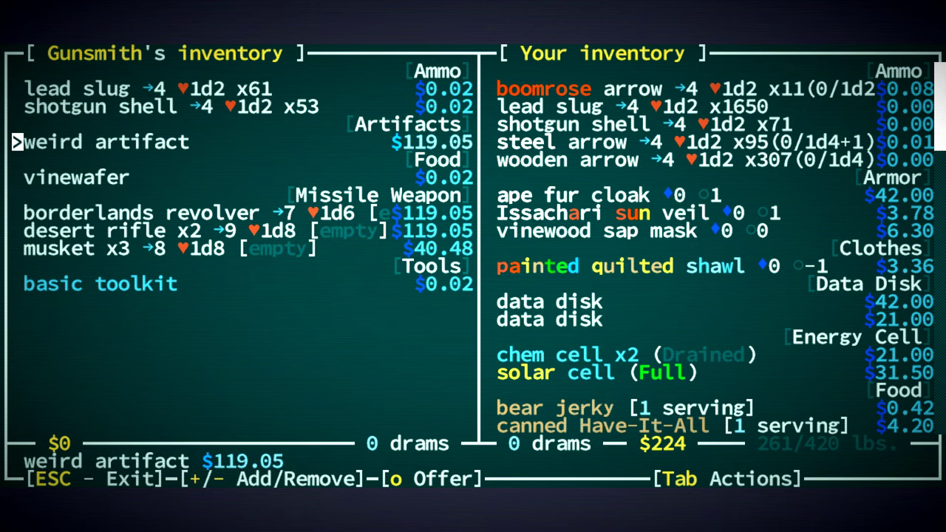
key("Escape")
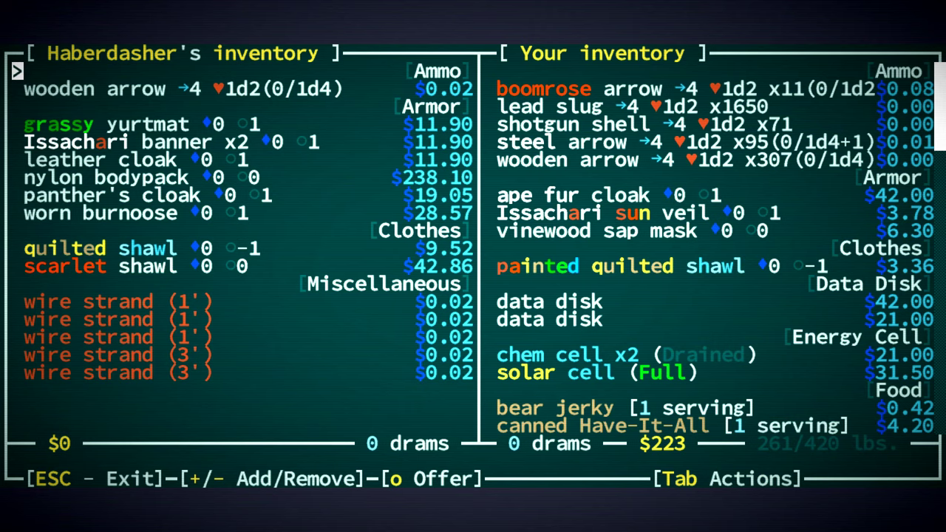
- Read the grassy yurtmat's +2 DV in foliage details among the Haberdasher's wares
key("Down")
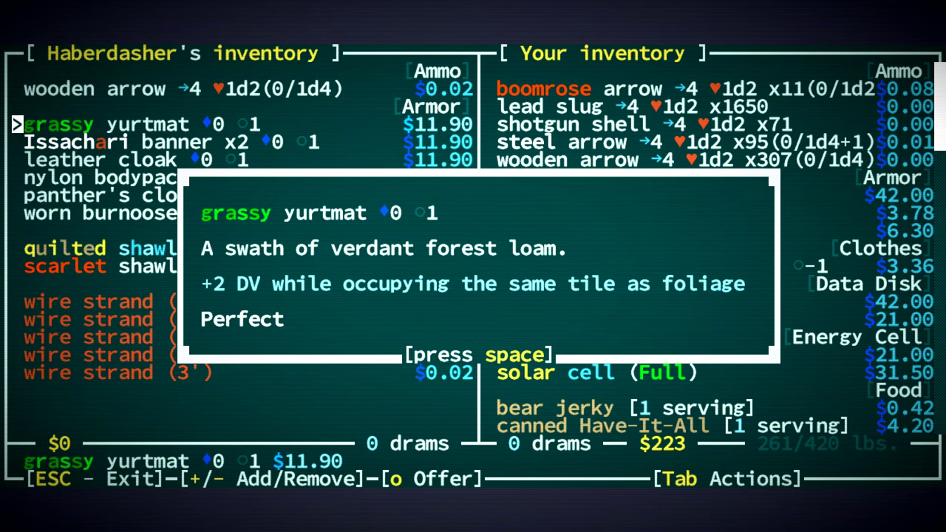
key("space")
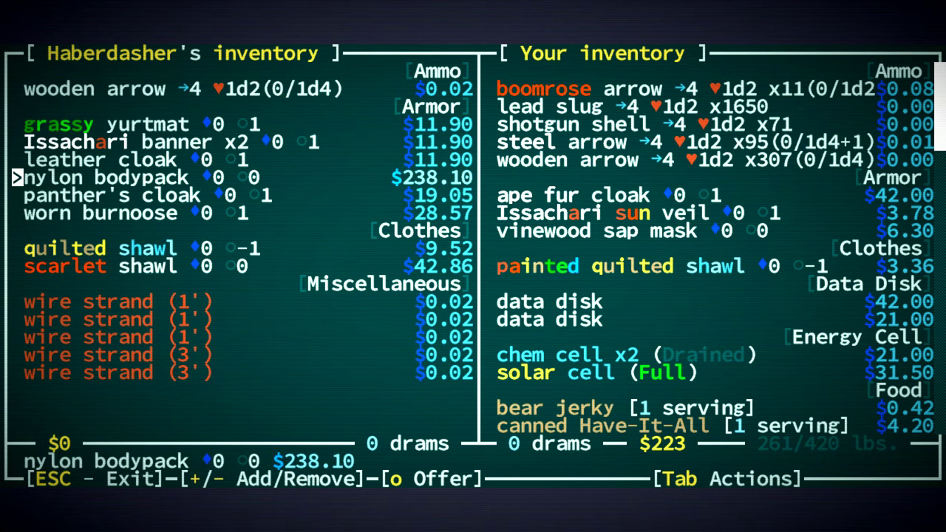
key("Escape")
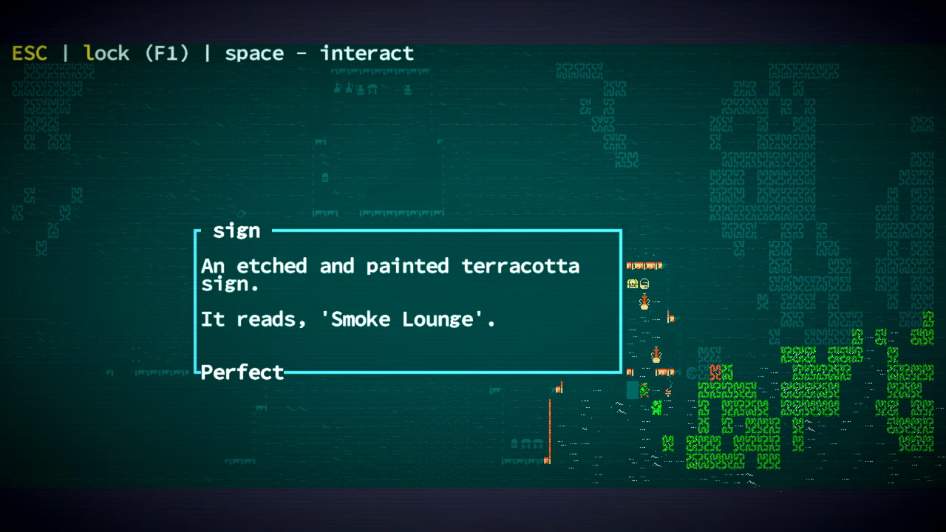
- Check the Mechanimist pilgrim's small milky tube and vinewafer
key("space")
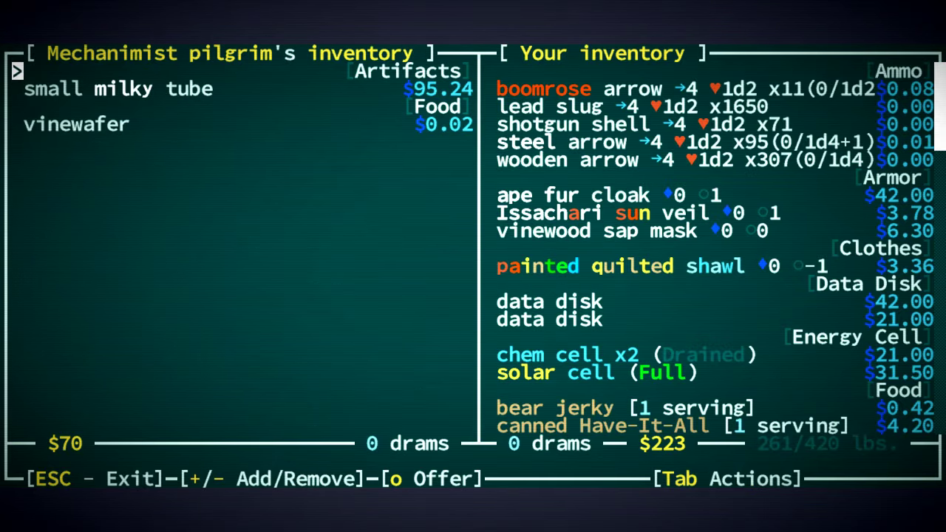
key("Escape")
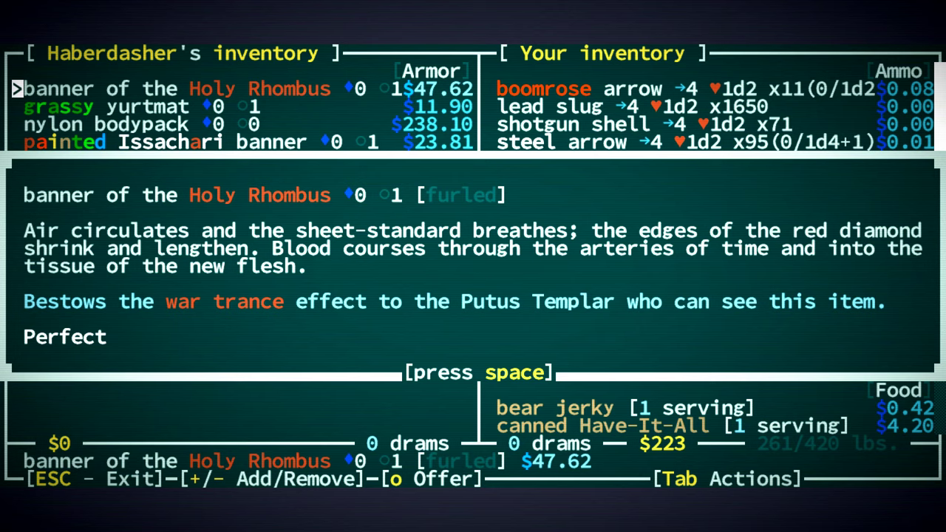
- Learn the banner of the Holy Rhombus's war trance effect and end the Haberdasher's trade
key("space")
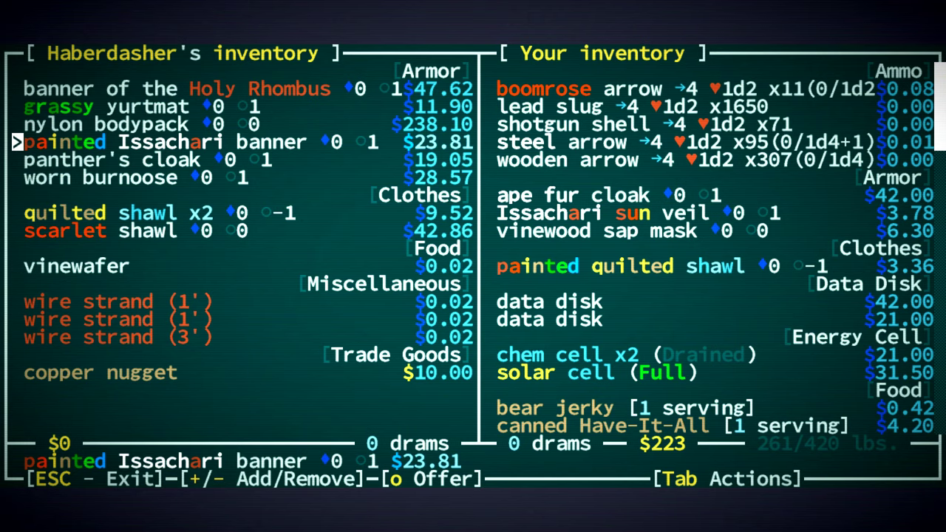
key("Escape")
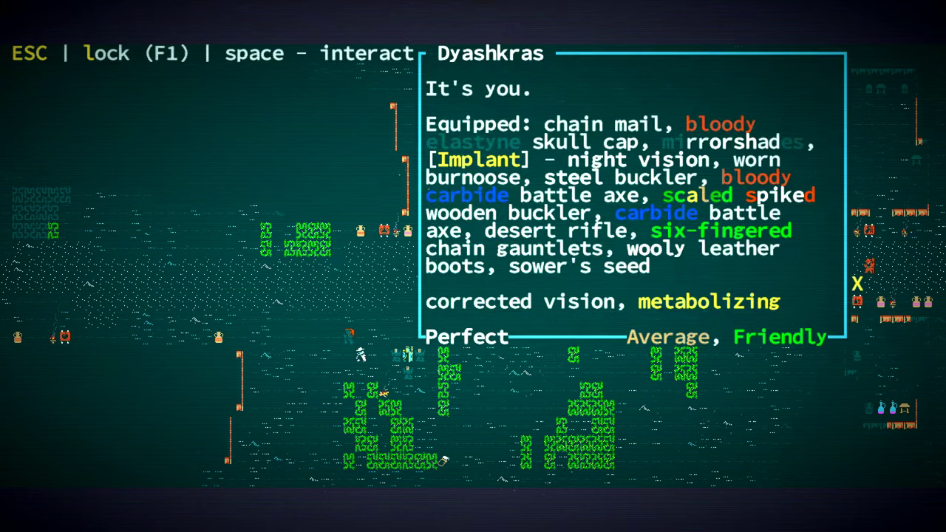
- Browse the second haberdasher's arrows, cloaks and shawls and return to the map
key("Escape")
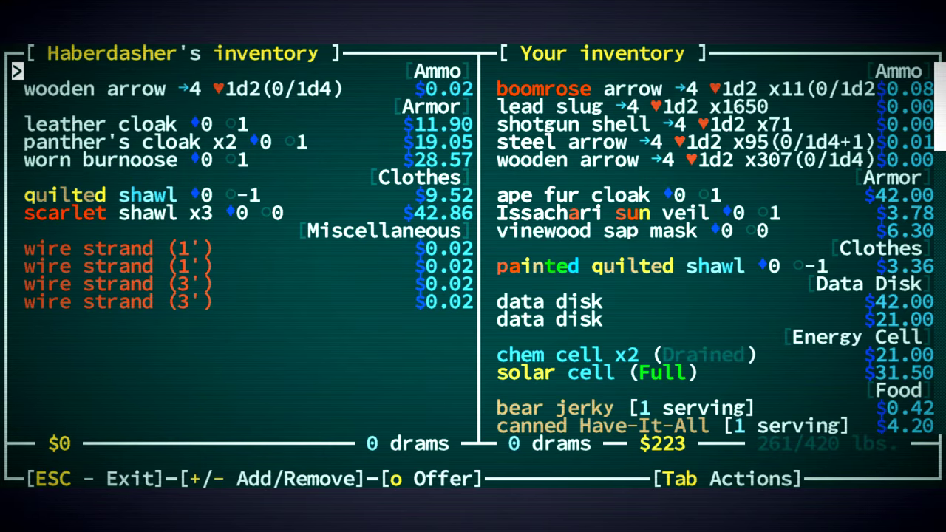
key("Escape")
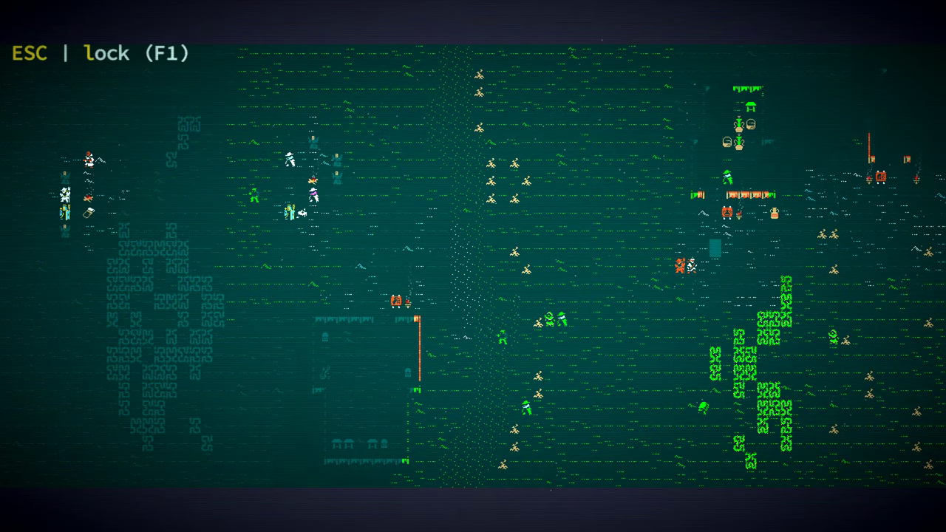
- Begin trading with the schematics drafter for data disks and an empty waterskin
key("space")
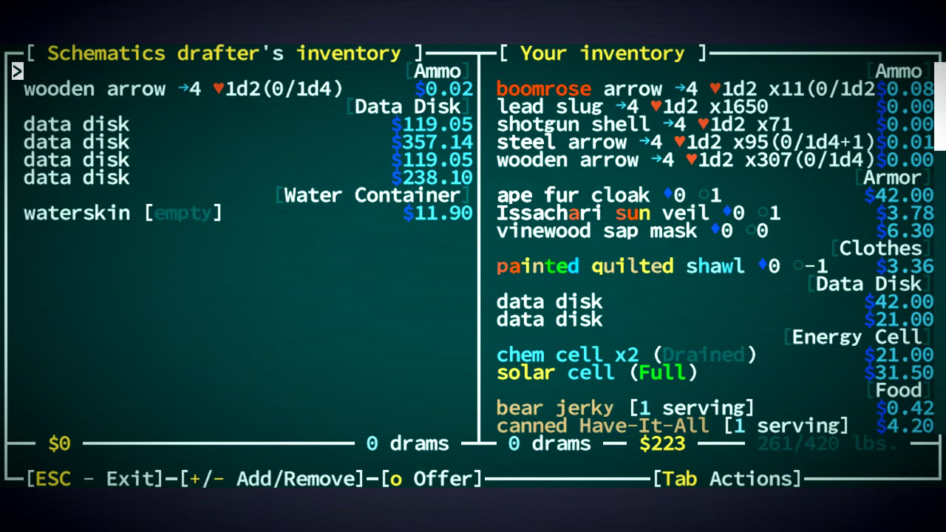
- Inspect the most expensive data disk and the armorer's wool kilt
left_click(74, 125)
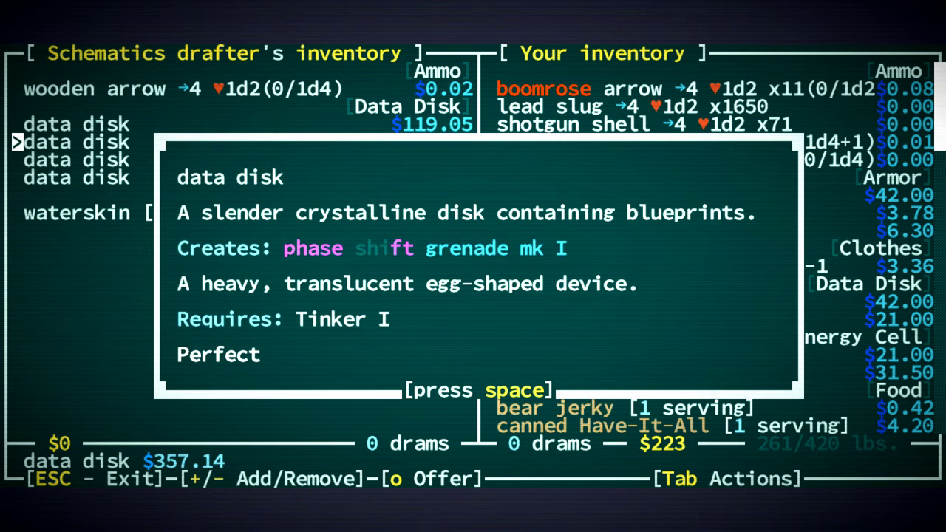
key("Down")
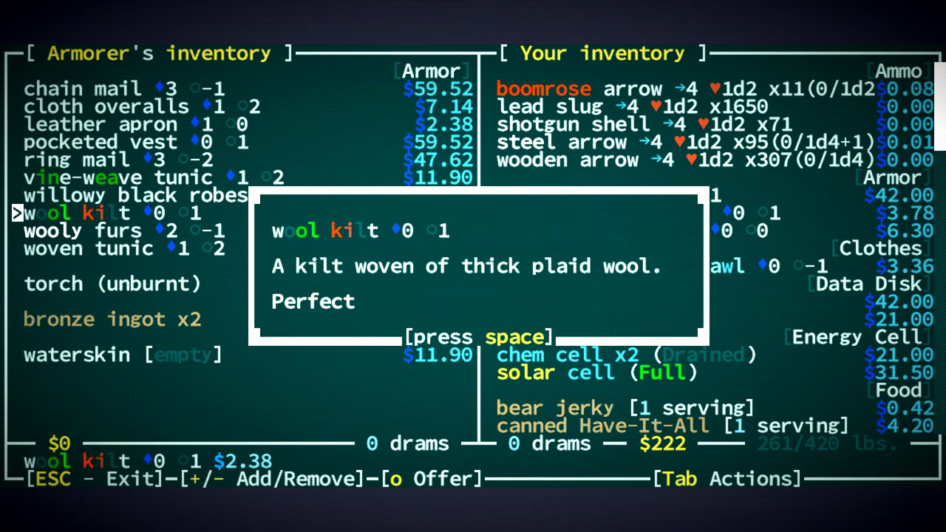
key("space")
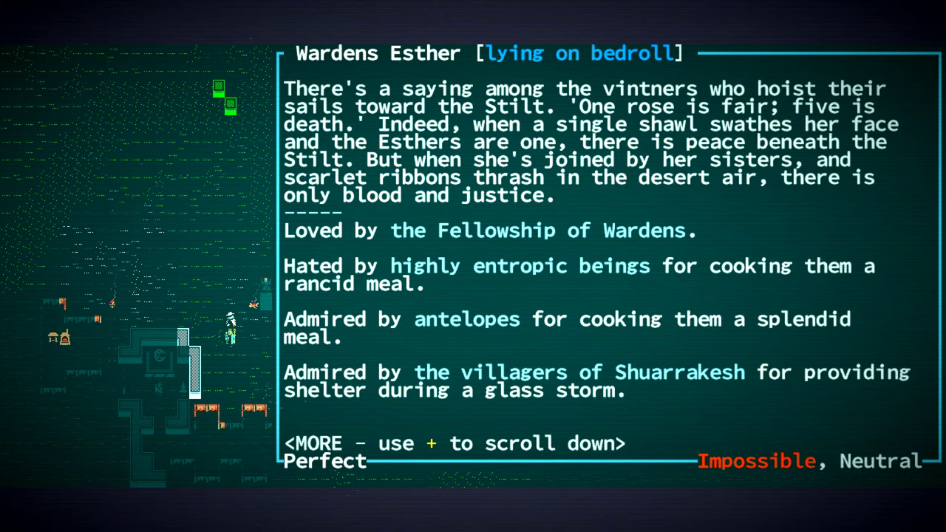
- Close Wardens Esther's description, wait a turn, and bring up the inventory with Tools expanded
key("Escape")
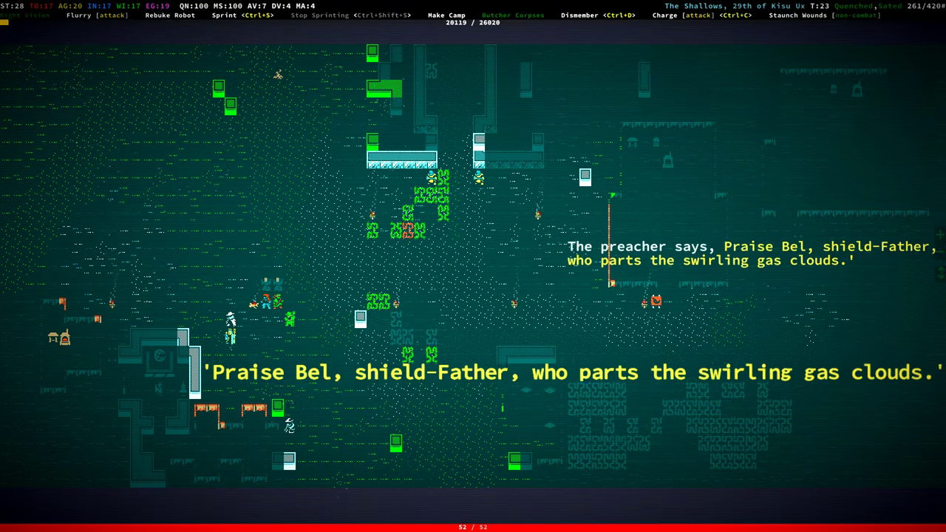
key("space")
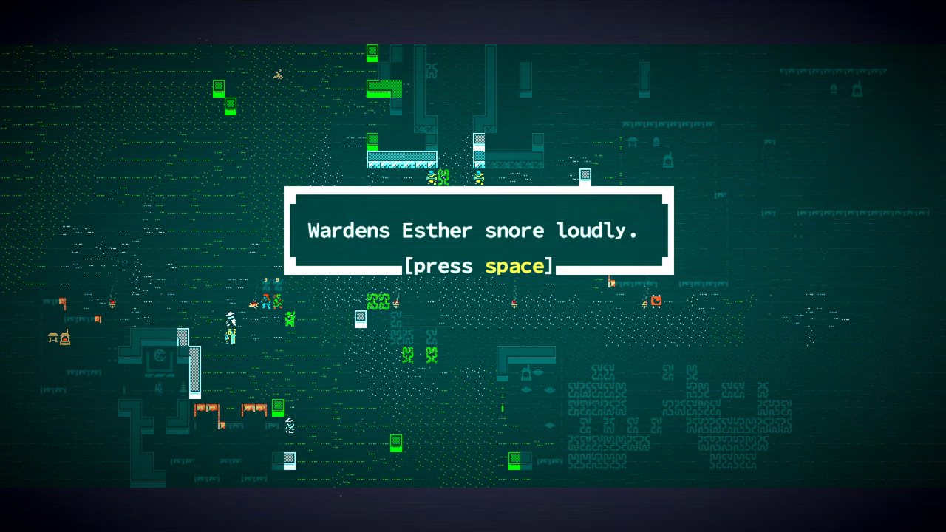
key("space")
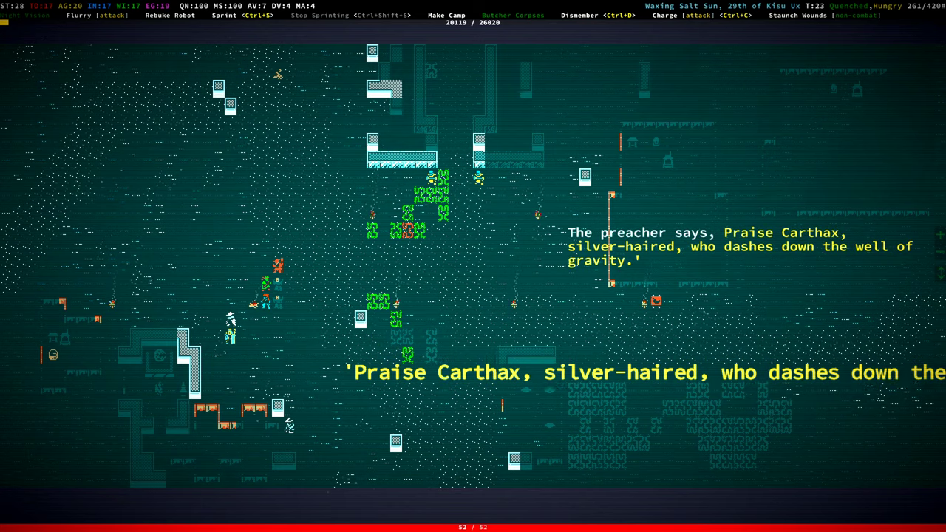
key("i")
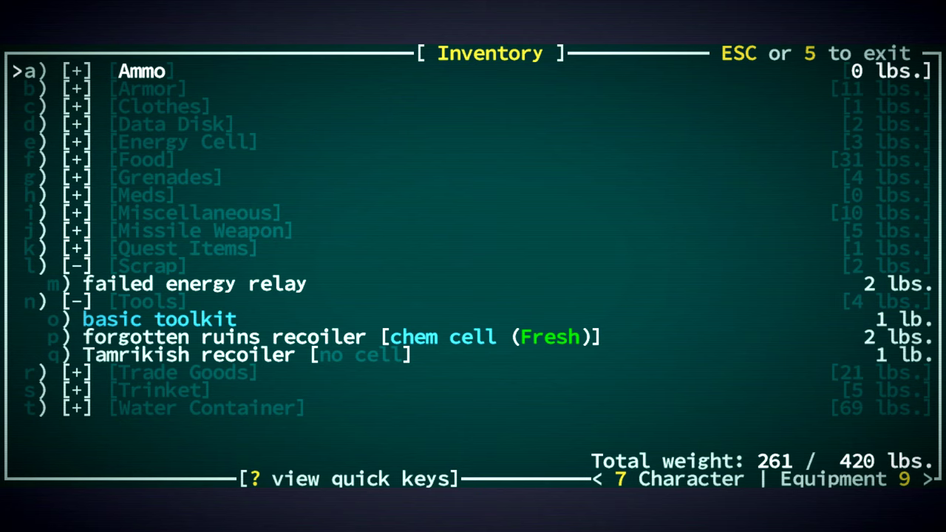
- Pour the 6 drams of honey from its waterskin into another water container
scroll("down", 3)
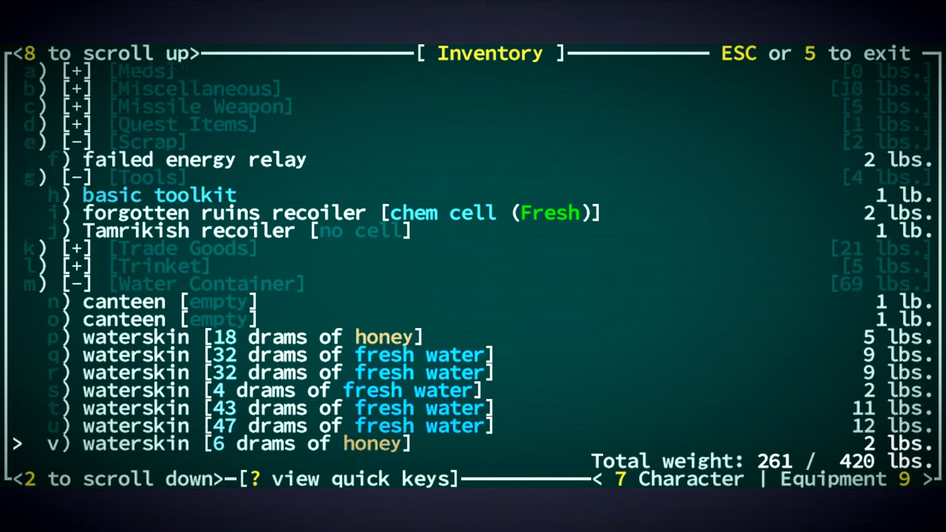
scroll("down", 3)
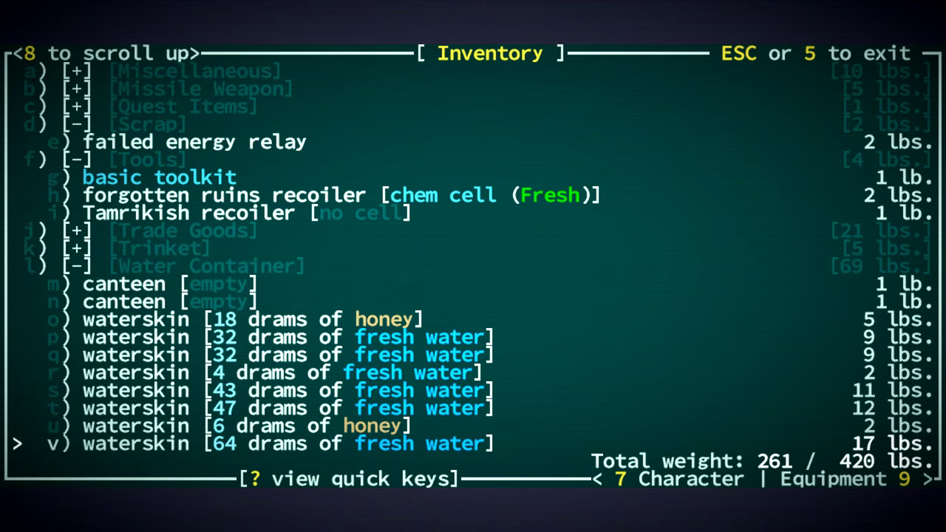
left_click(133, 426)
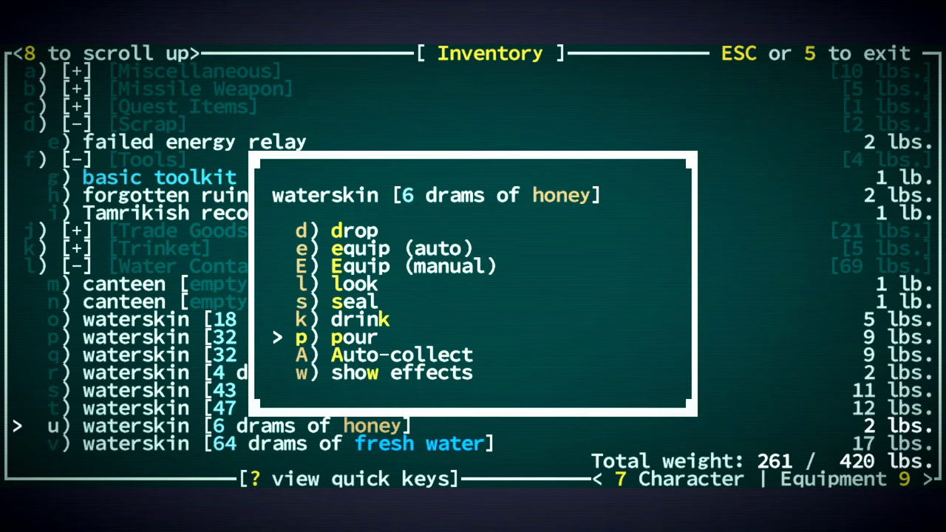
left_click(343, 337)
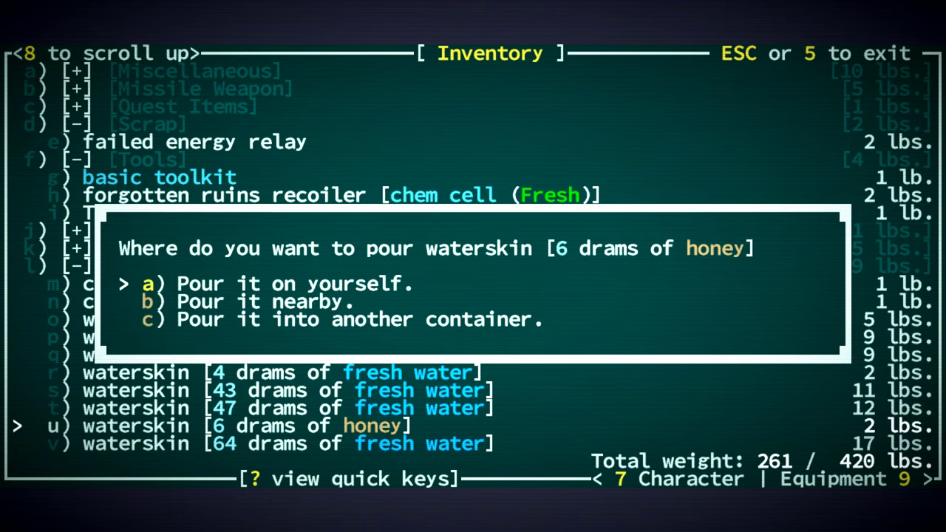
left_click(170, 316)
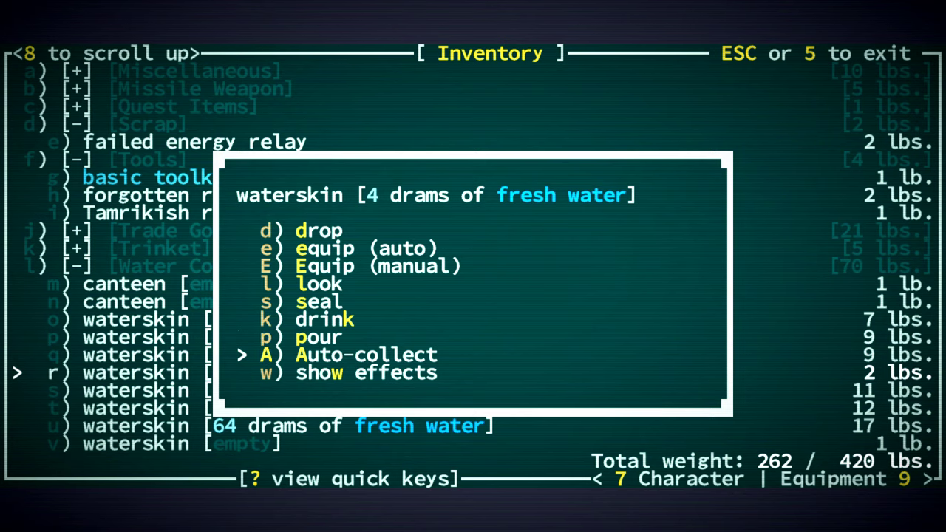
left_click(316, 337)
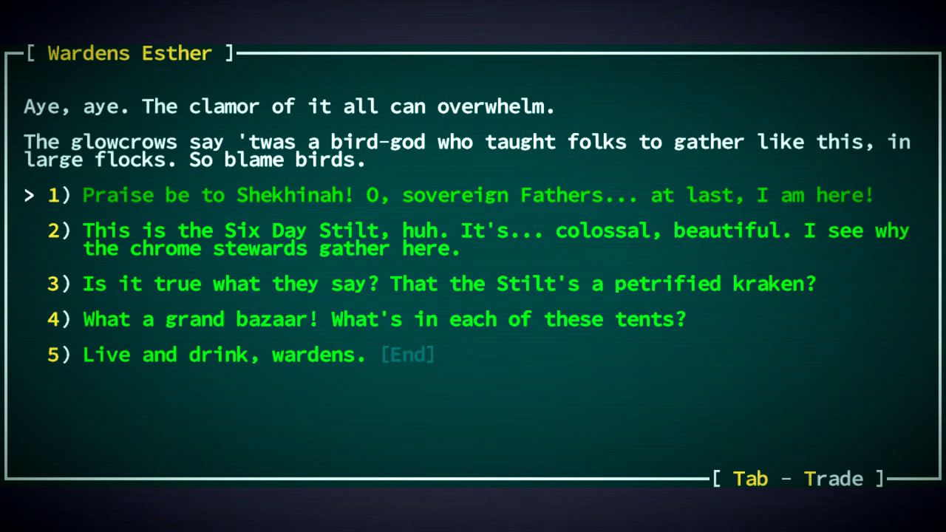
- Ask Wardens Esther about the Stilt, its cathedral and the petrified kraken, returning to her greeting
key("Down")
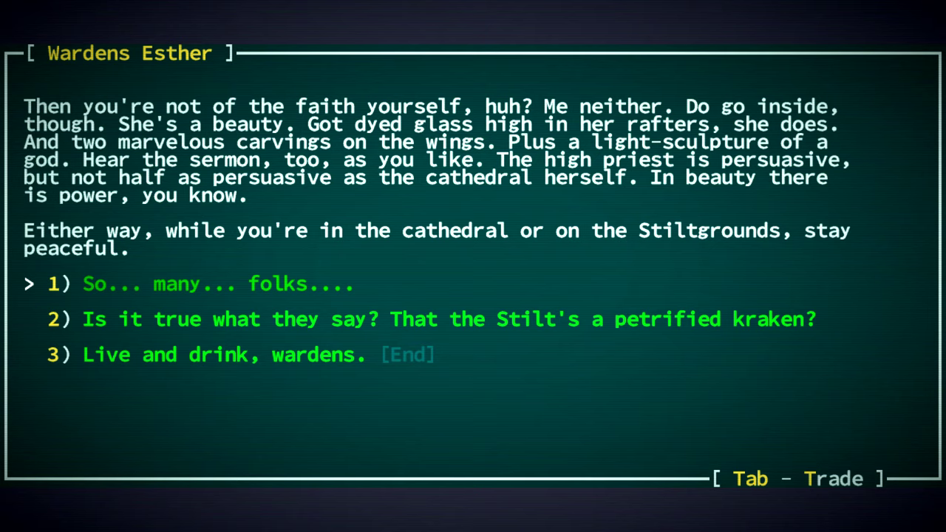
key("Down")
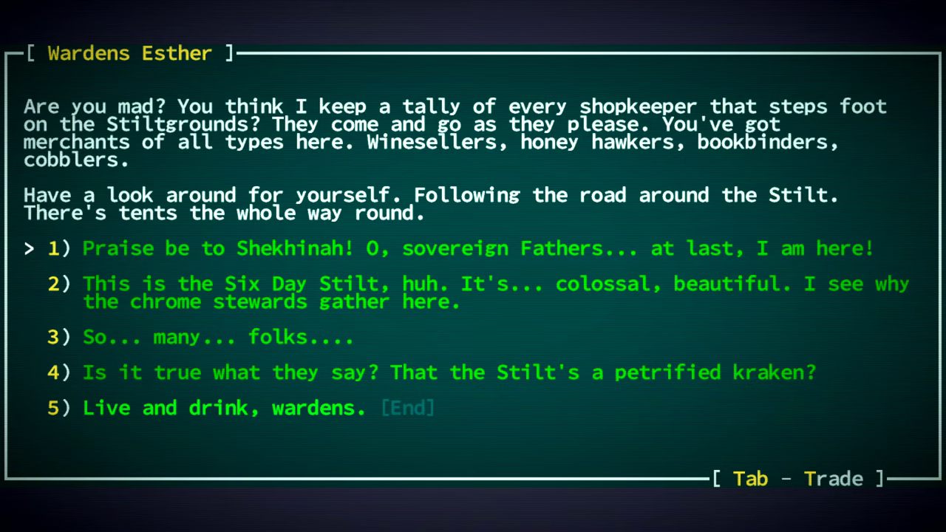
key("down")
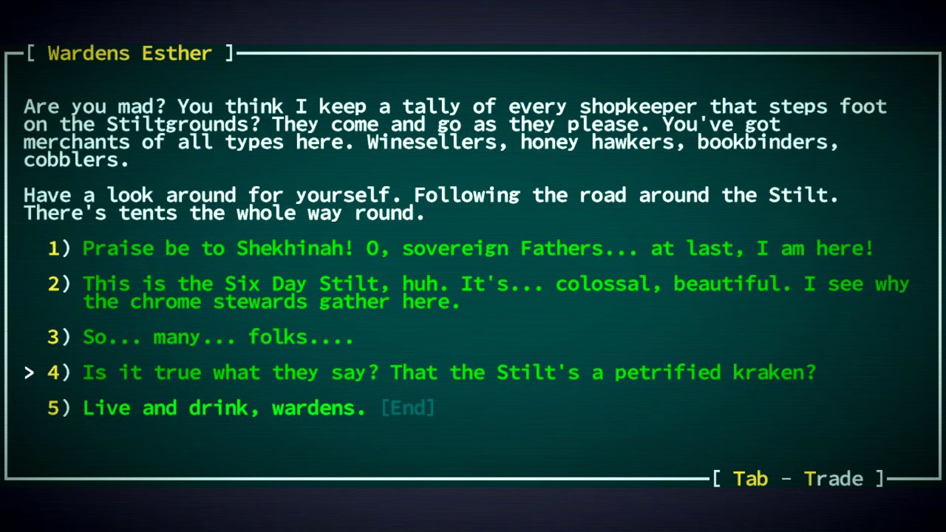
key("Down")
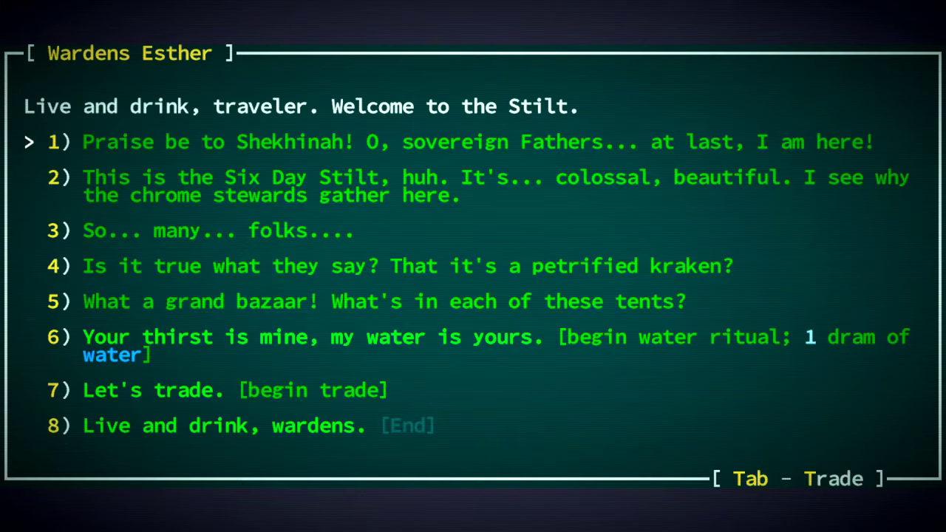
- Perform the water ritual with Wardens Esther, raising Fellowship of Wardens reputation to 150
key("down")
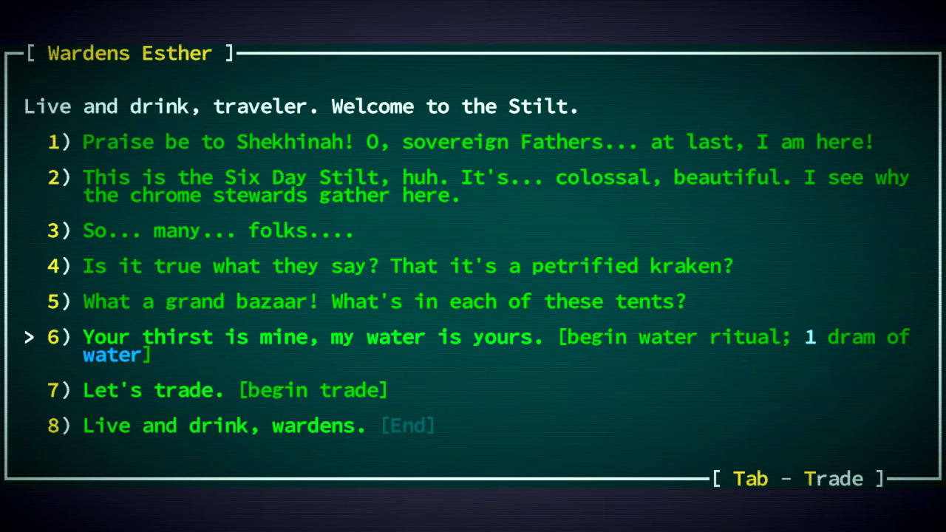
left_click(115, 337)
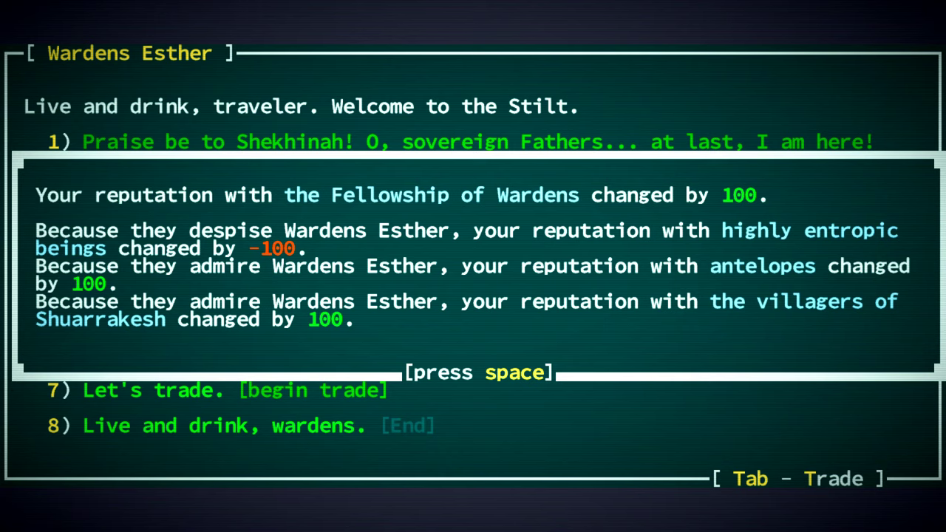
key("space")
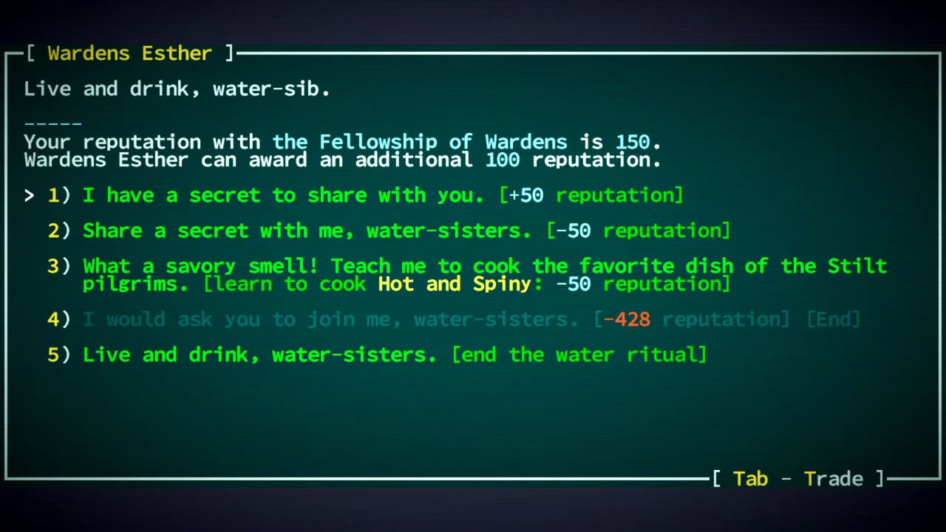
key("Down")
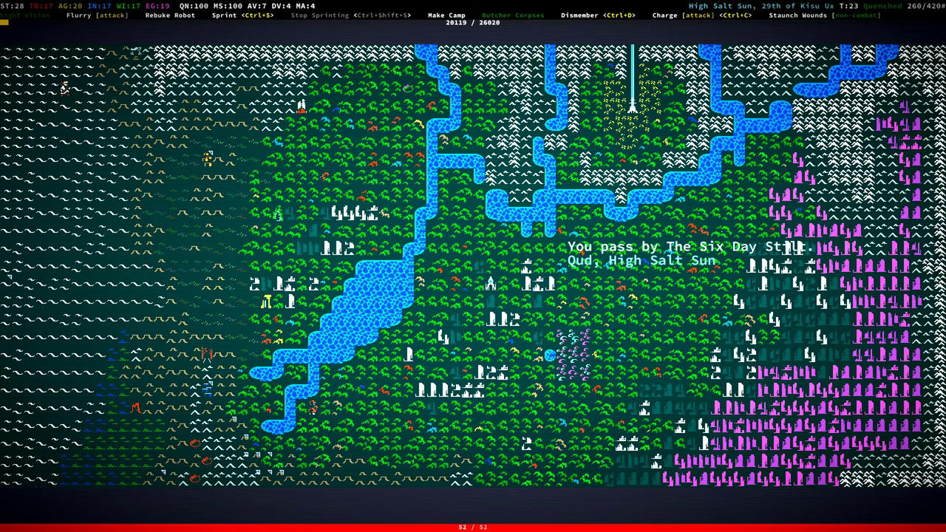
- Bring up the inventory on the world map with every category collapsed
key("i")
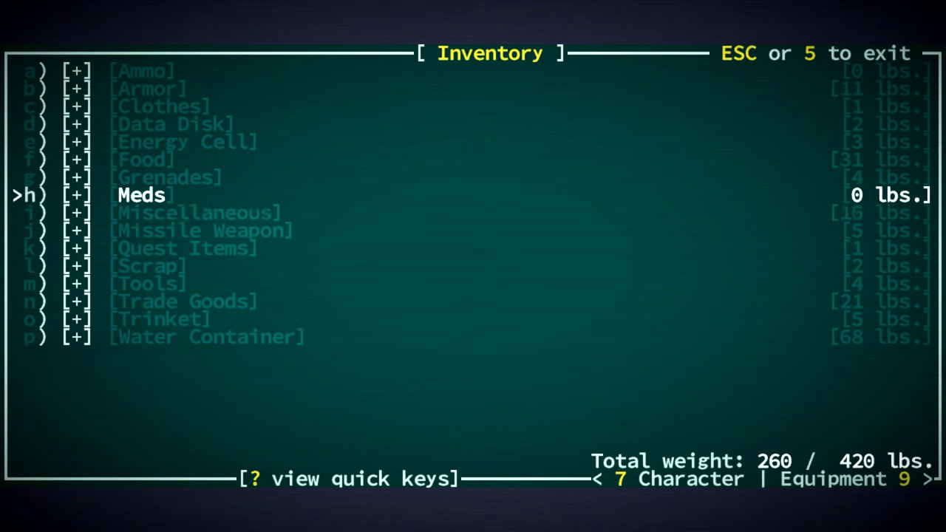
- Activate the Tamrikish recoiler to teleport to Red Rock level 1, then return to the map
left_click(77, 124)
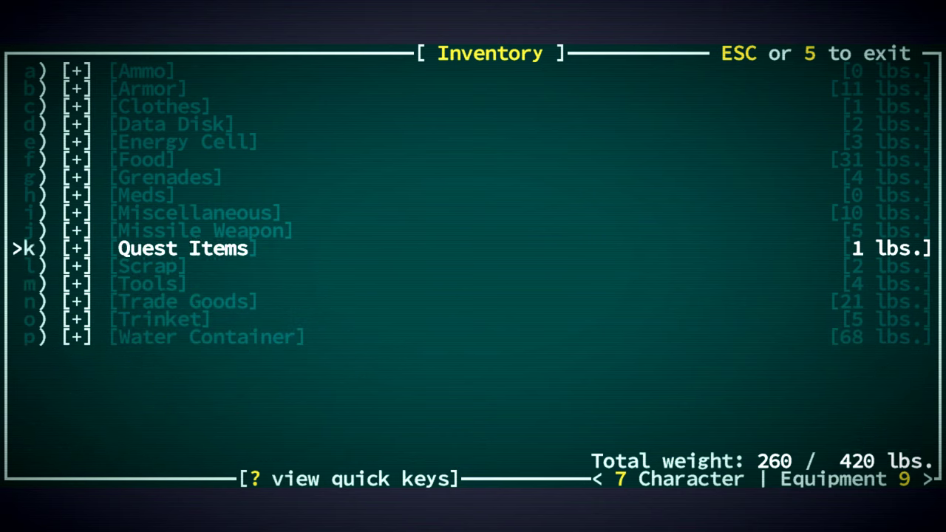
key("up")
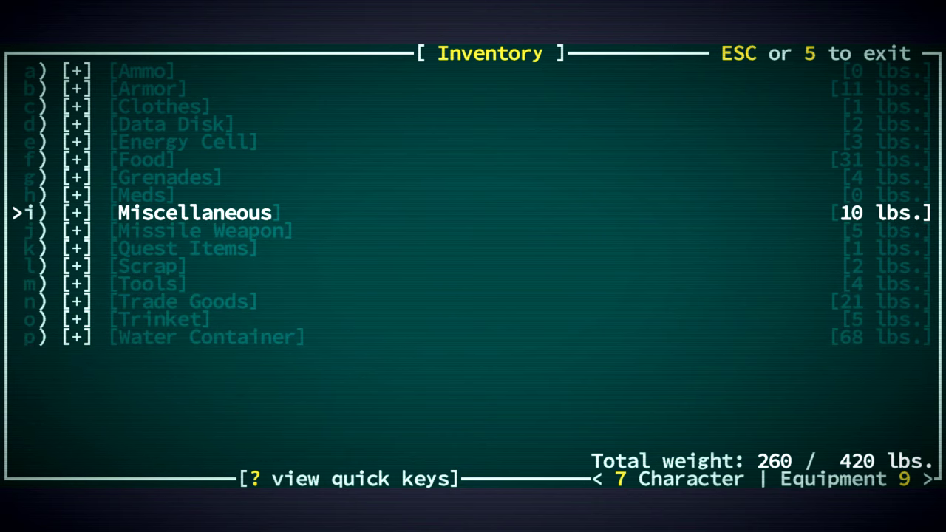
key("Down")
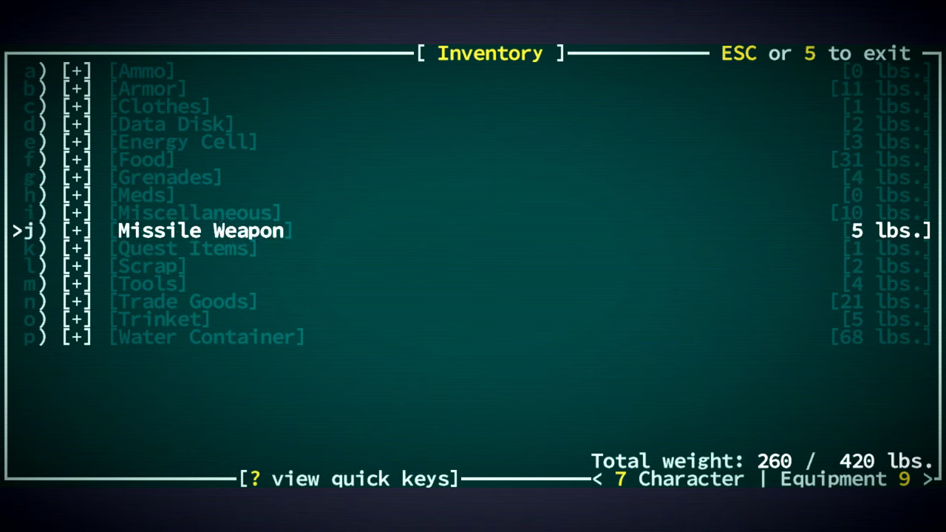
left_click(77, 283)
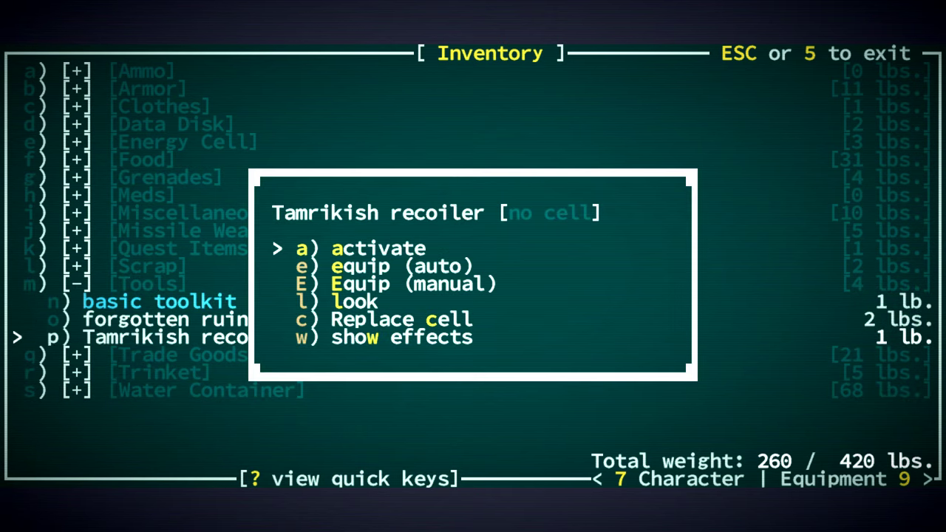
left_click(376, 319)
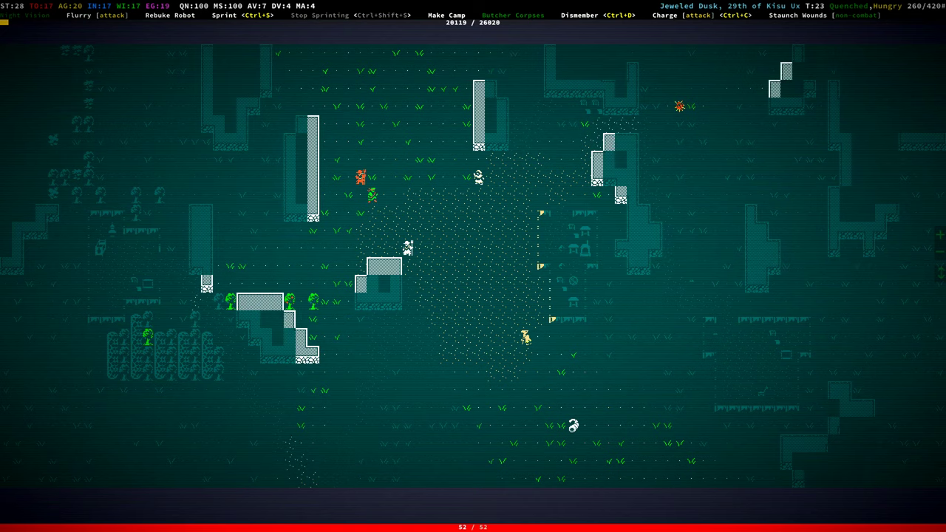
key("i")
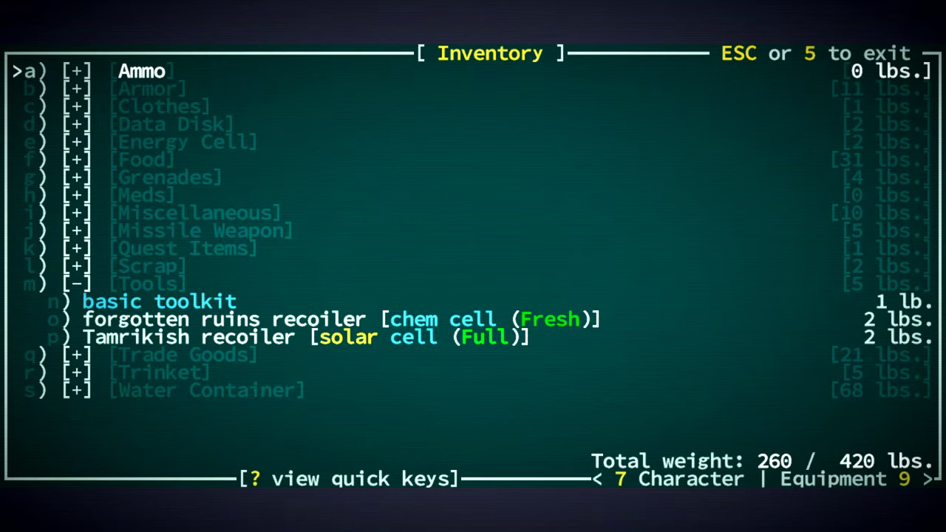
key("Escape")
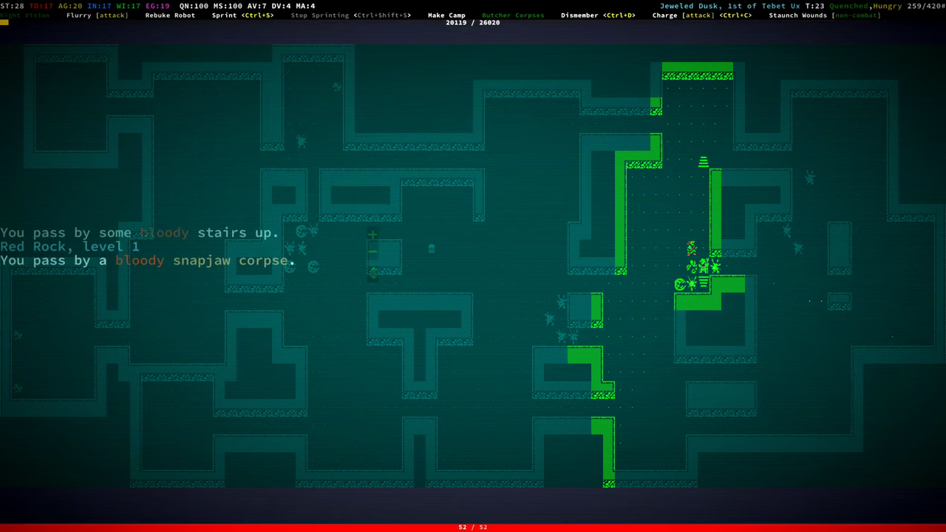
- Review the worn equipment list and return to the Red Rock map
key("i")
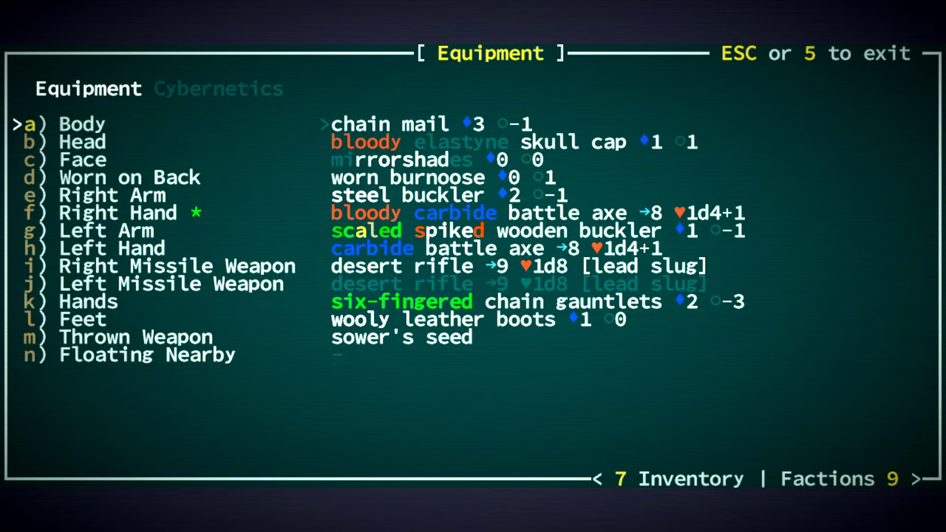
key("Escape")
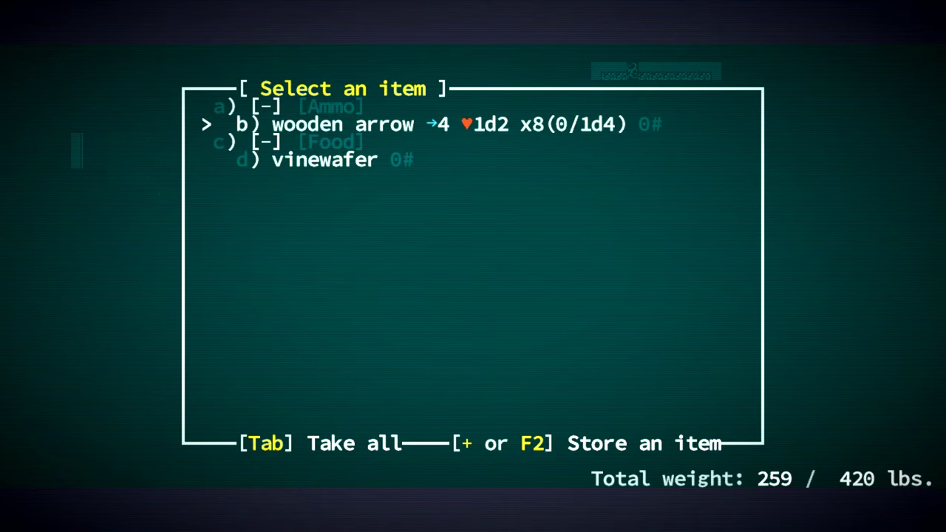
- Examine Yimo-Bas the Sensible's description, water-bonded and Friendly, then dismiss it
key("Tab")
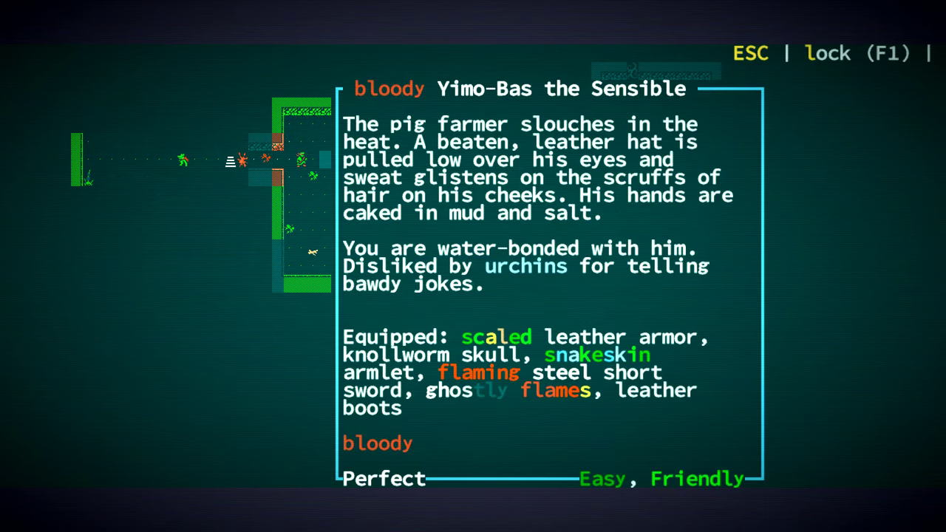
key("Escape")
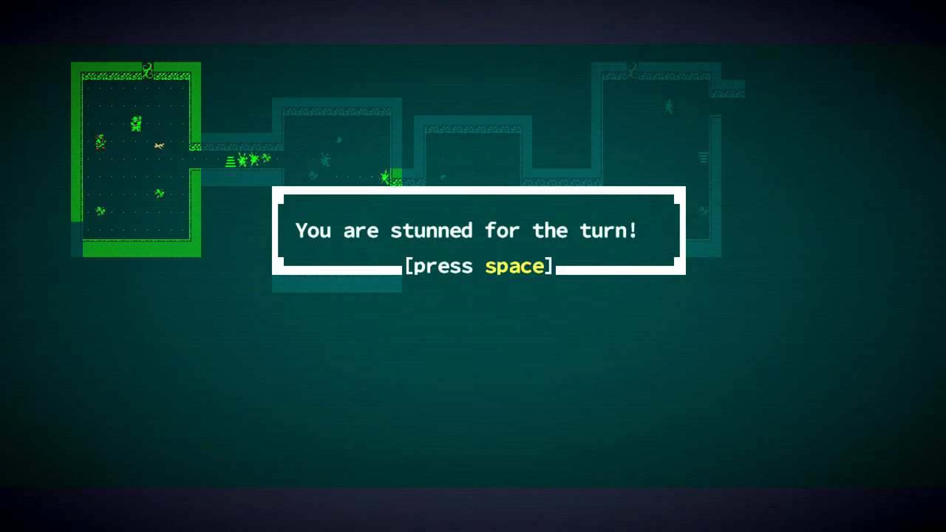
- Dismiss the stunned notice and fight the jilted lover to death for 2 XP
key("space")
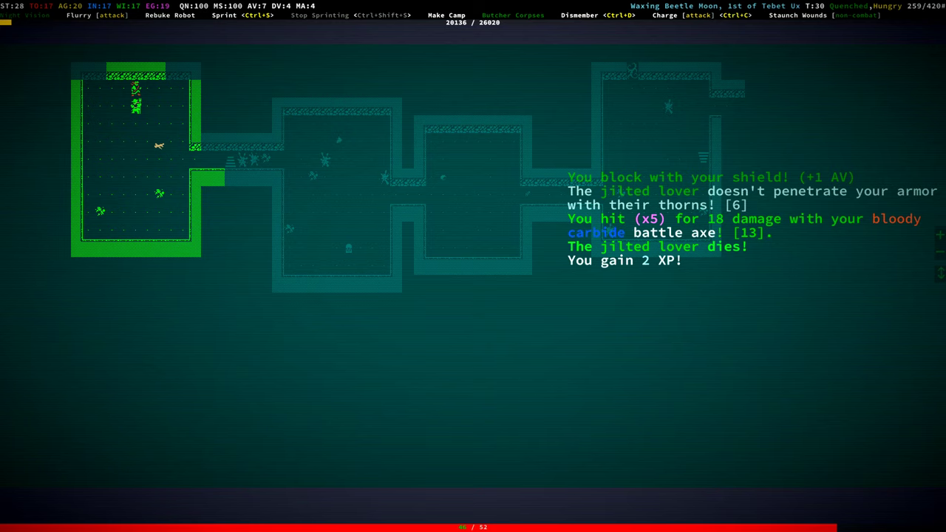
key("Escape")
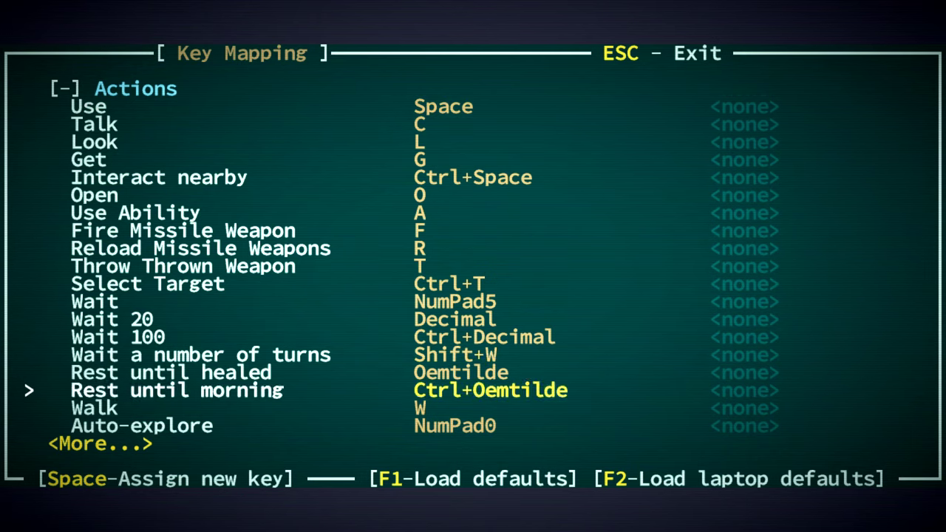
- Read the message log's stun entries from Yimo-Bas's stunning force and leave the log
scroll("down", 3)
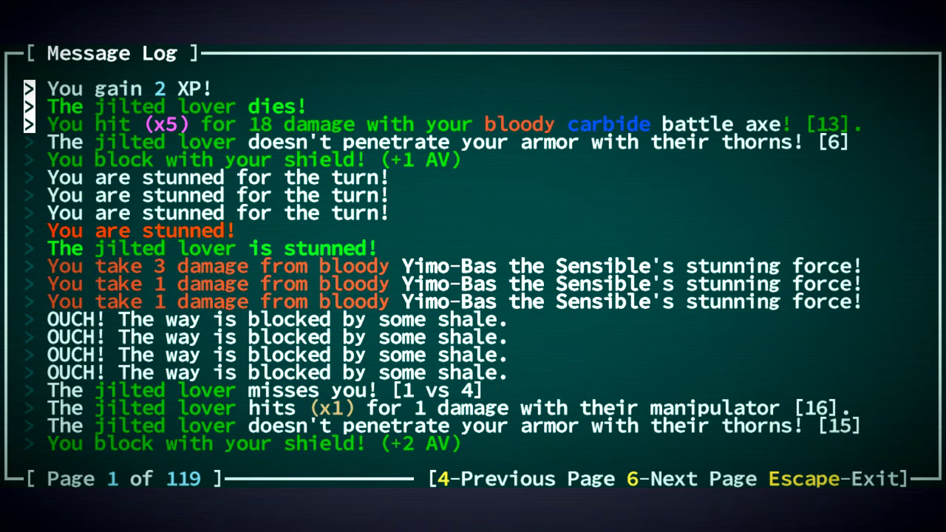
key("Escape")
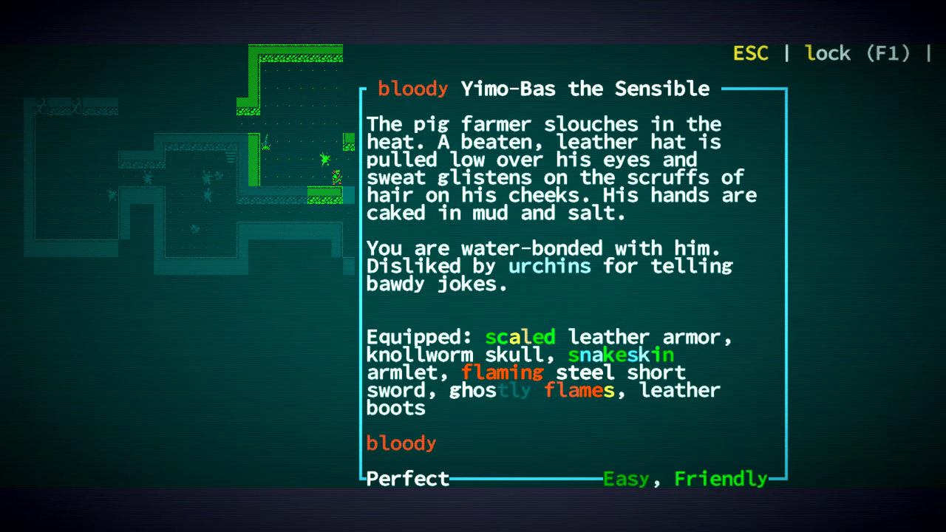
- Close Yimo-Bas's description and dismiss the stun gas grenade mk I progress notice
key("Escape")
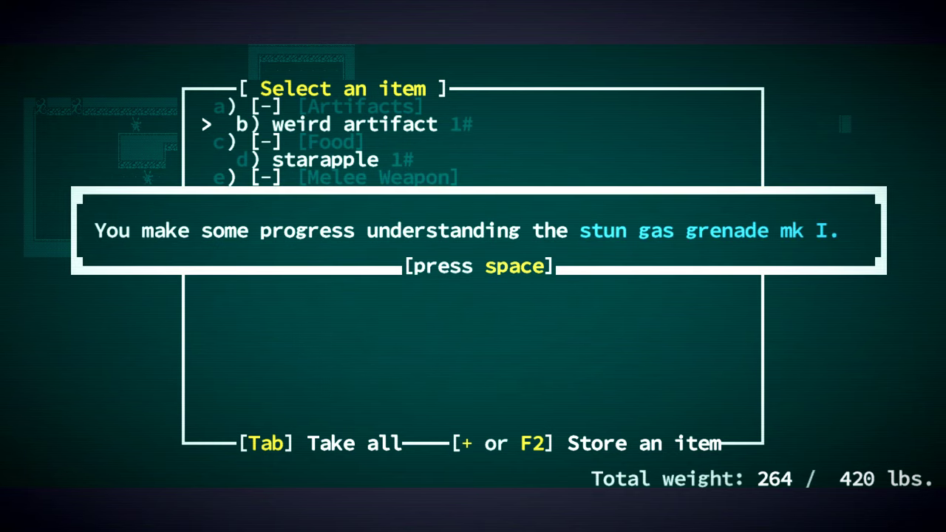
key("space")
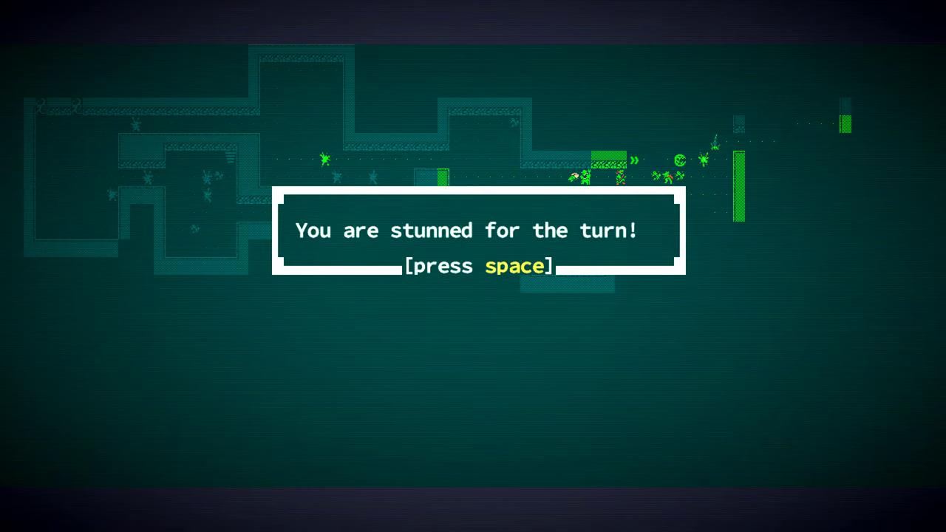
- Dismiss the repeated 'stunned for the turn' notices beside the snapjaw corpse pile
key("space")
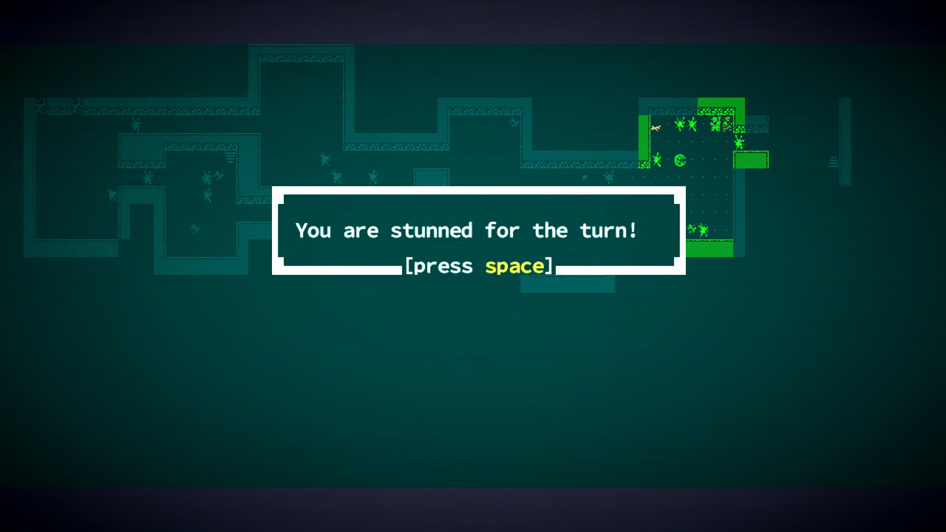
key("space")
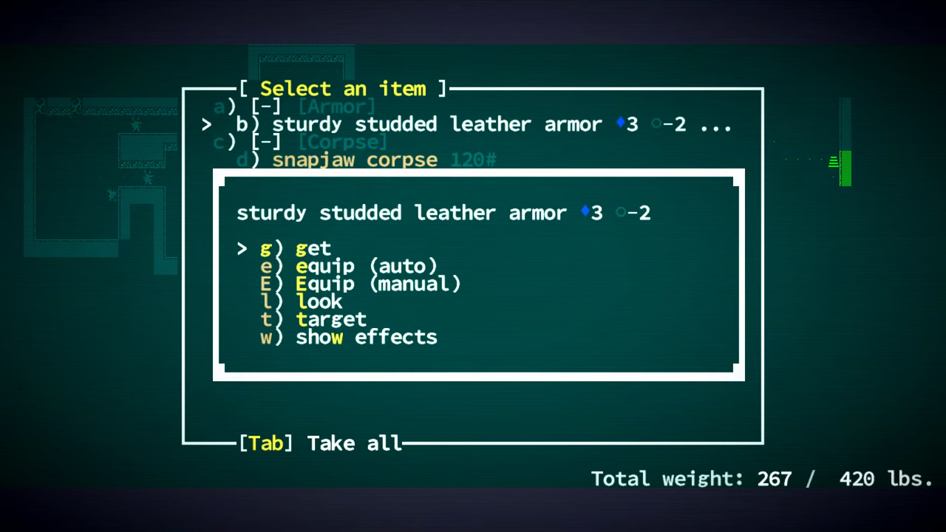
- Pick up the sturdy studded leather armor and select the jewel-encrusted furs for the trade with Yimo-Bas
key("g")
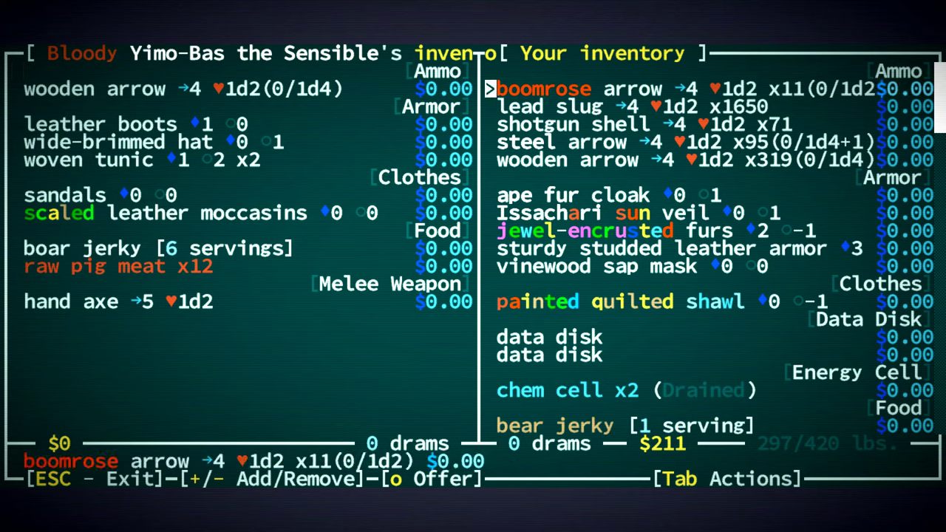
key("Down")
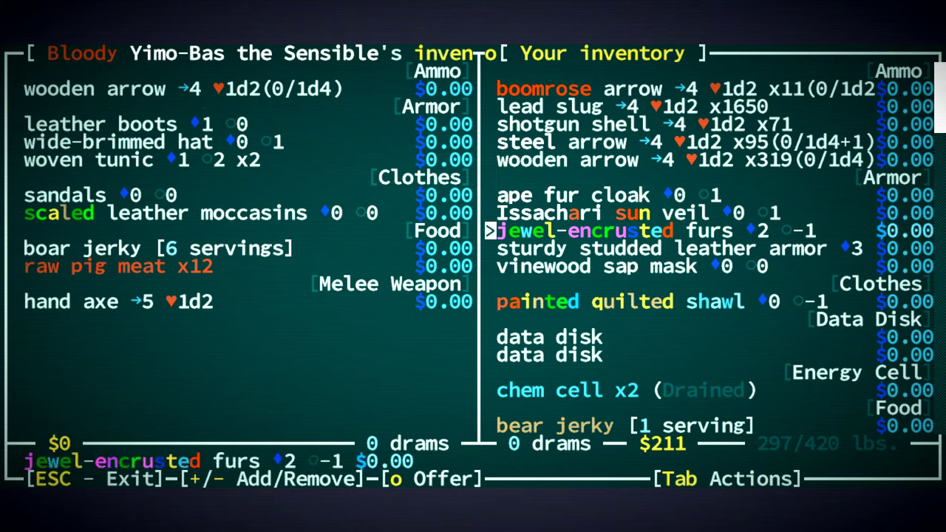
key("down")
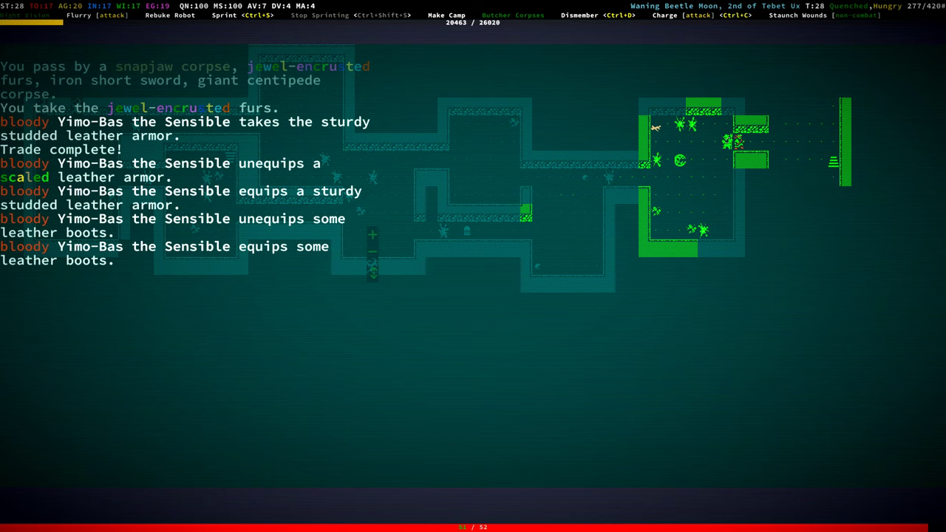
key("Escape")
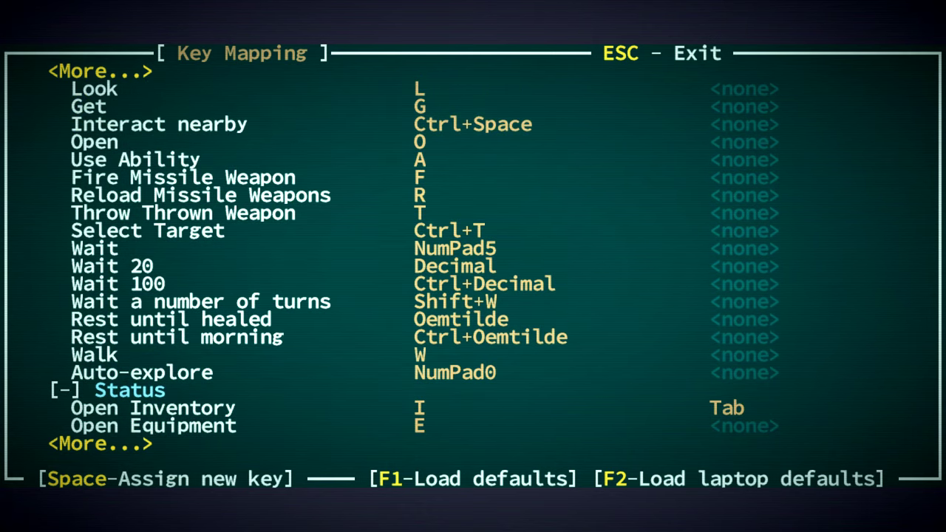
- Close the key mapping screen and return to the fight
key("Escape")
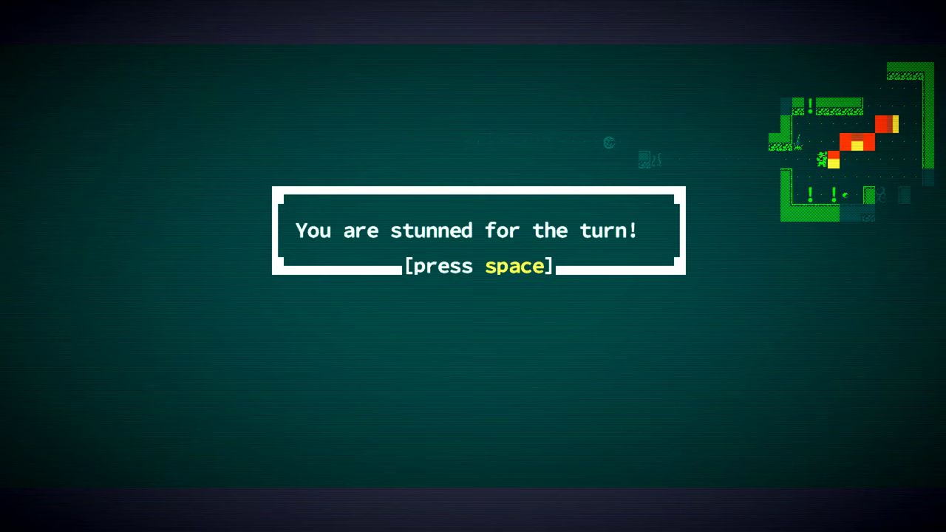
- Dismiss the stun popups to read the log of Yimo-Bas's stunning-force damage
key("space")
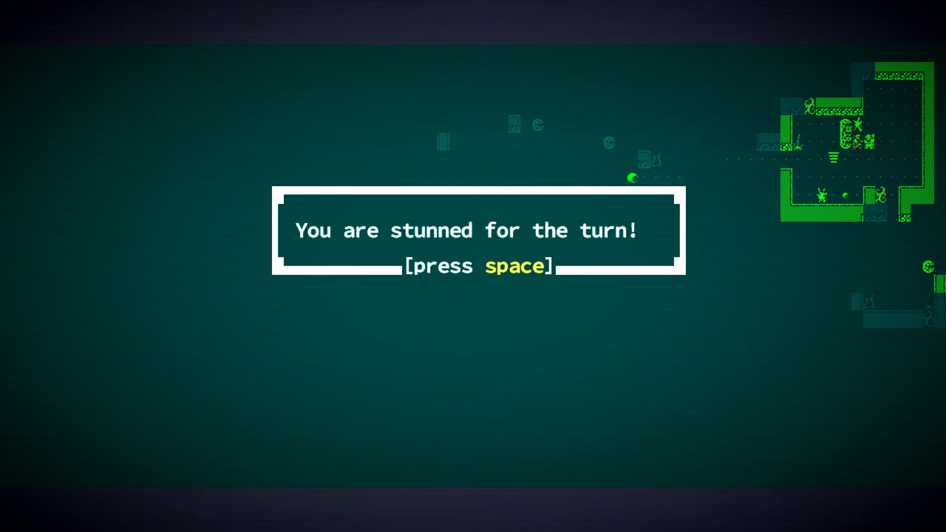
key("space")
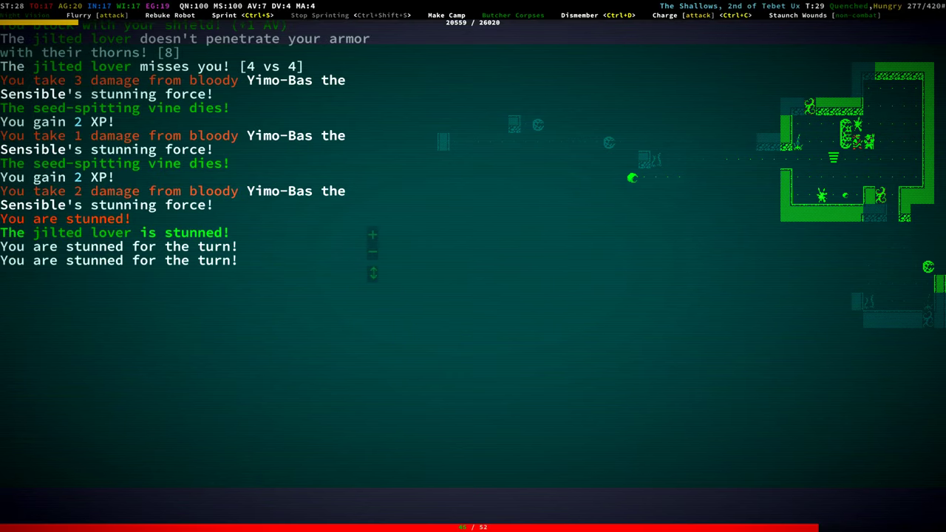